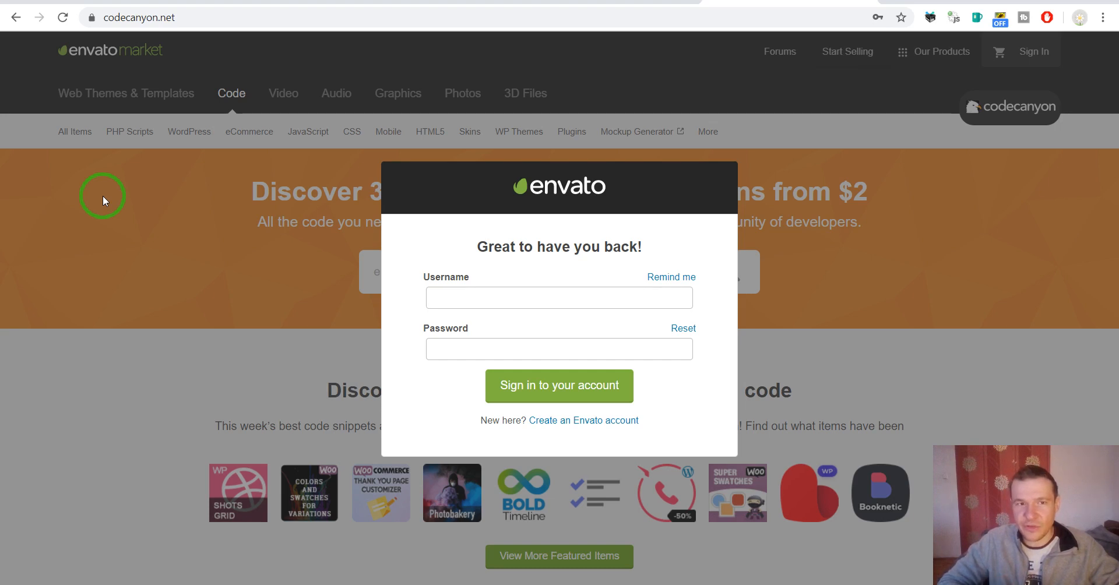
mouse_move(236, 93)
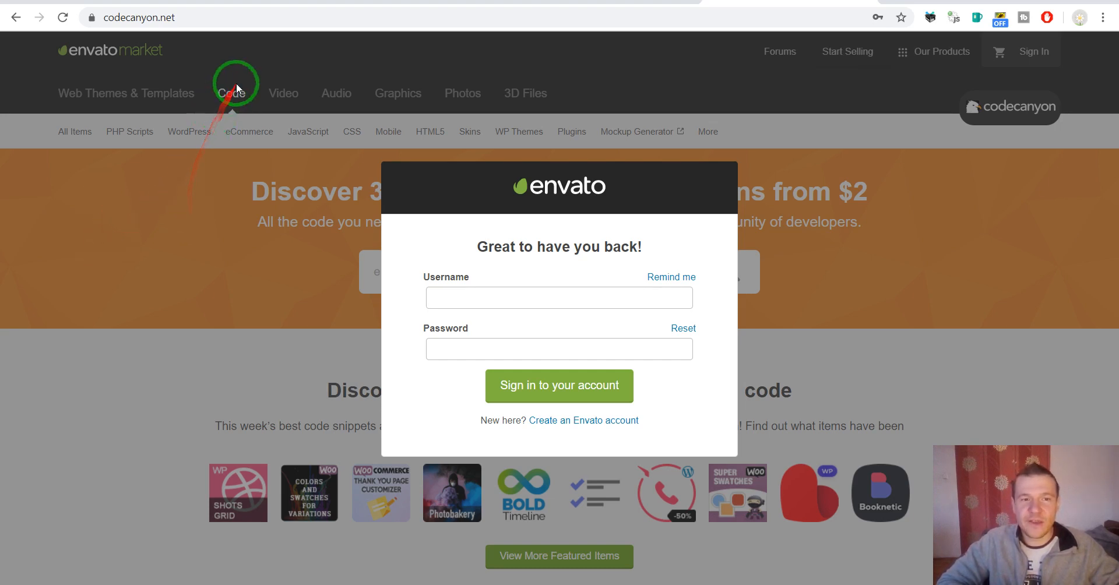
mouse_move(250, 77)
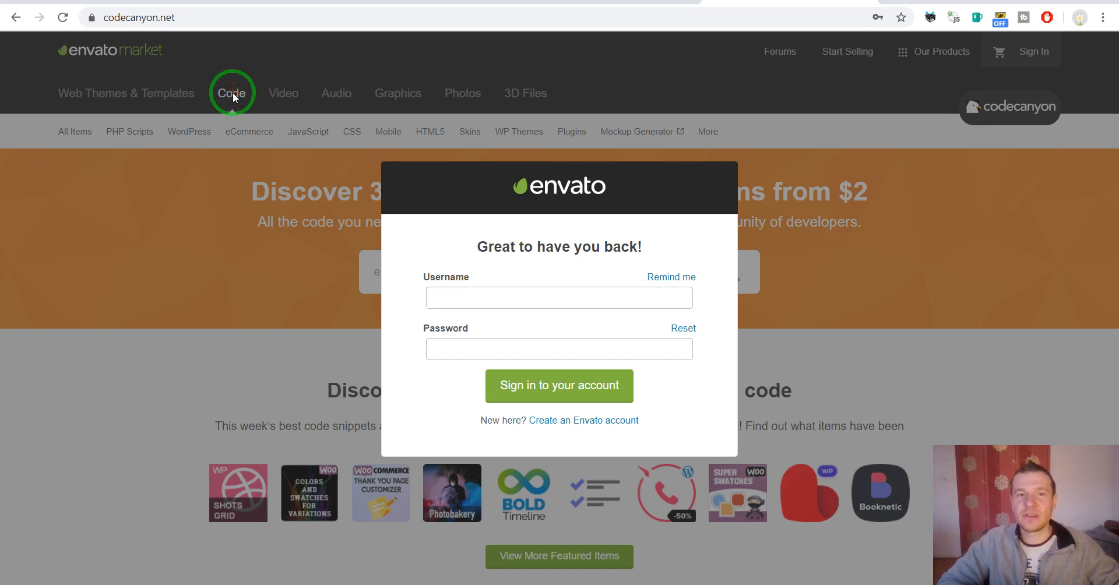
mouse_move(136, 82)
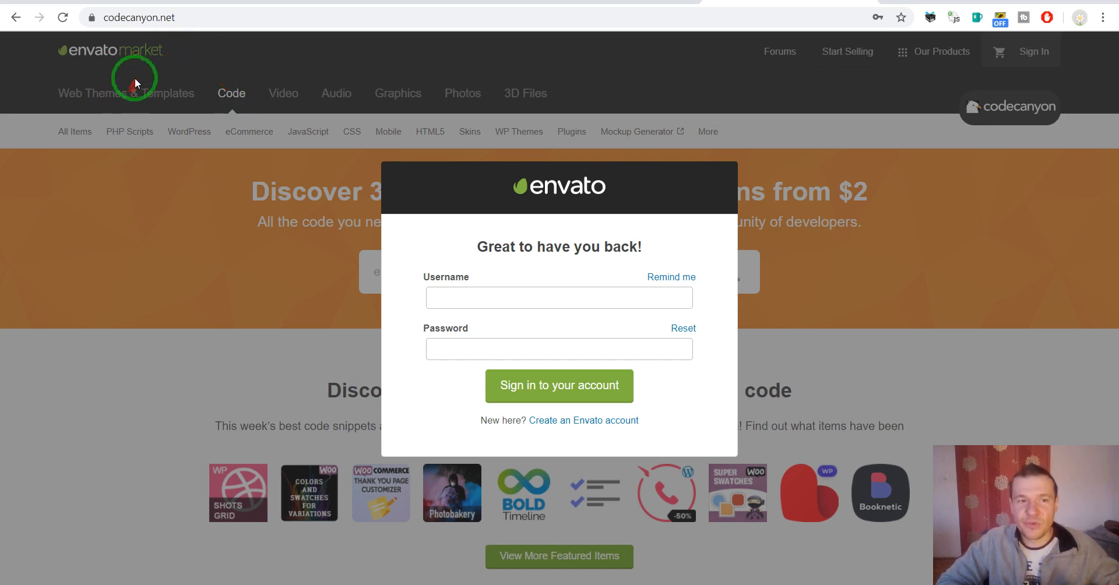
mouse_move(286, 93)
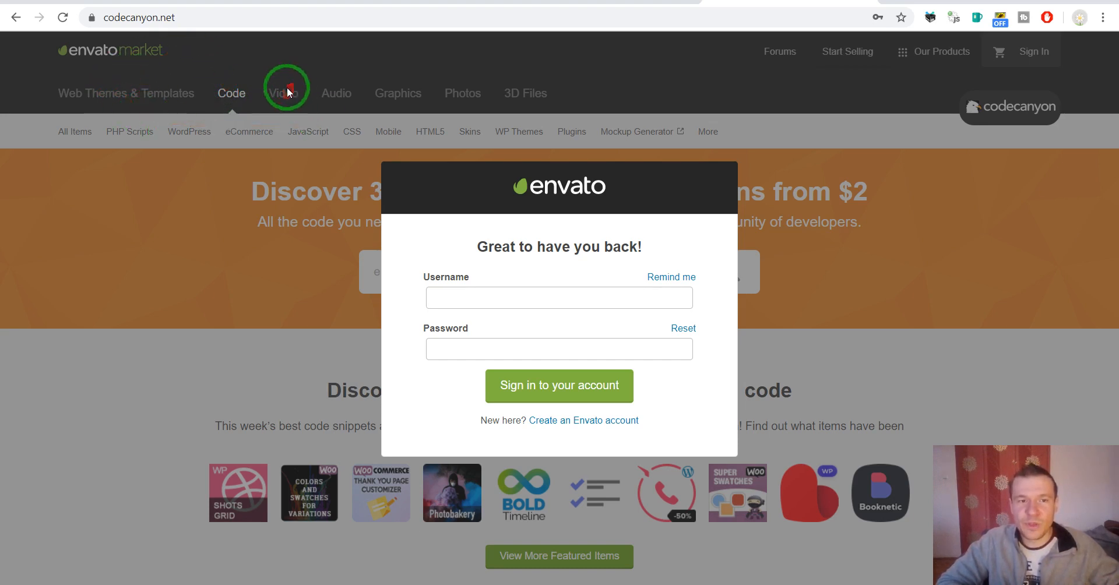
mouse_move(390, 105)
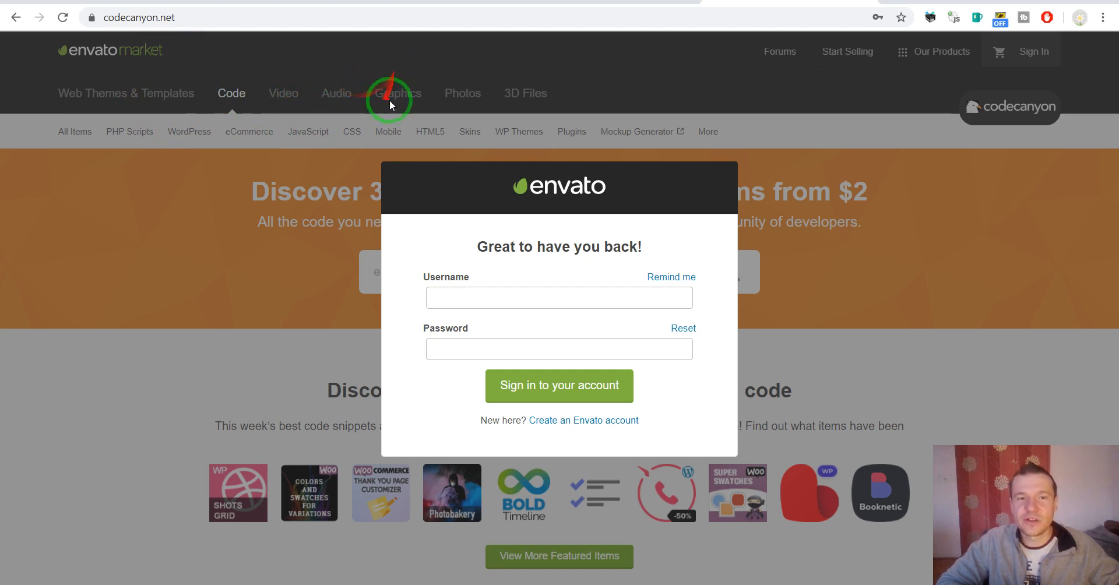
mouse_move(564, 89)
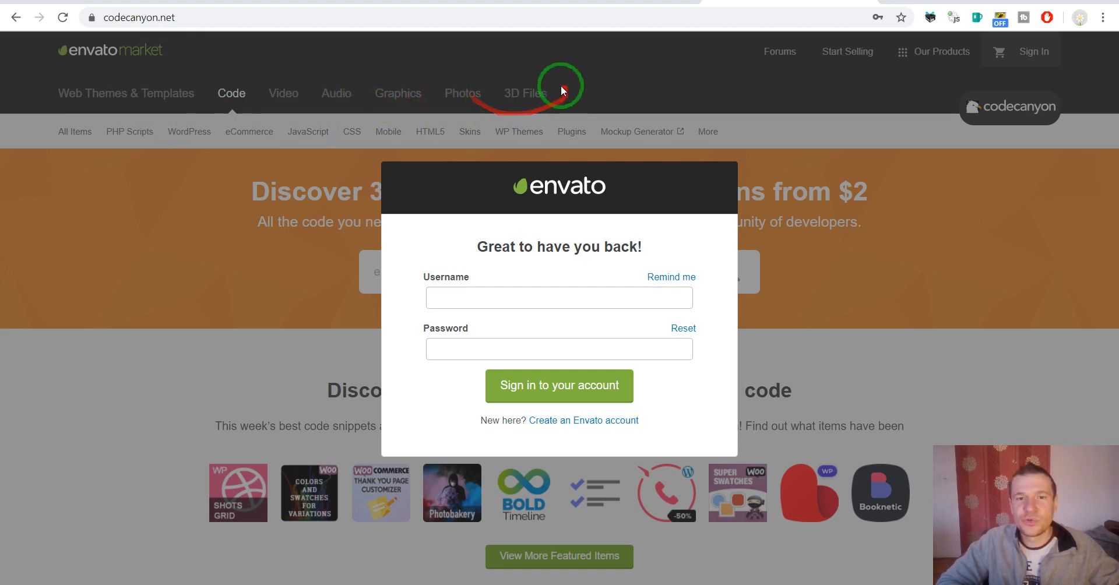
mouse_move(529, 95)
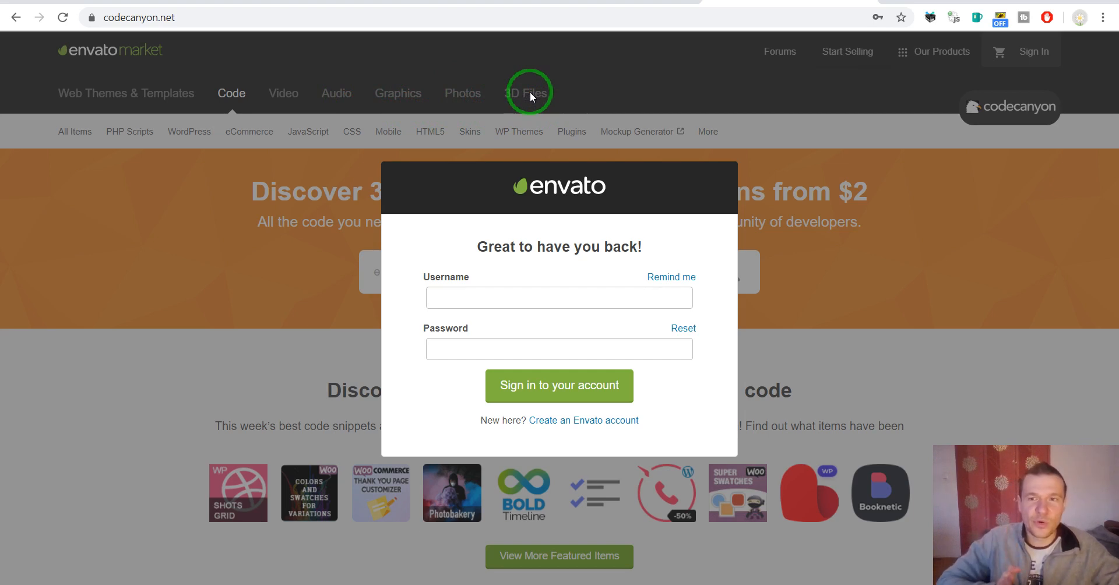
mouse_move(307, 188)
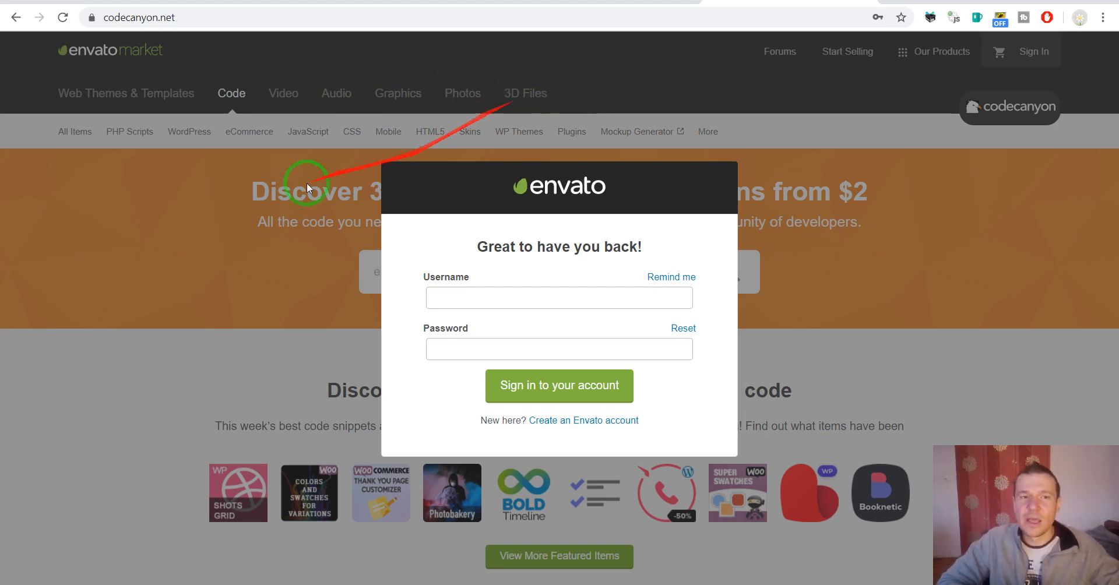
mouse_move(227, 93)
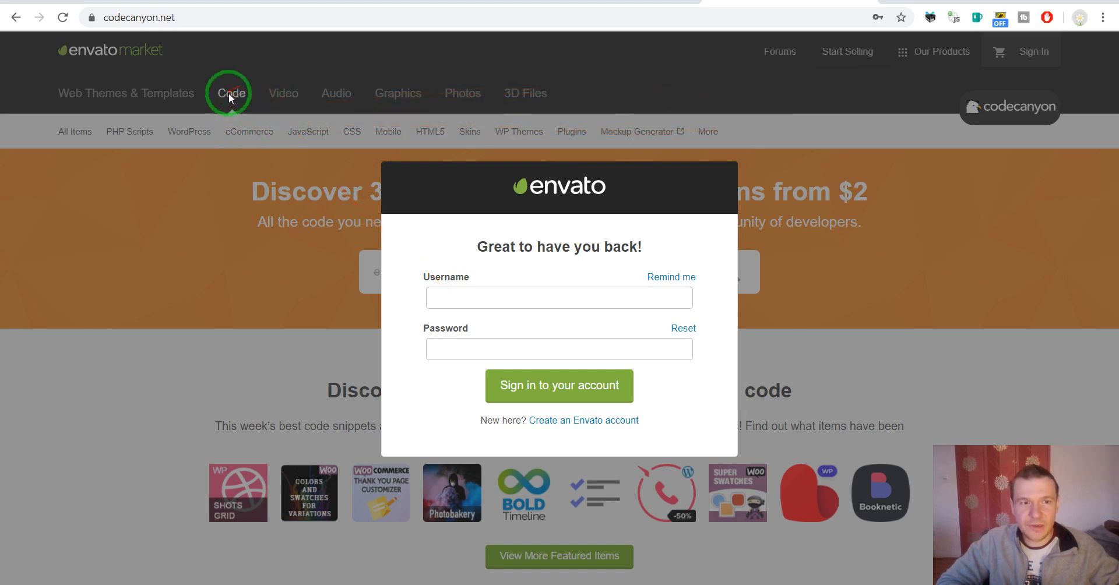
mouse_move(1035, 51)
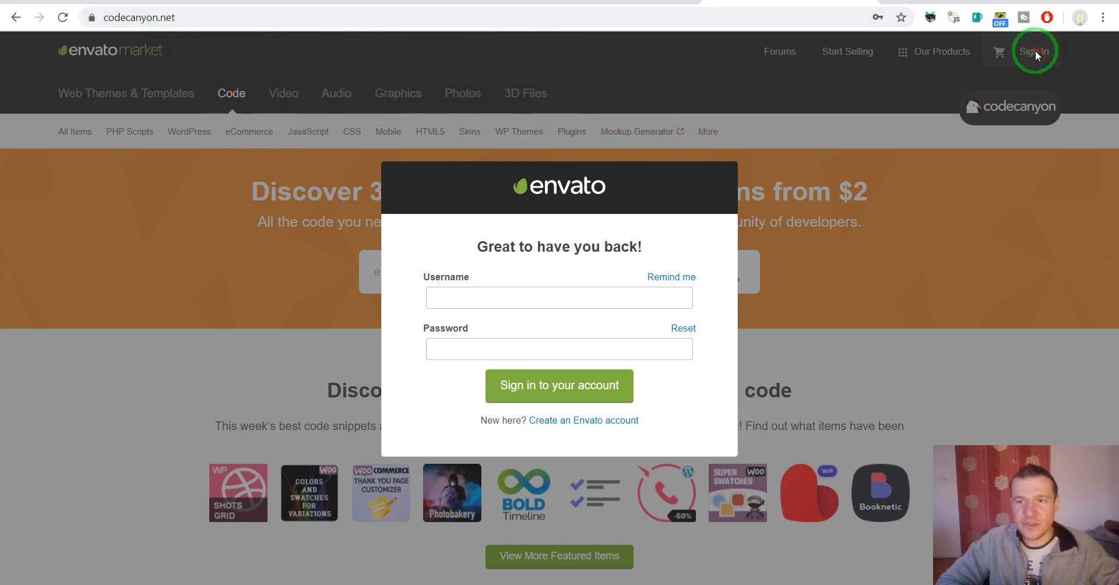
mouse_move(583, 420)
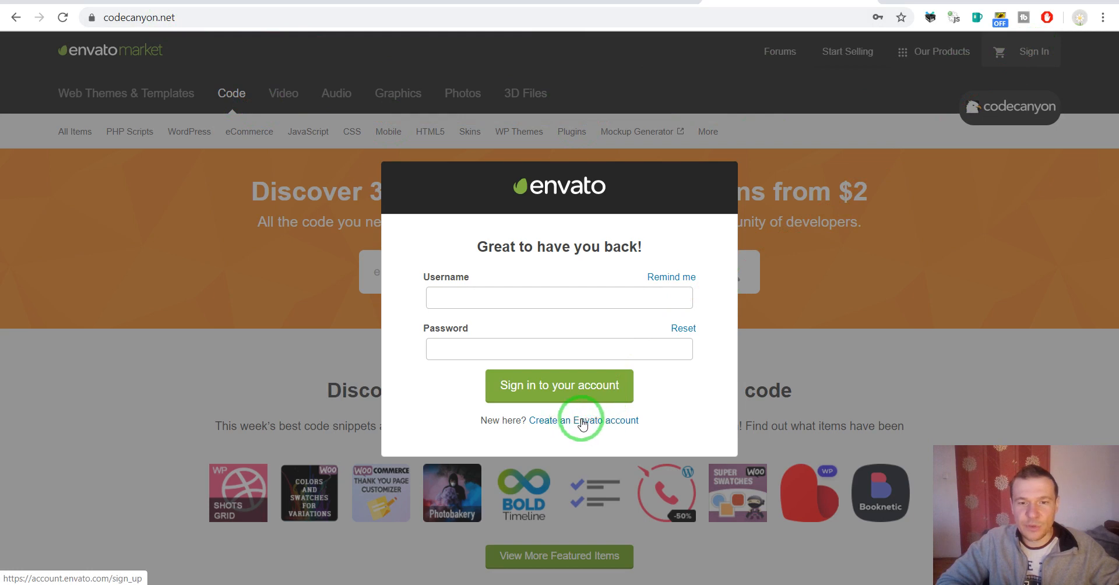
Start a new Envato account and fill in the first name, last name and username.
click(588, 419)
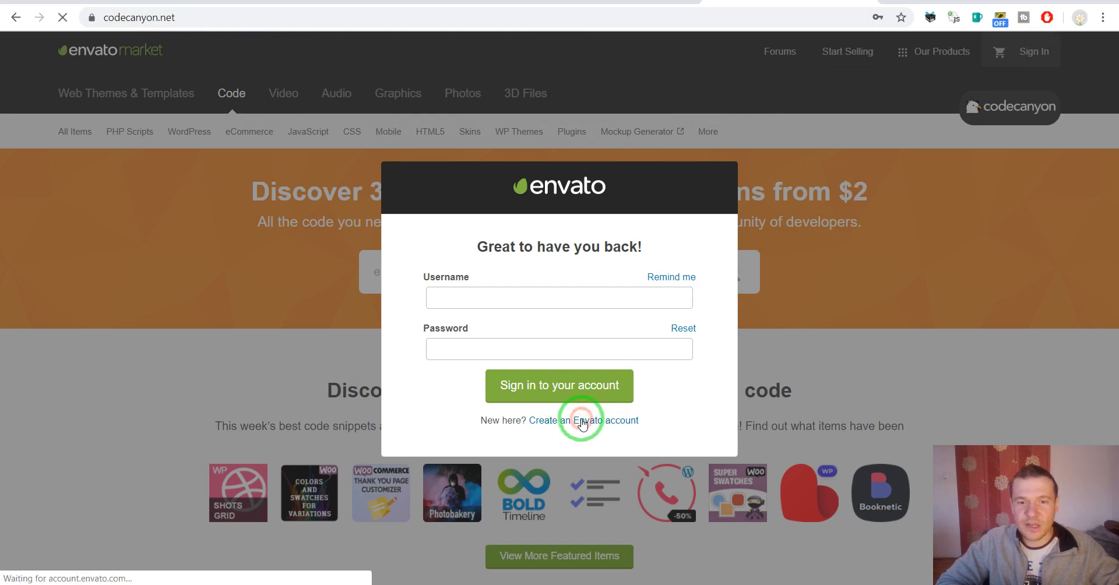
click(580, 420)
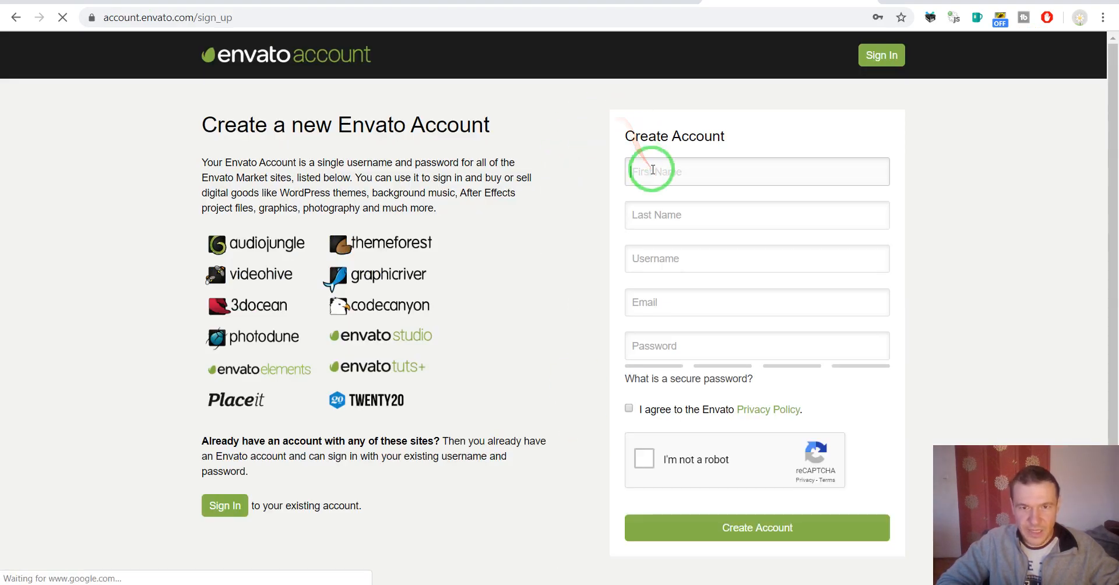
mouse_move(607, 199)
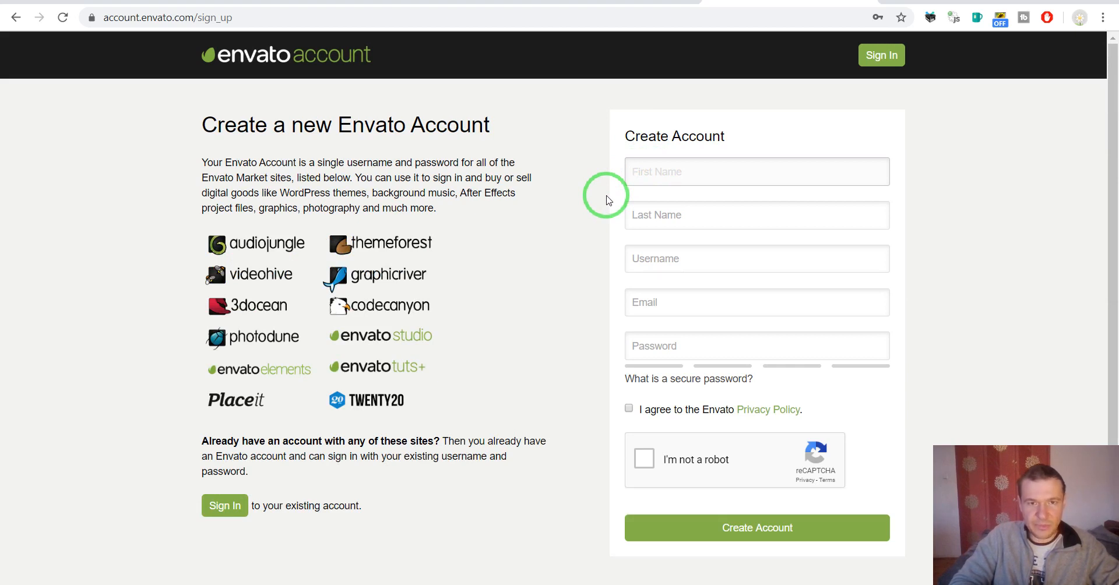
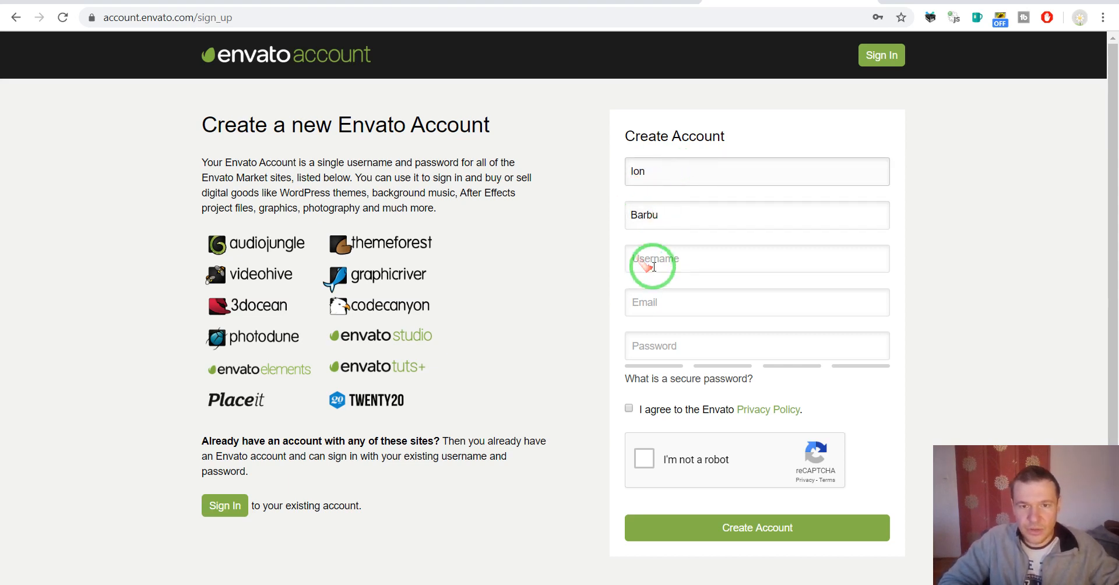
text(ion_ba)
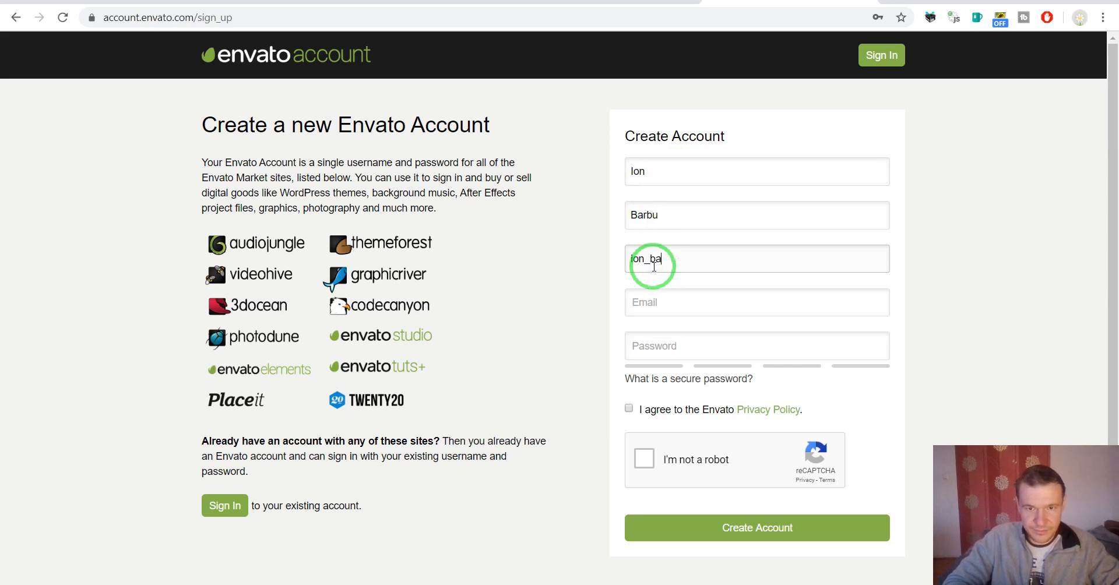
Enter the email and password, pass the reCAPTCHA and submit the registration.
click(757, 302)
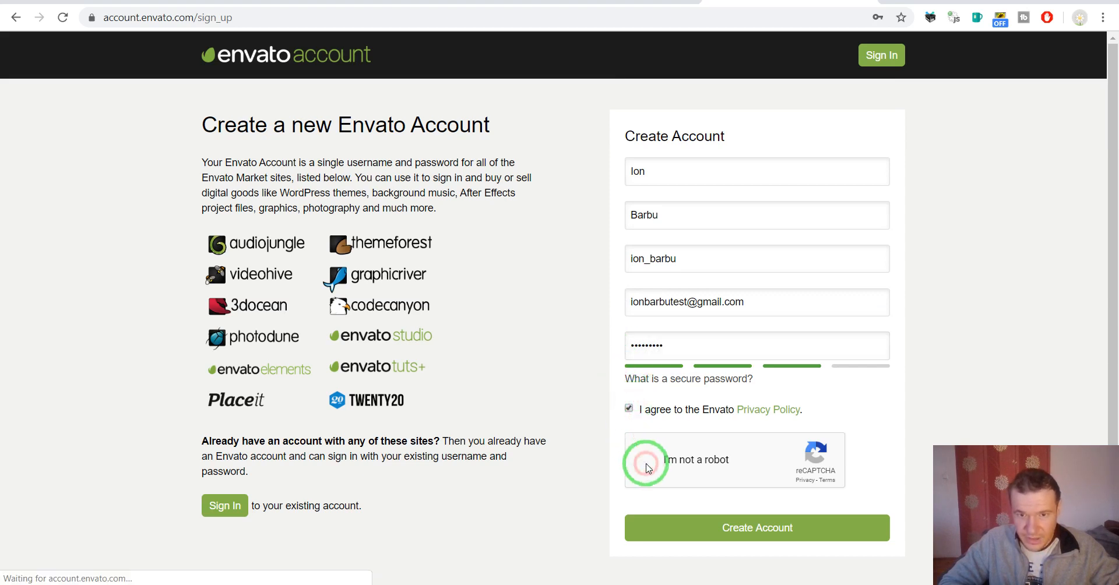
click(646, 460)
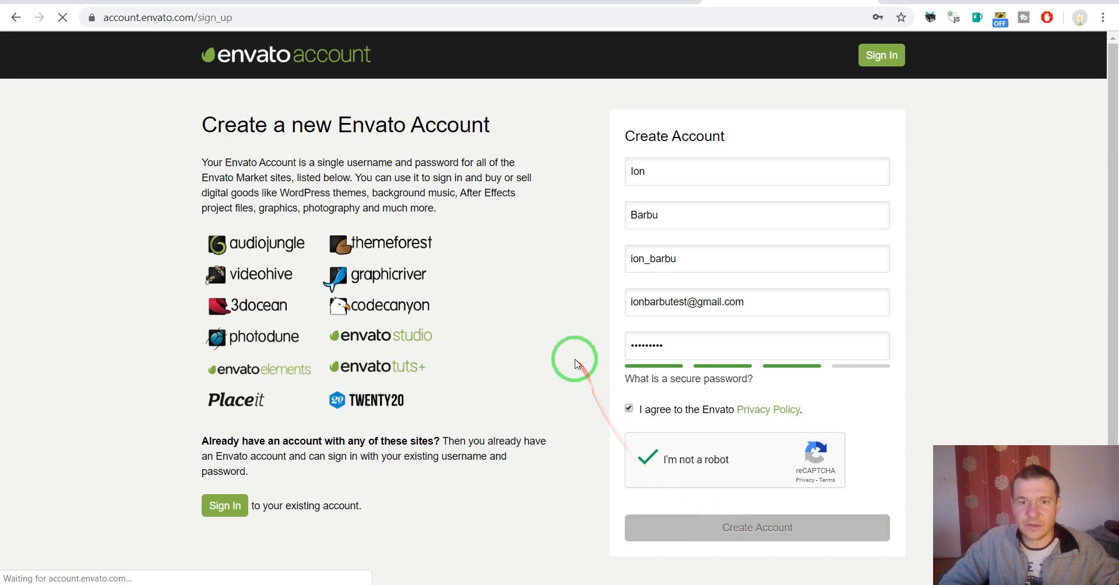
click(756, 527)
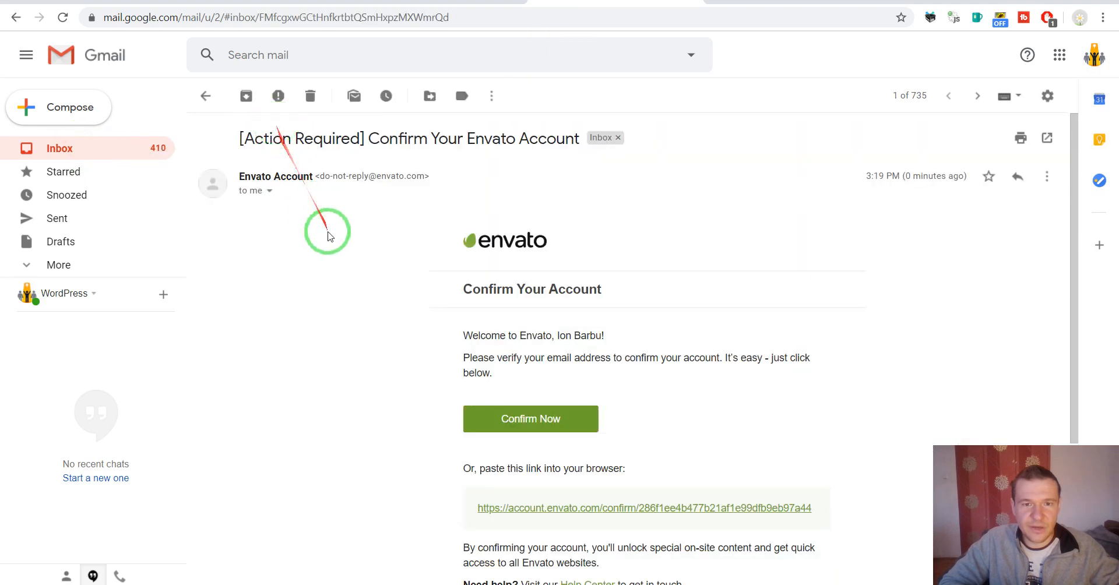
Confirm the new Envato account from the Gmail confirmation email.
click(529, 418)
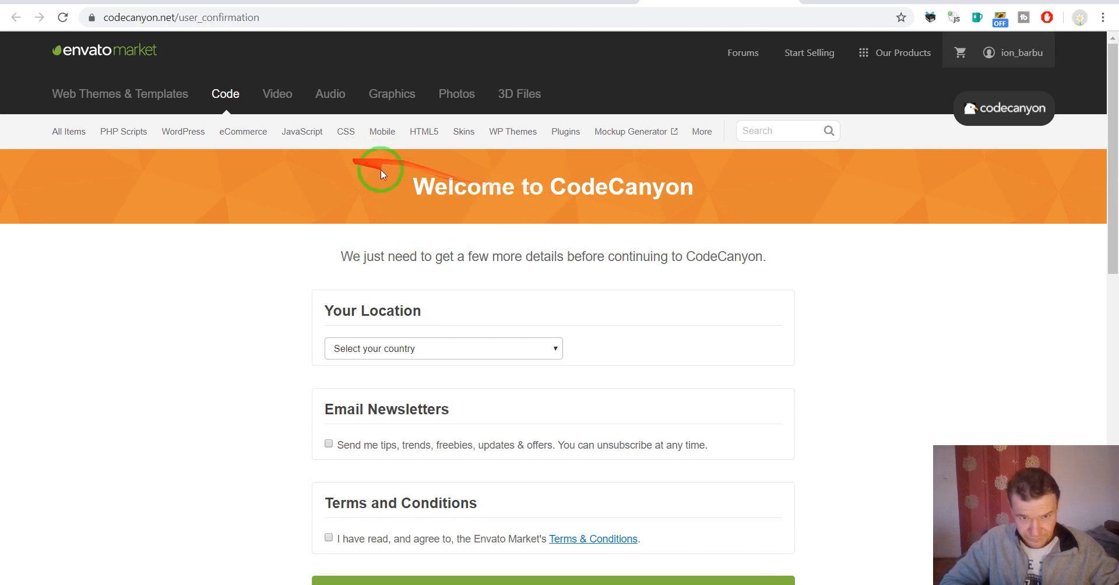
Choose Romania as location, accept the Envato Market terms and submit the welcome form.
scroll(down, 3)
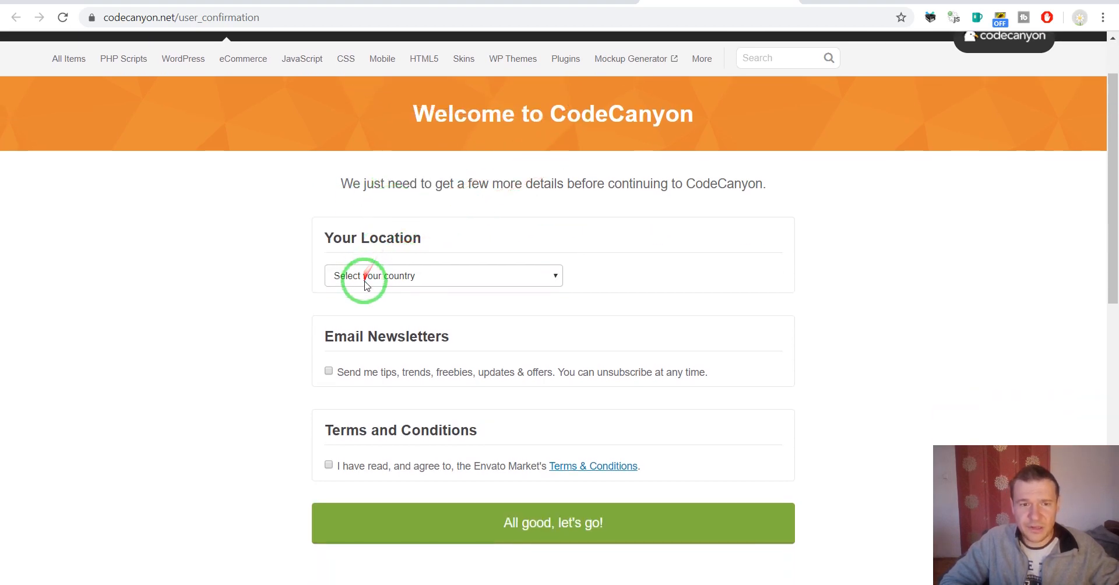
click(443, 275)
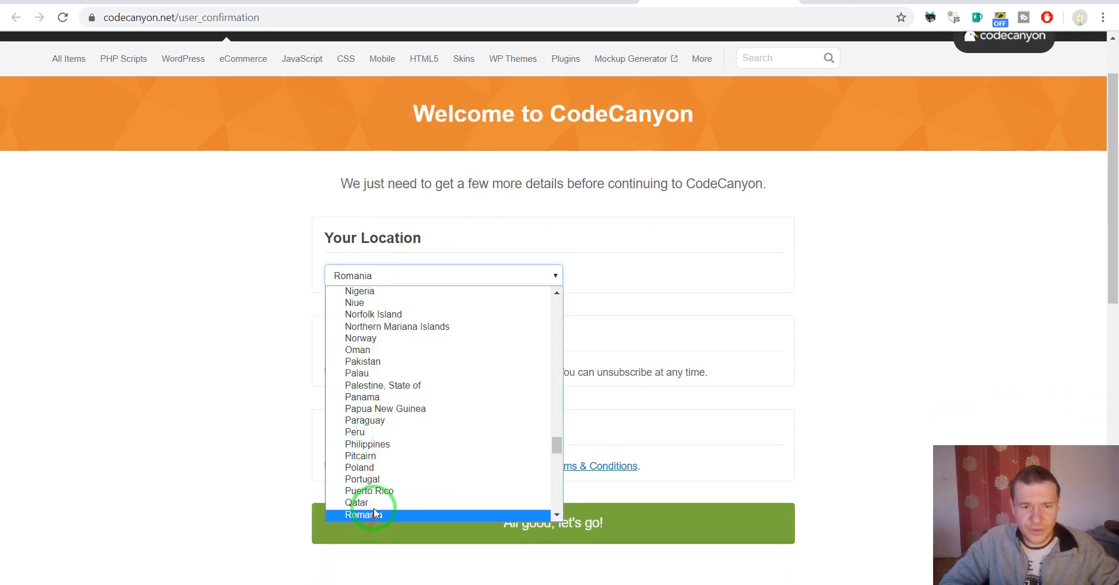
click(364, 514)
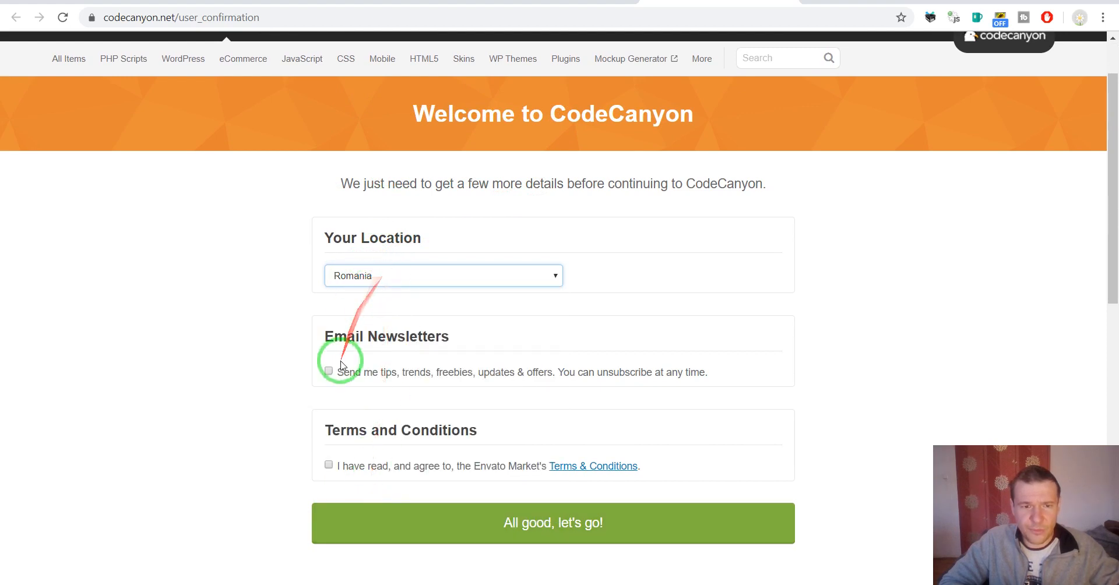
mouse_move(485, 377)
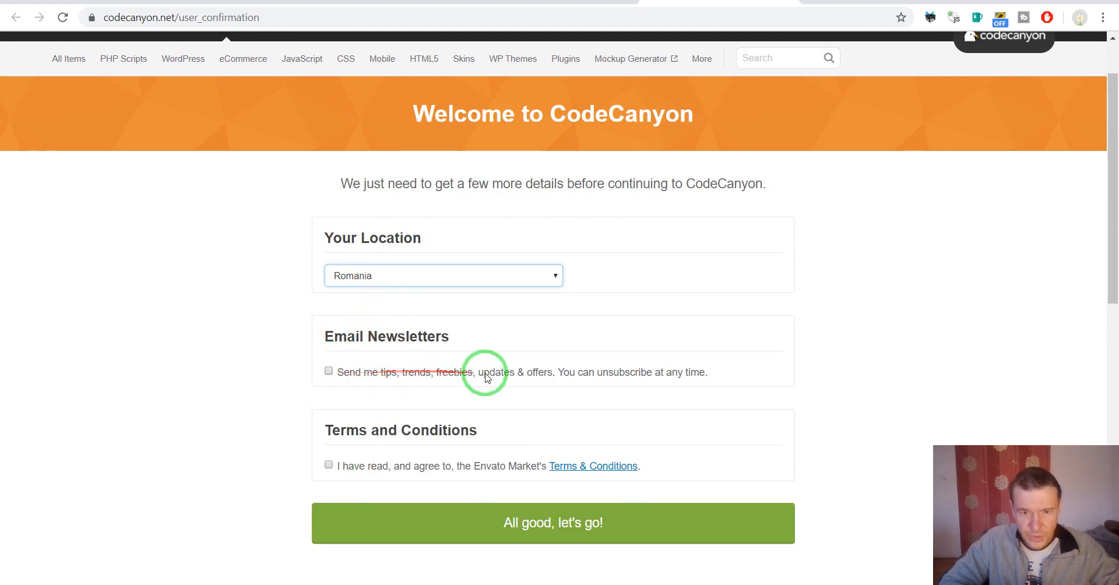
mouse_move(380, 461)
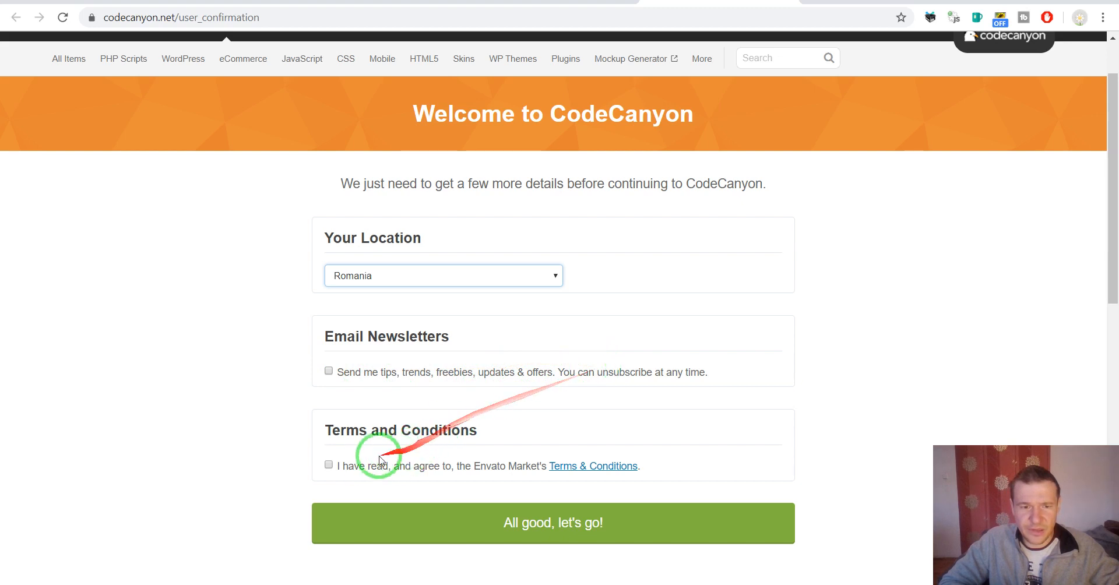
click(329, 465)
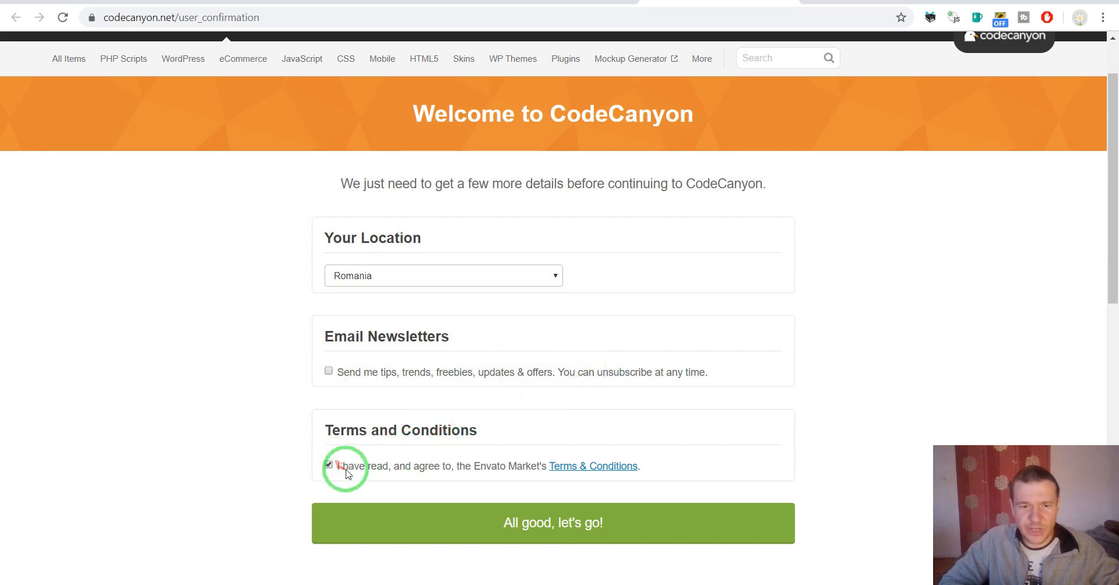
click(553, 523)
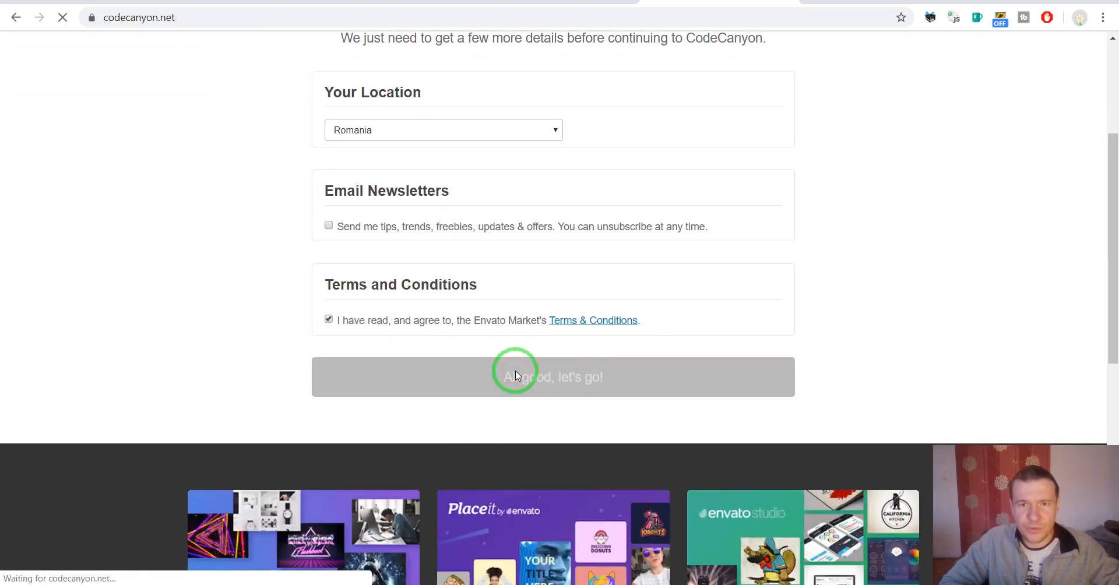
click(553, 376)
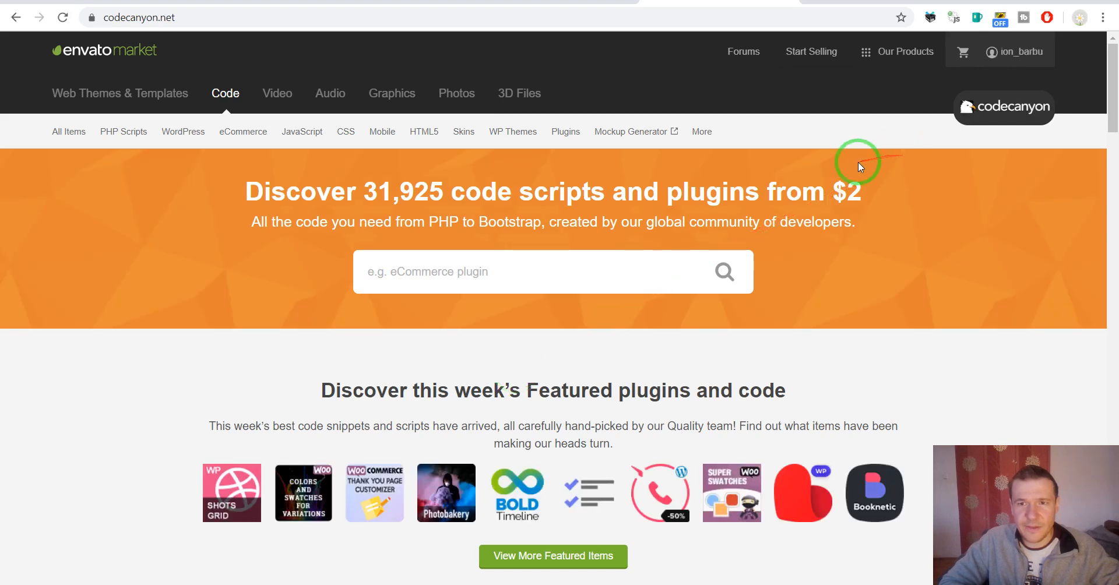
mouse_move(791, 168)
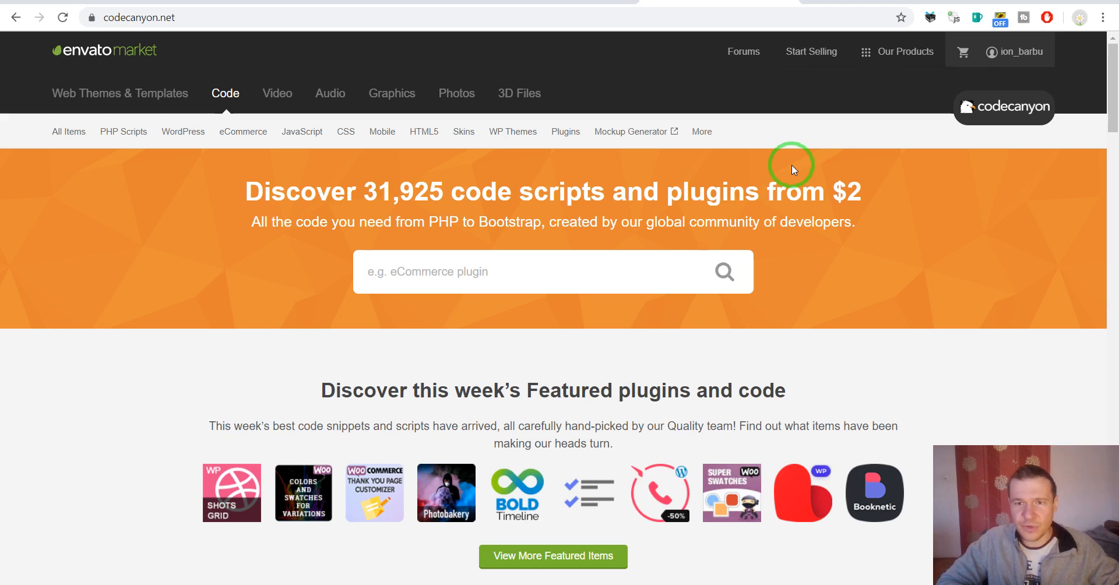
mouse_move(811, 51)
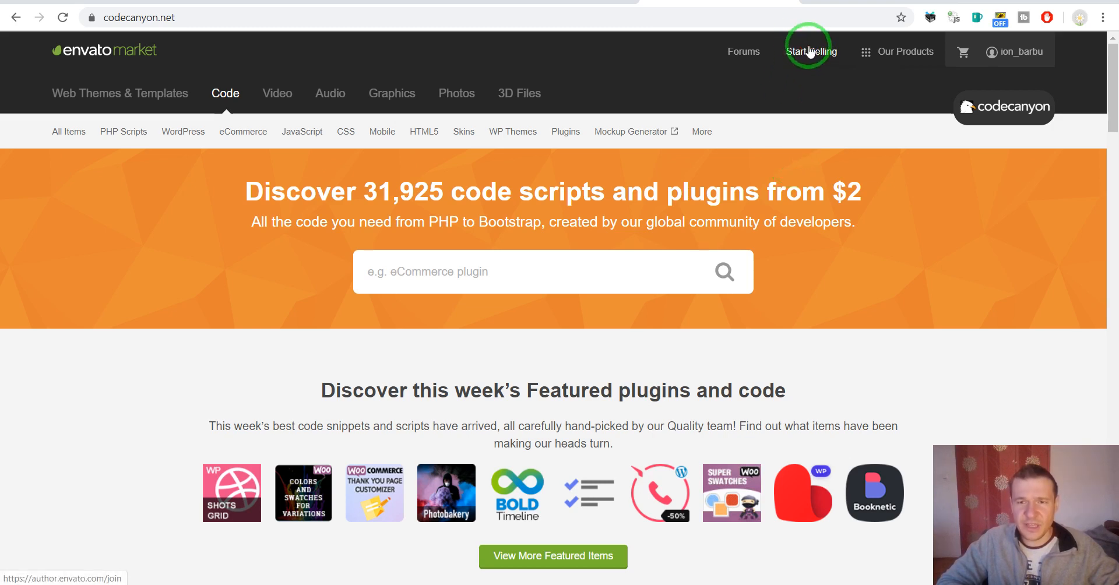
Begin author sign-up and accept the Envato Market author terms.
click(811, 51)
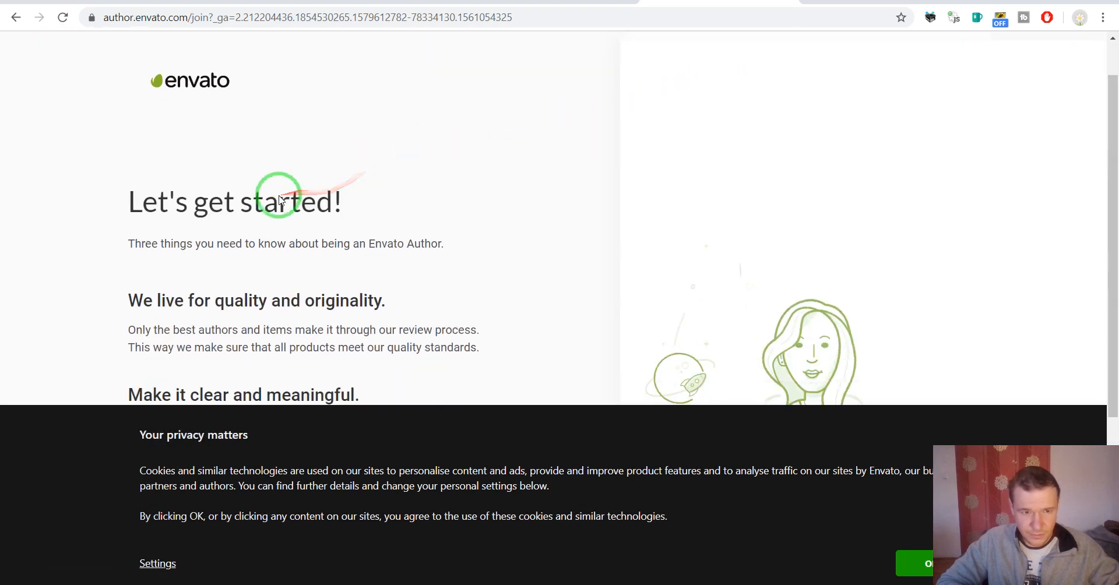
scroll(down, 3)
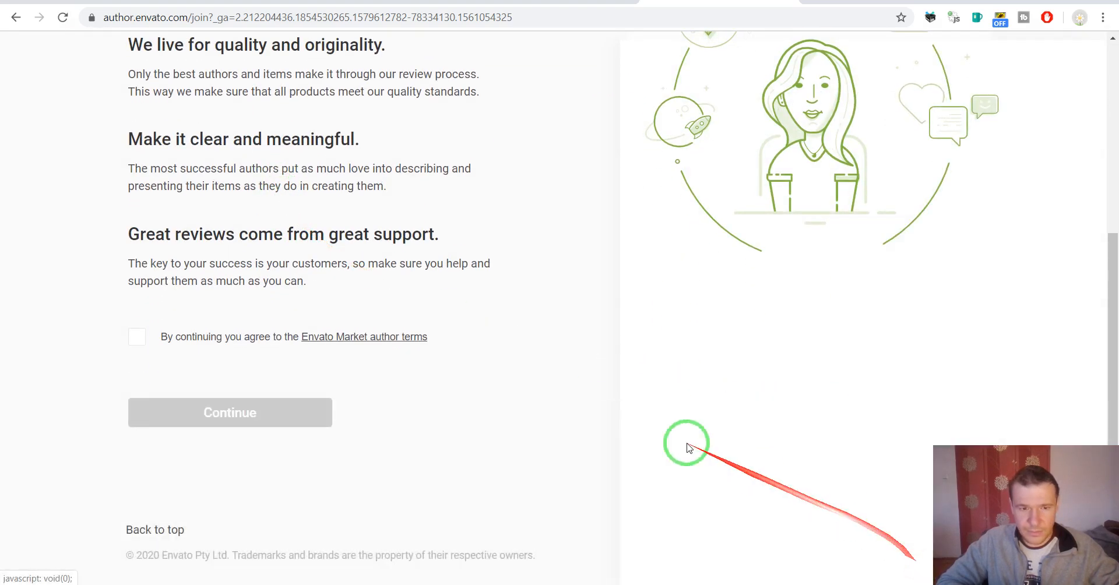
click(136, 336)
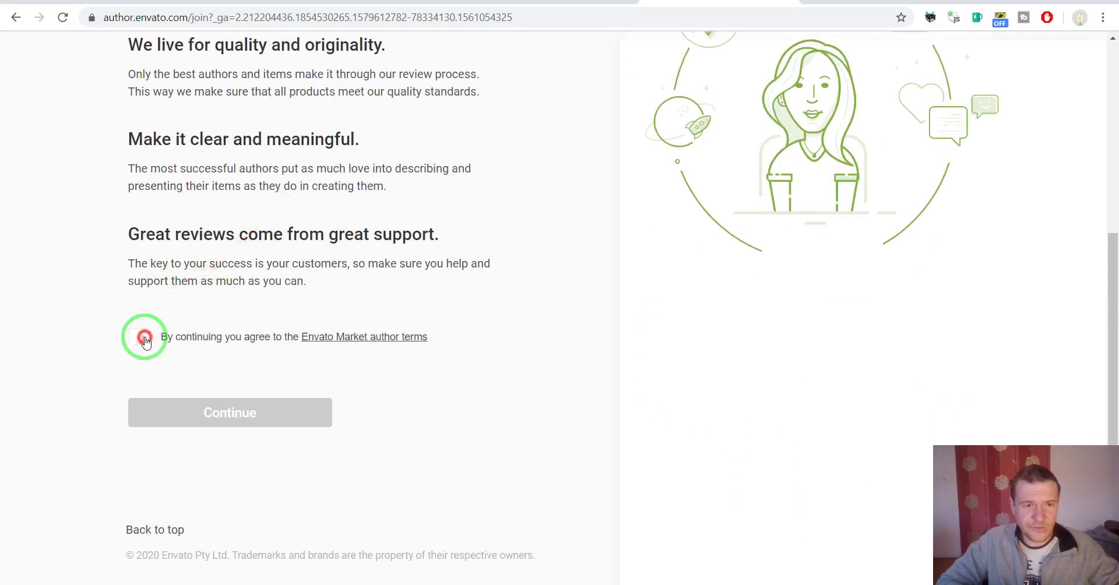
click(230, 413)
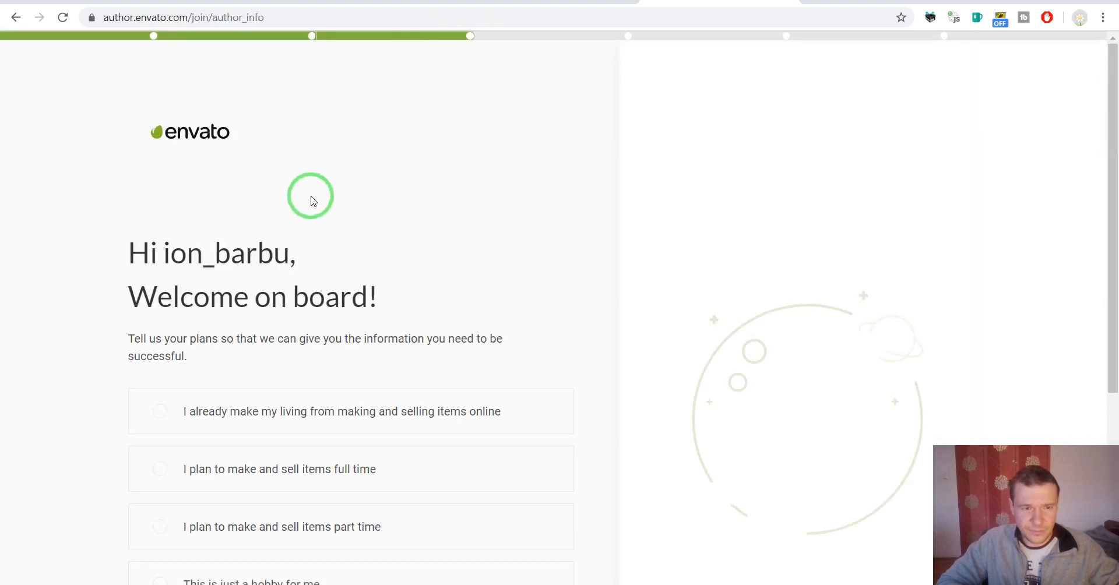
Answer that you already make a living selling online and choose to sell exclusively on Envato.
scroll(down, 3)
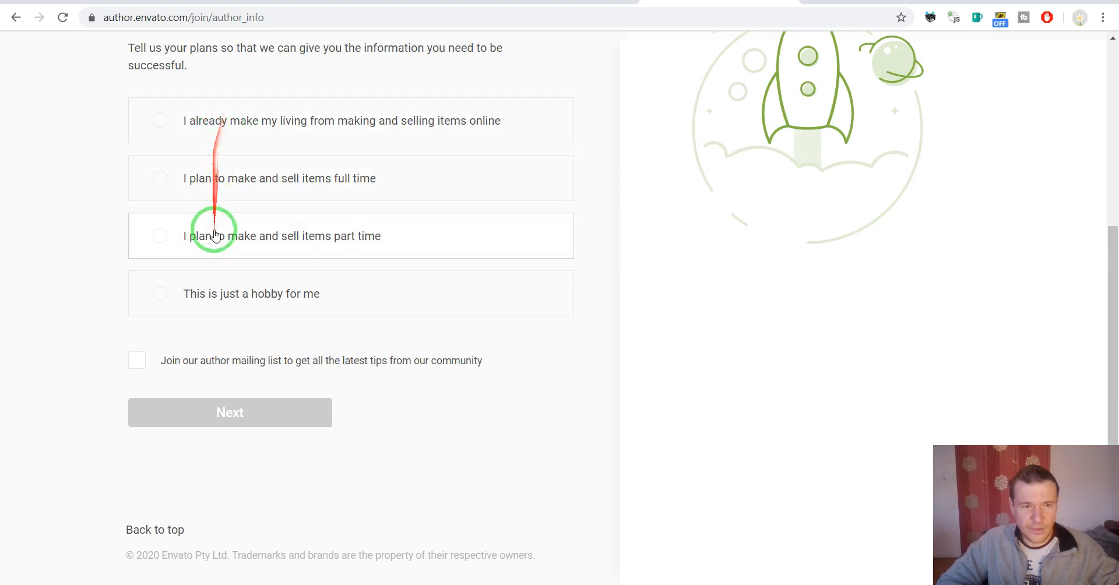
mouse_move(201, 172)
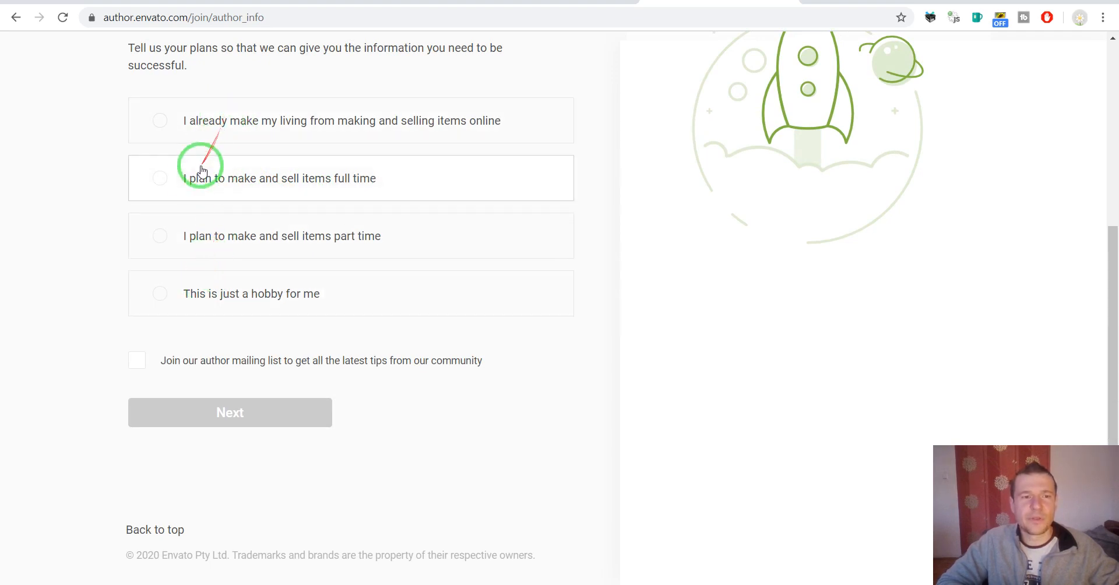
mouse_move(179, 123)
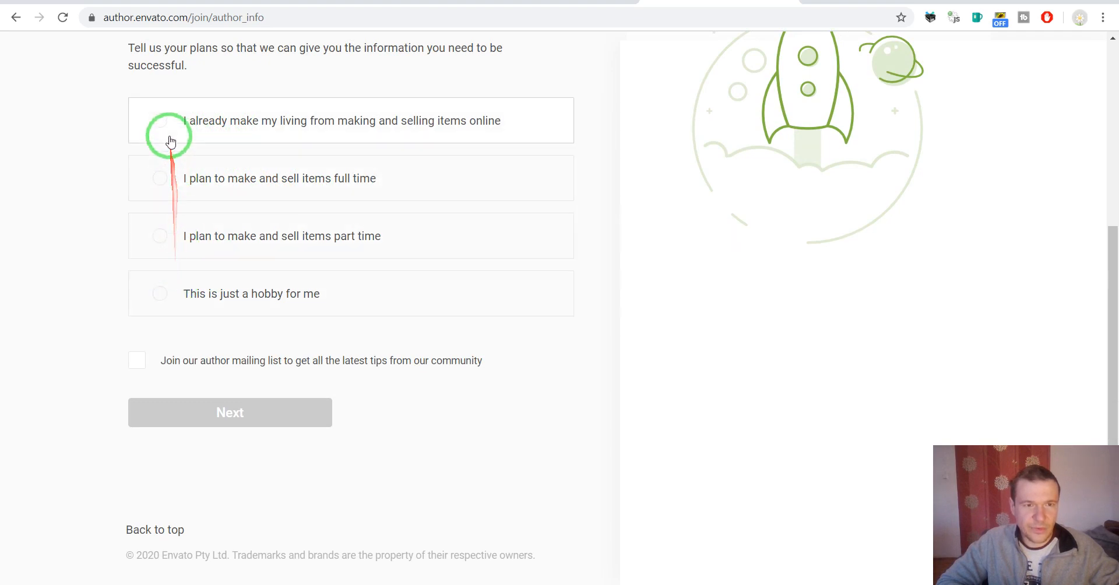
click(159, 120)
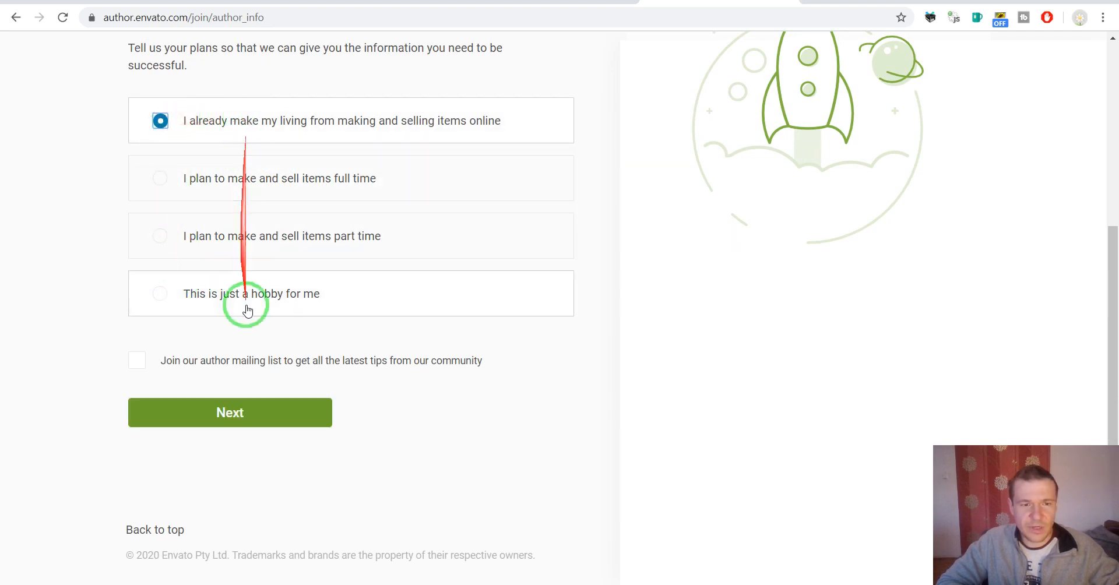
click(230, 412)
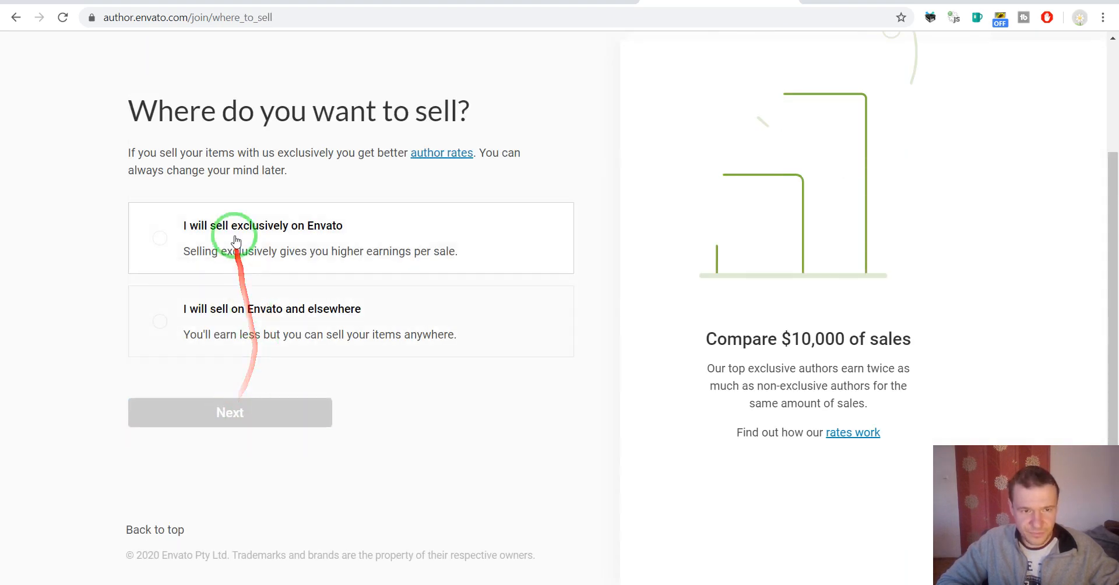
click(160, 238)
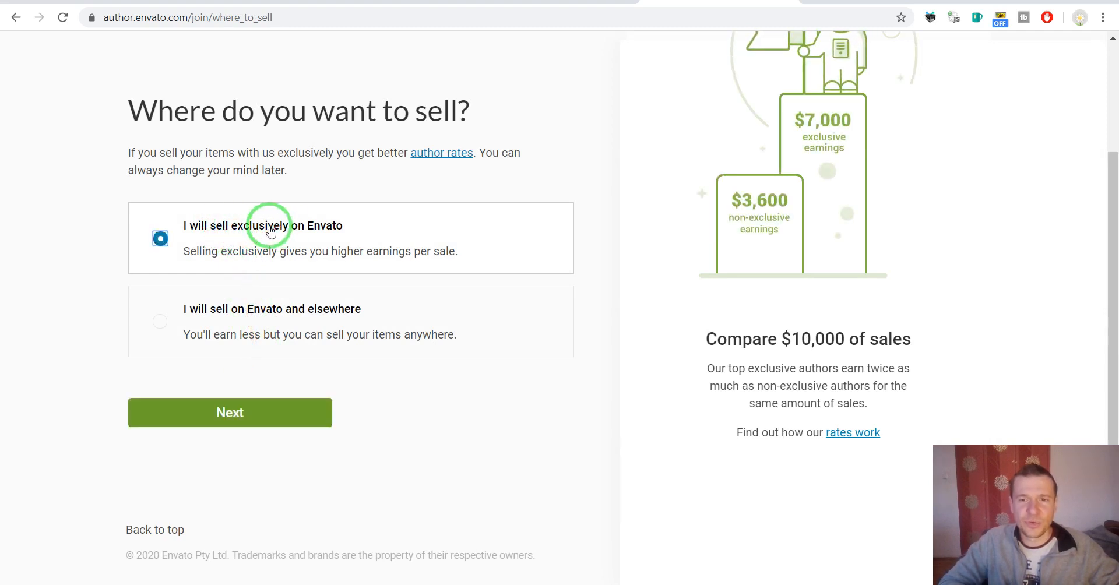
scroll(up, 3)
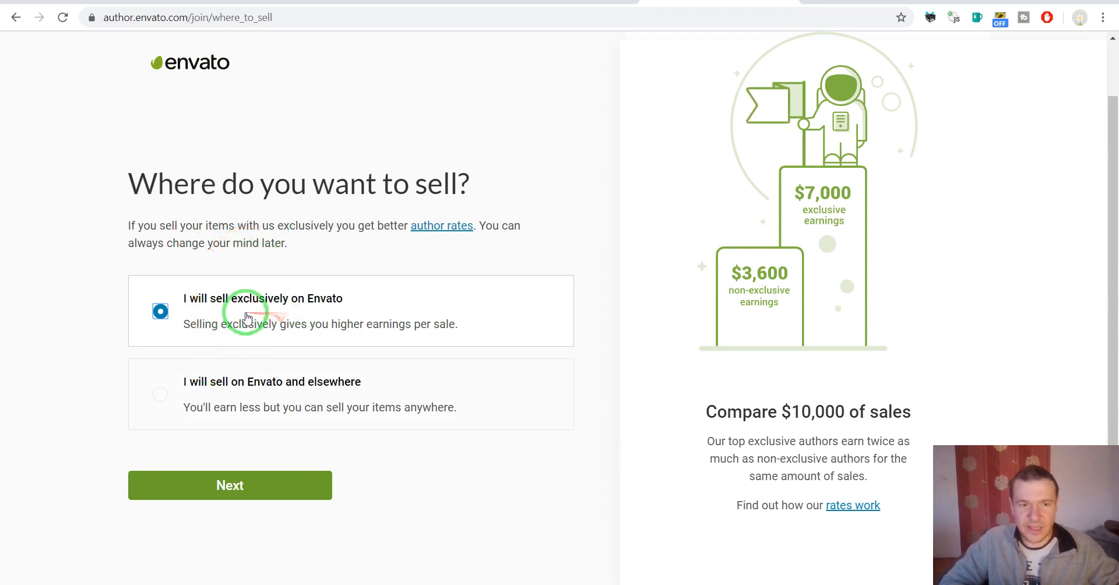
mouse_move(231, 360)
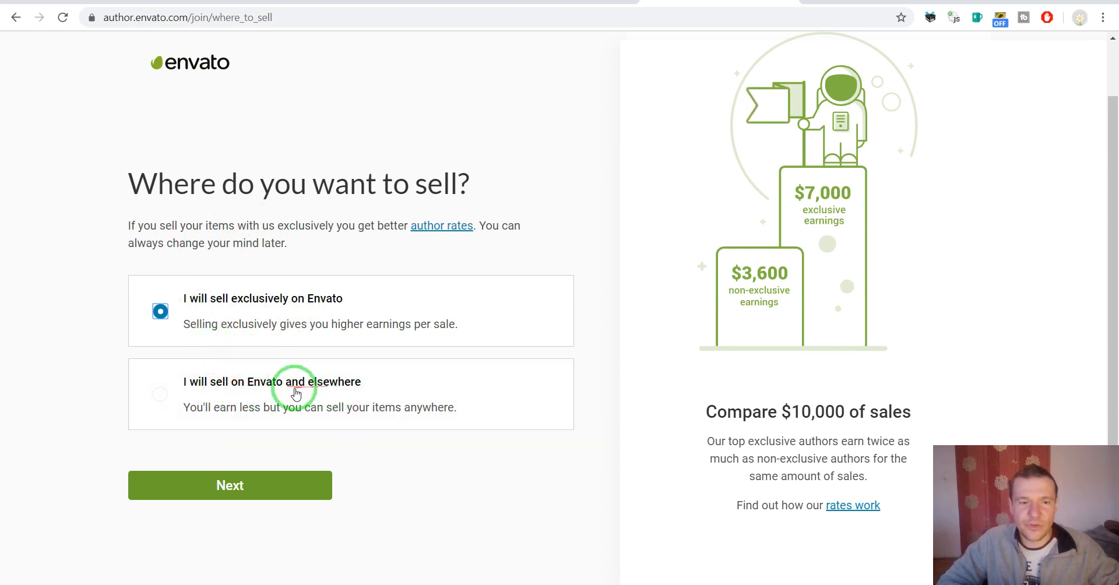
mouse_move(211, 303)
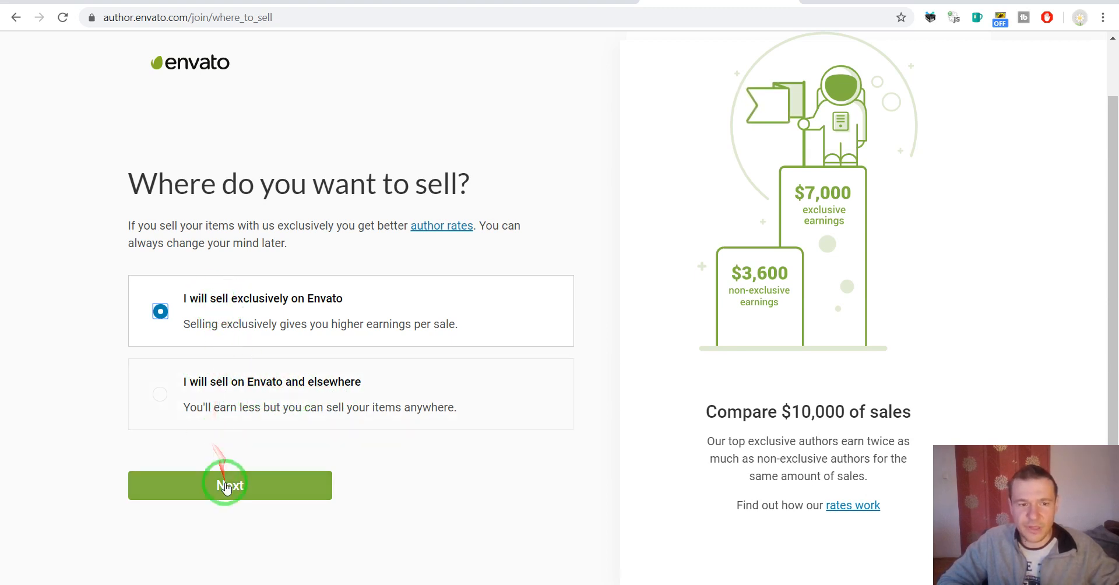
Pick code scripts and plugins as specialty, finish onboarding and go to the dashboard.
click(230, 485)
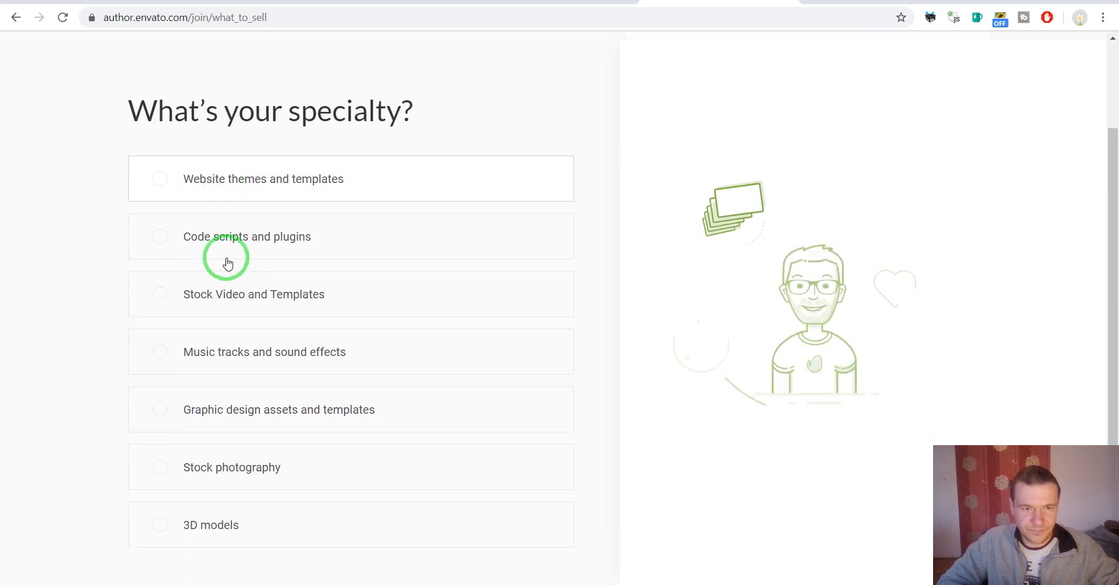
mouse_move(212, 308)
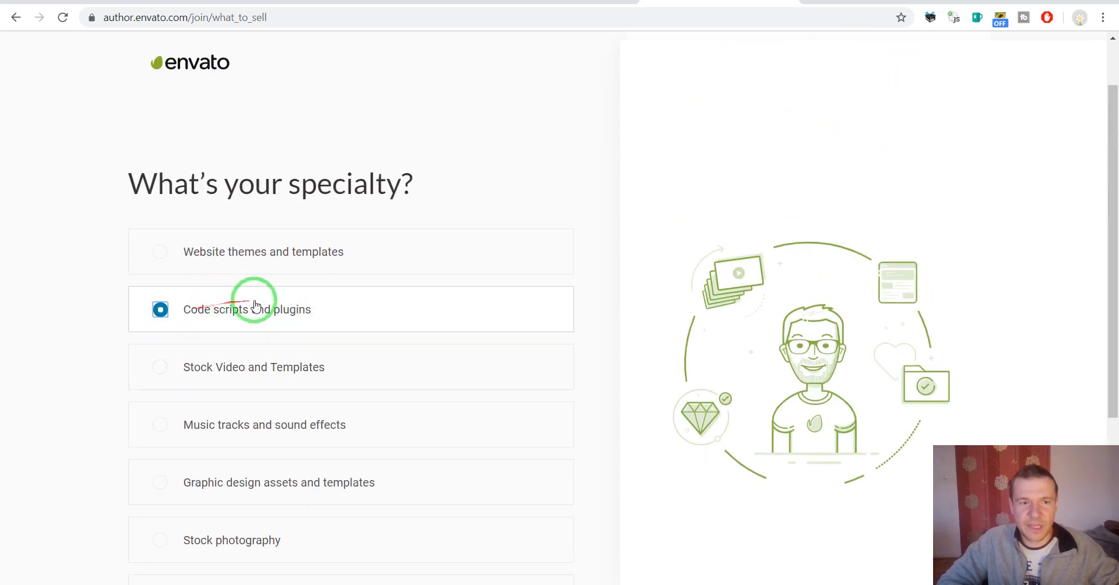
scroll(down, 3)
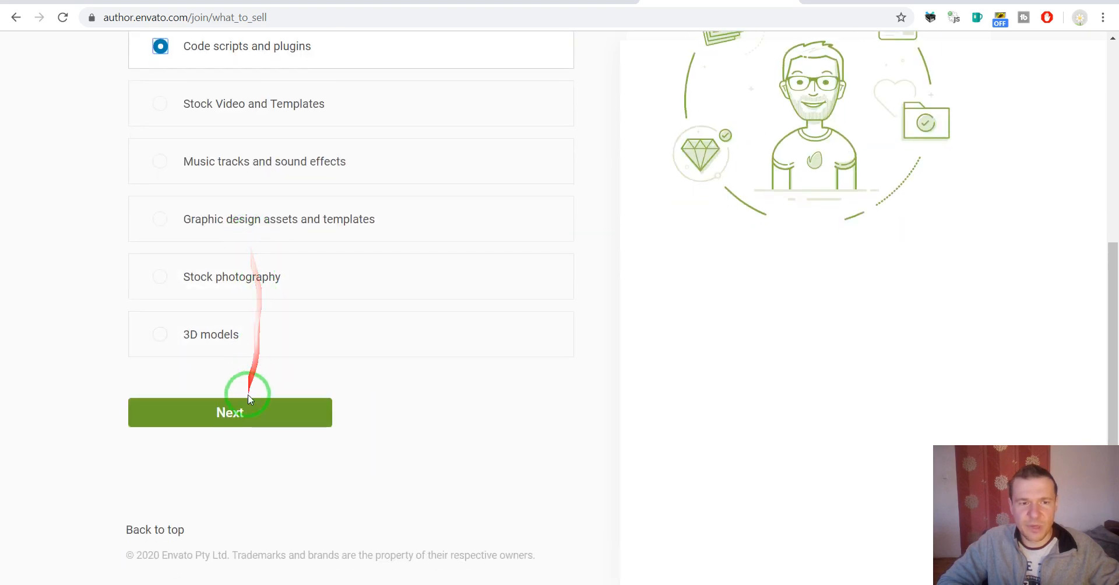
click(230, 412)
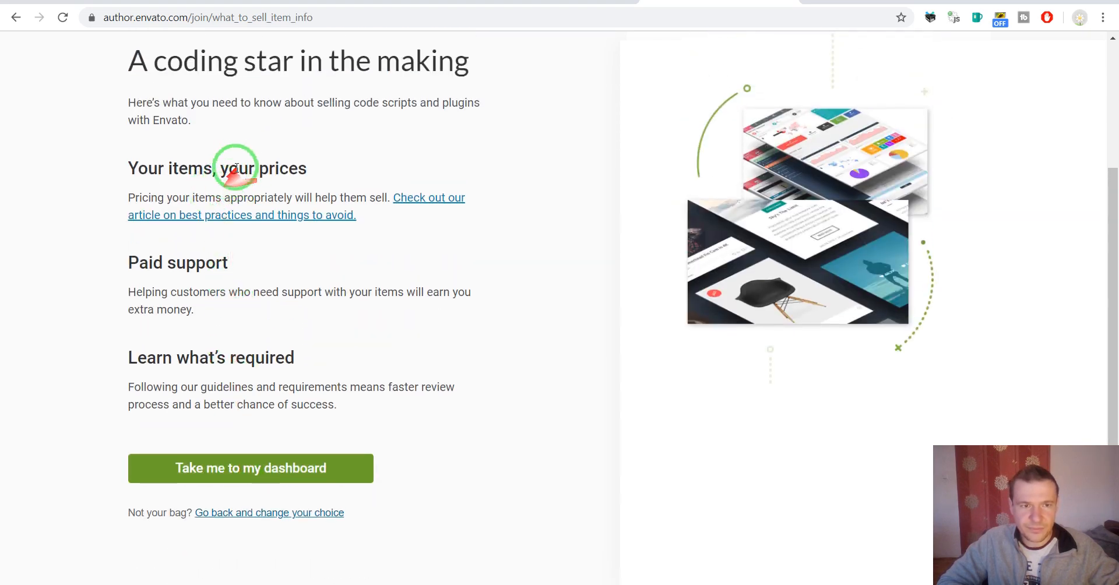
mouse_move(242, 468)
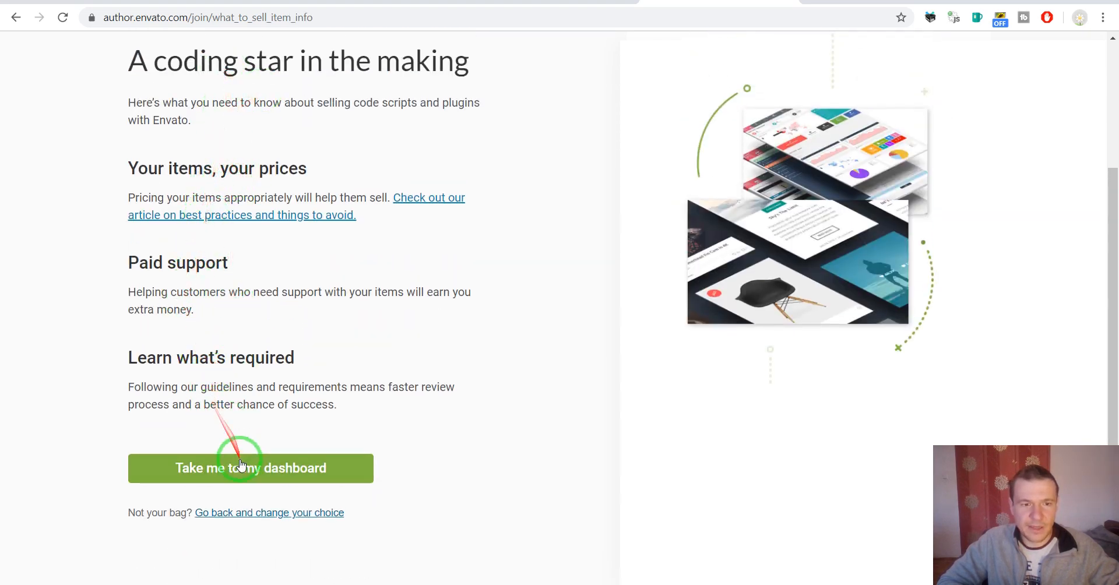
click(250, 469)
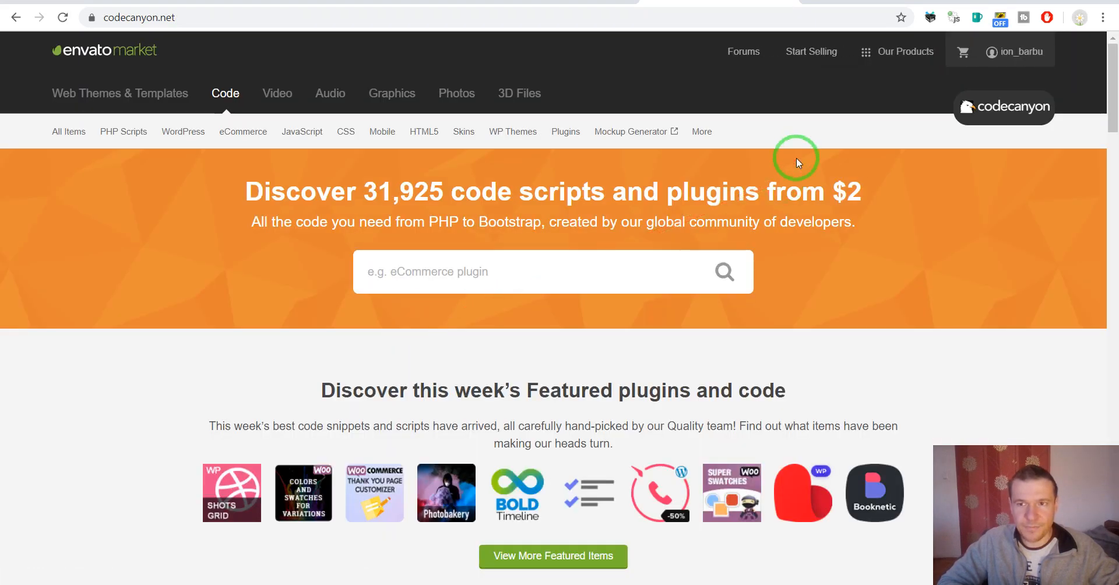
Open the author Dashboard from the account menu and look through its welcome and tax sections.
click(1017, 51)
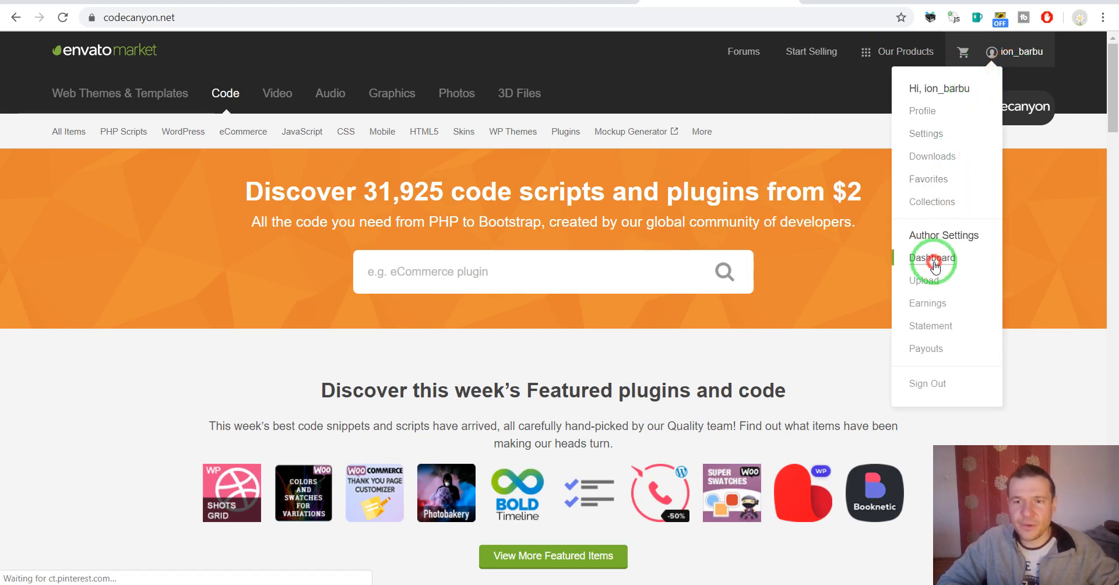
click(933, 258)
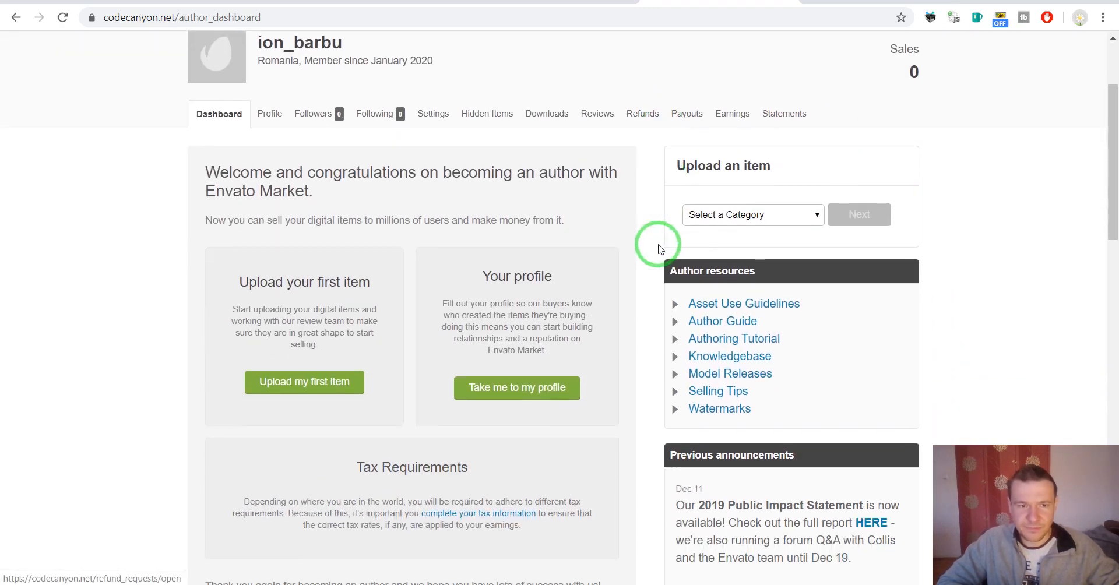
scroll(up, 3)
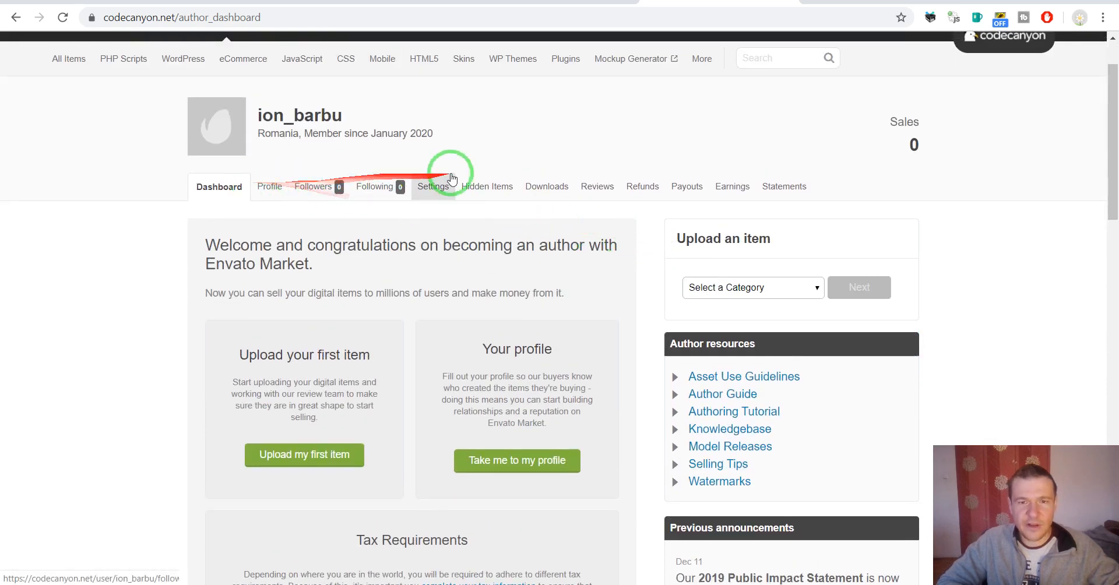
scroll(down, 3)
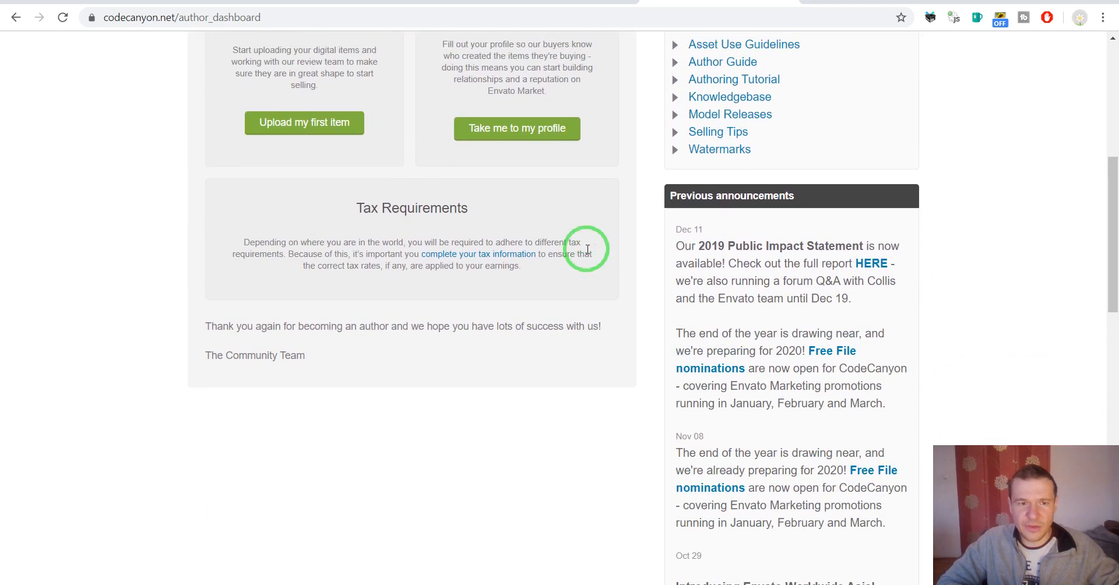
scroll(up, 3)
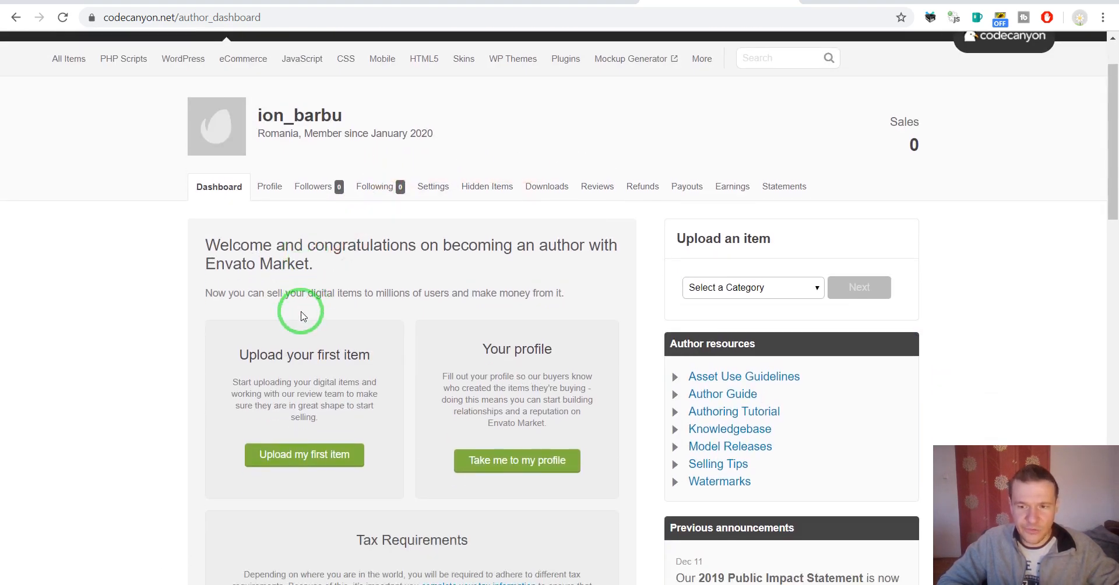
Visit the public profile page, then open the Settings tab showing Public Profile avatar upload.
click(270, 187)
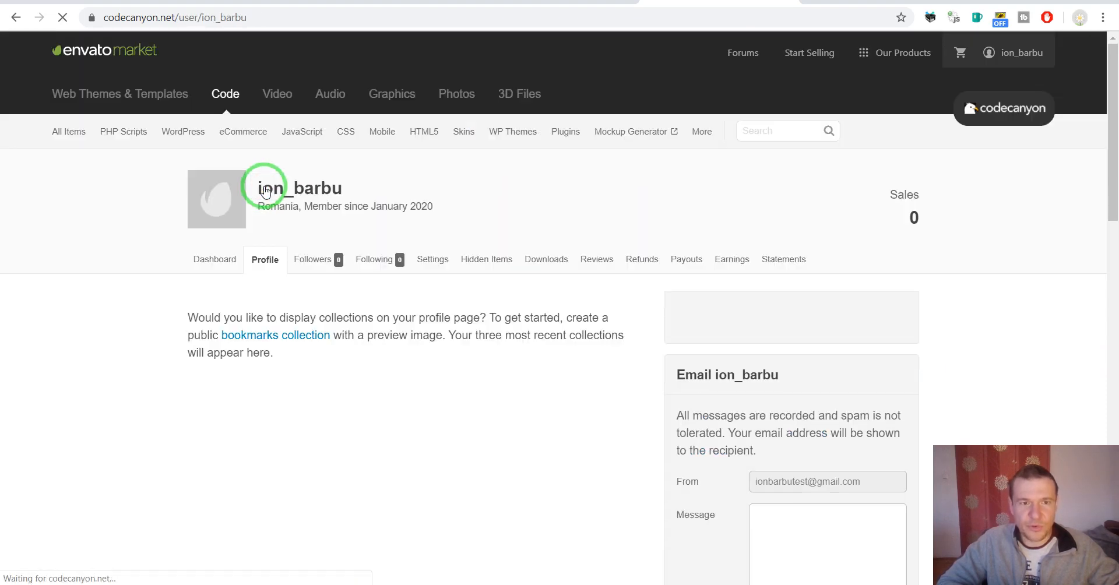
scroll(down, 3)
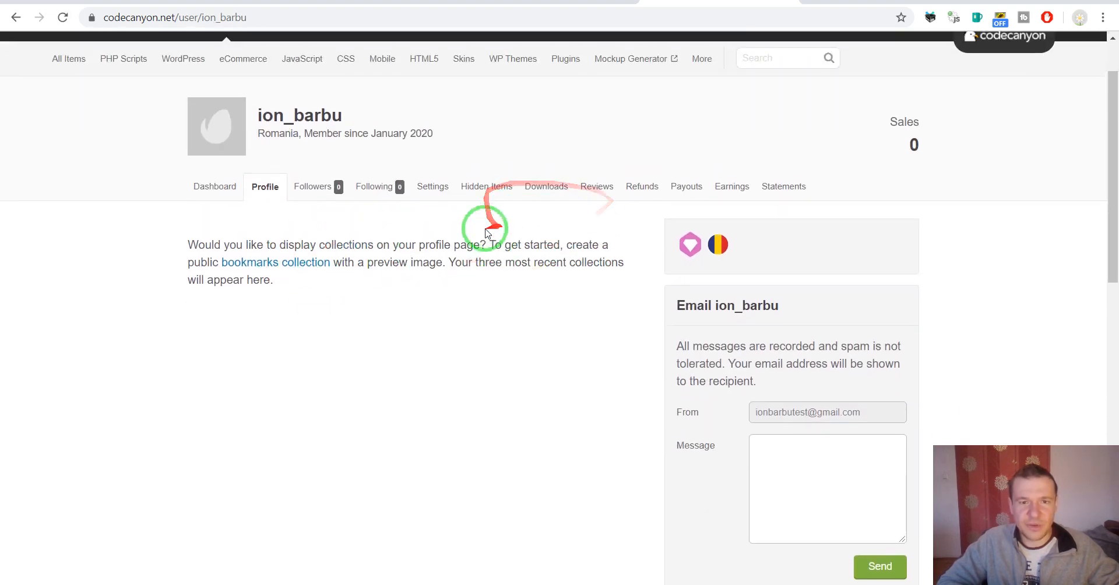
scroll(up, 3)
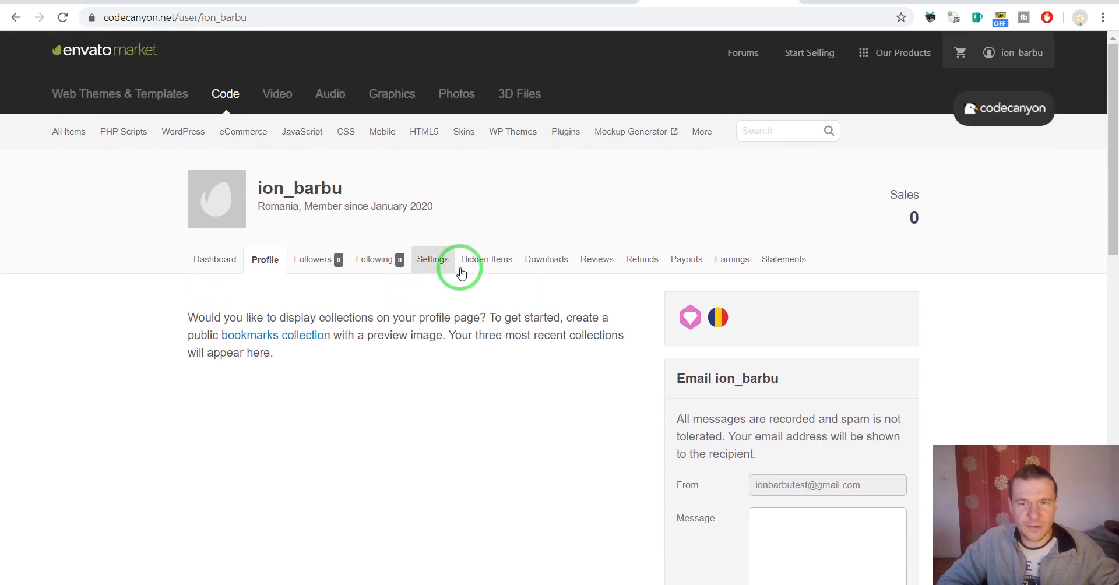
mouse_move(430, 259)
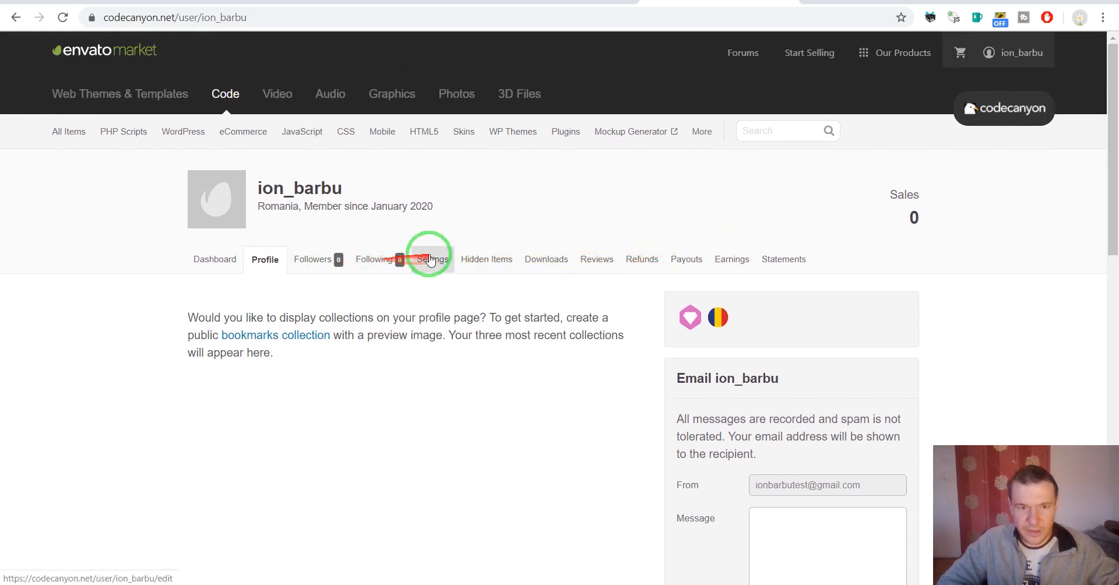
click(432, 259)
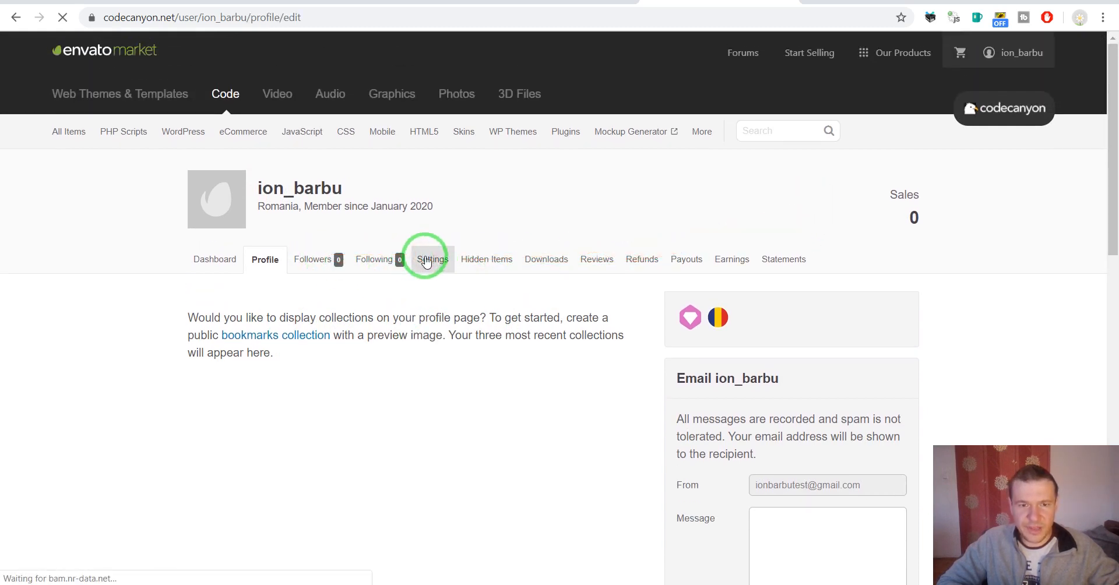
click(432, 259)
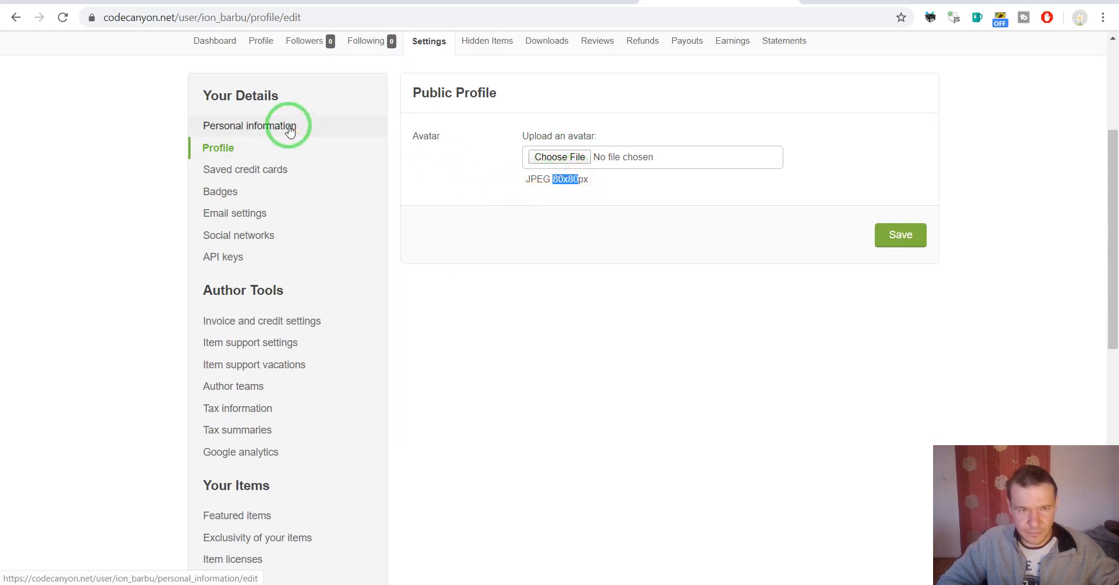
Open Personal information and look through the Billing Information form.
click(250, 126)
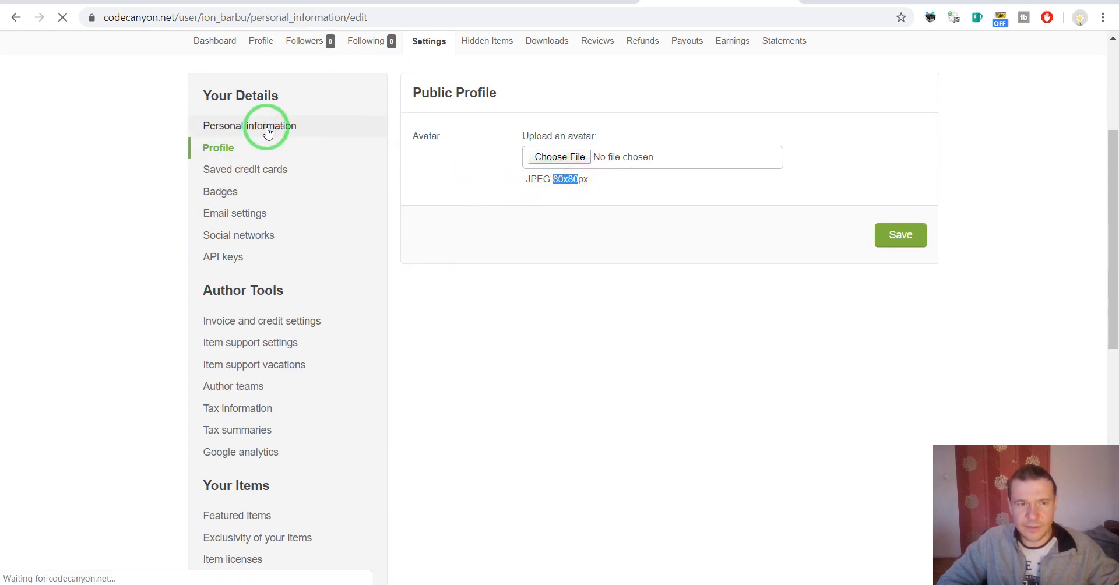
click(249, 126)
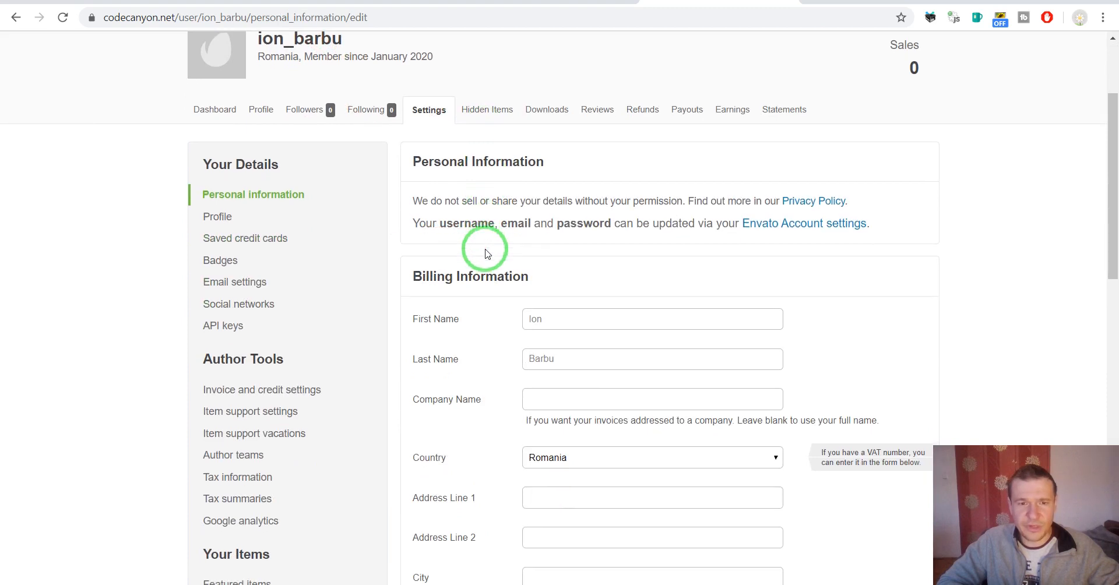
scroll(down, 3)
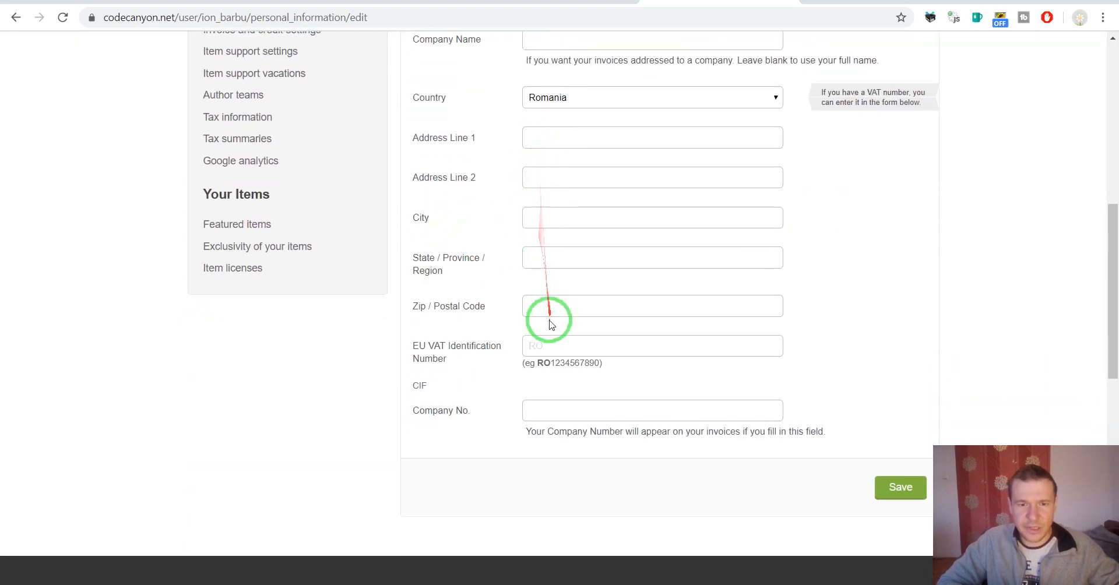
scroll(up, 3)
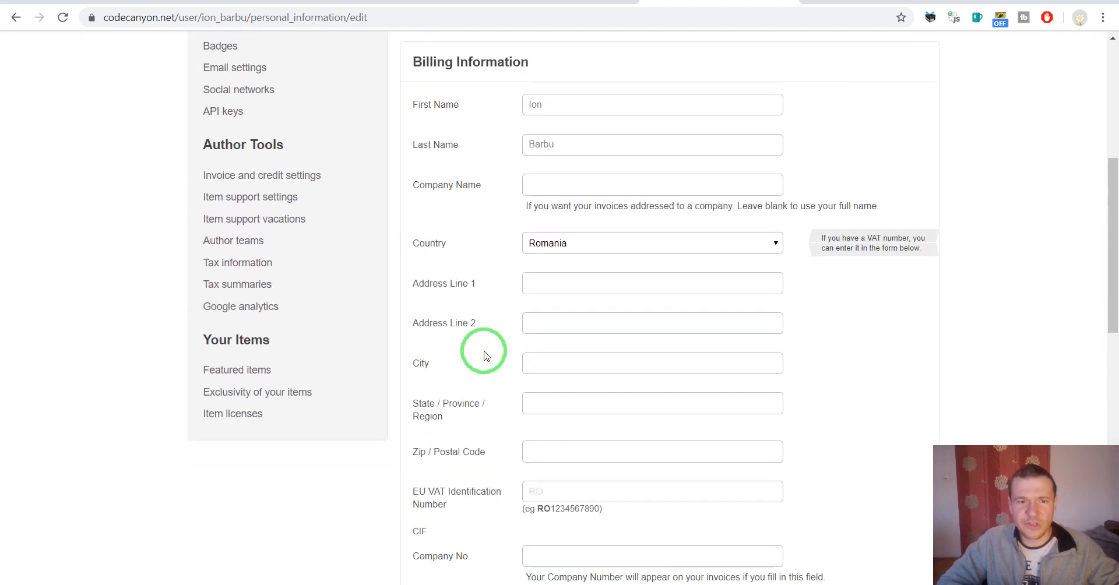
scroll(up, 3)
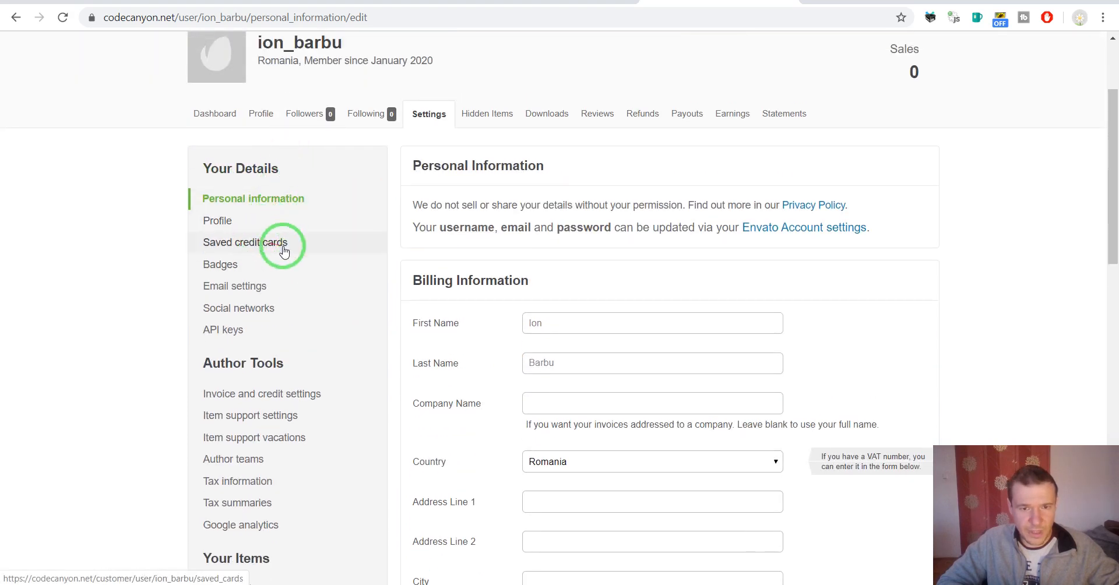
scroll(down, 3)
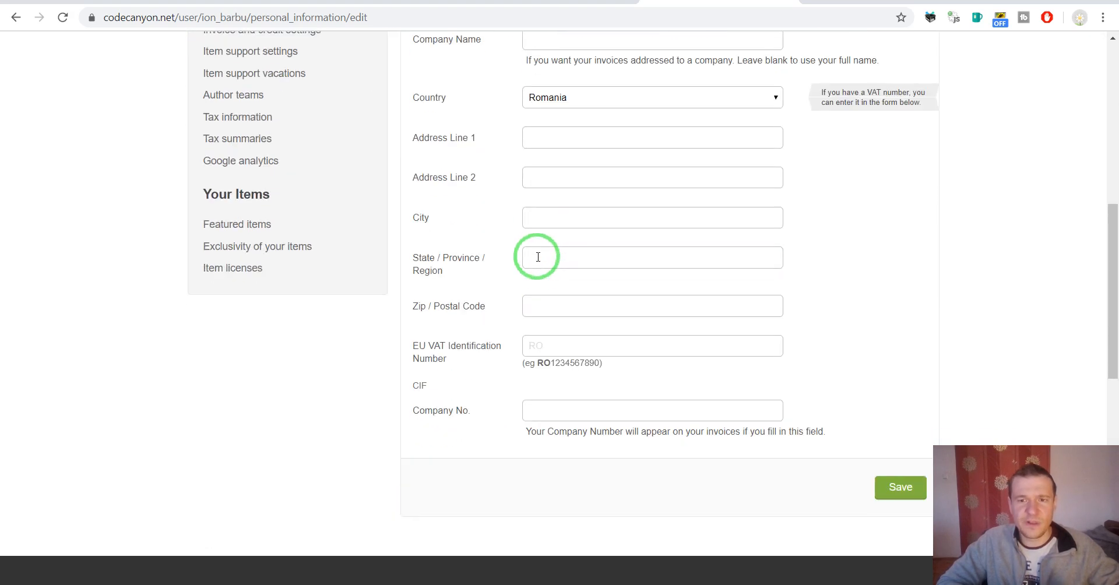
scroll(up, 3)
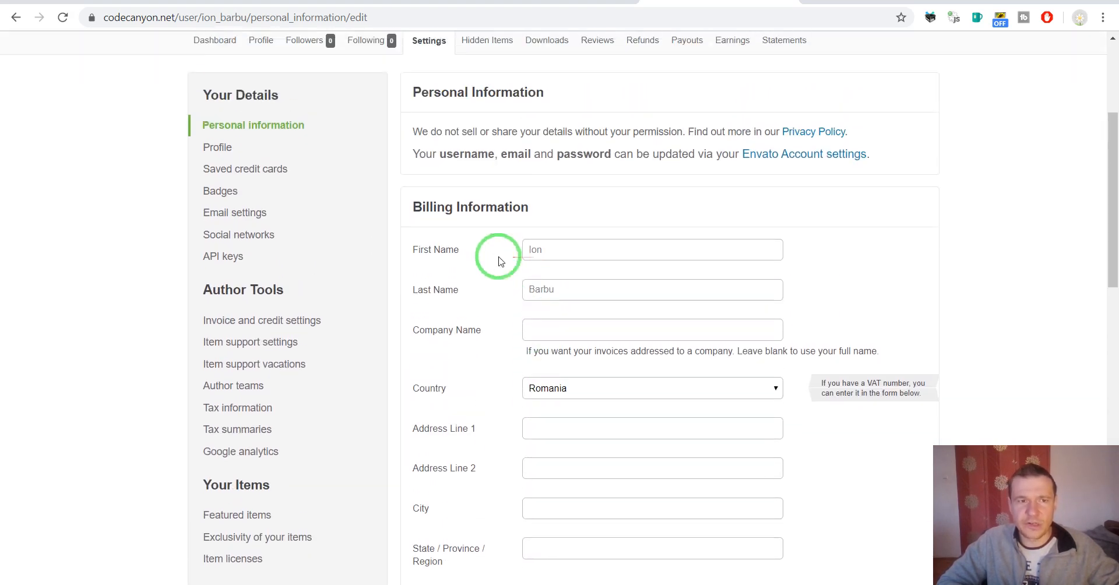
mouse_move(245, 169)
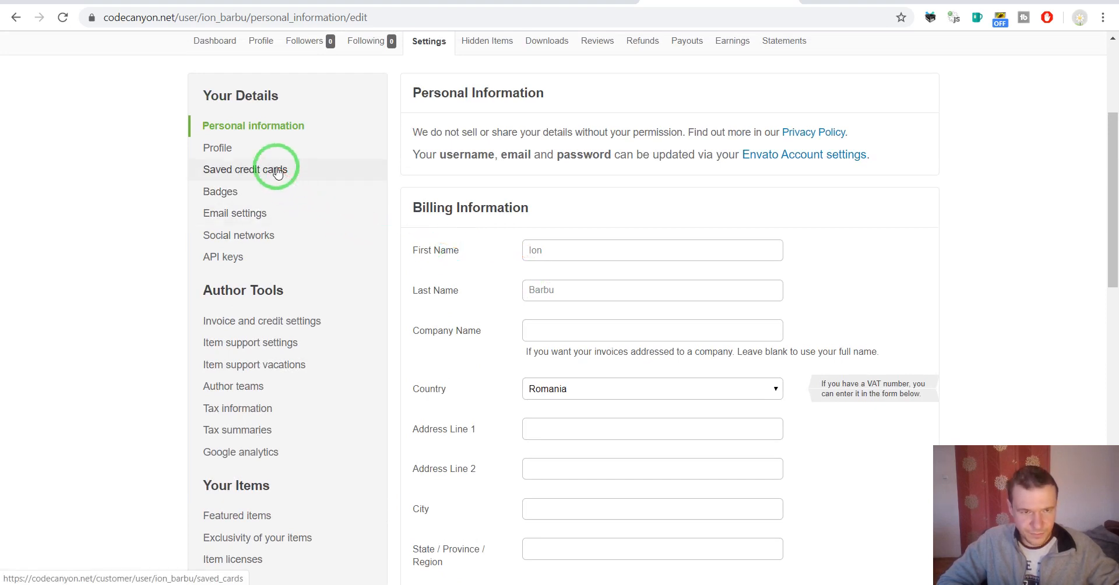
mouse_move(235, 212)
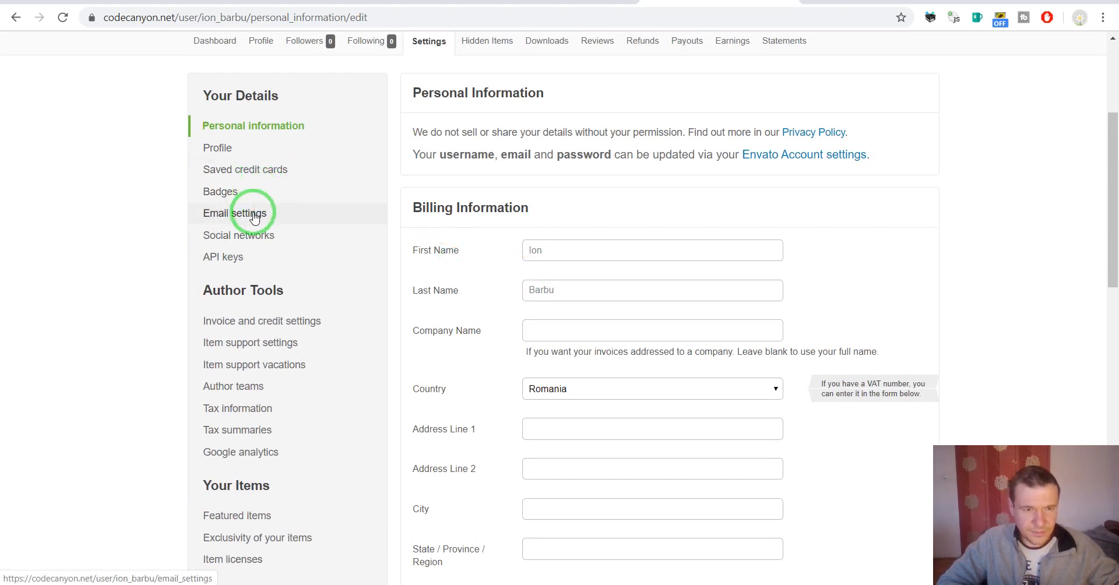
mouse_move(238, 235)
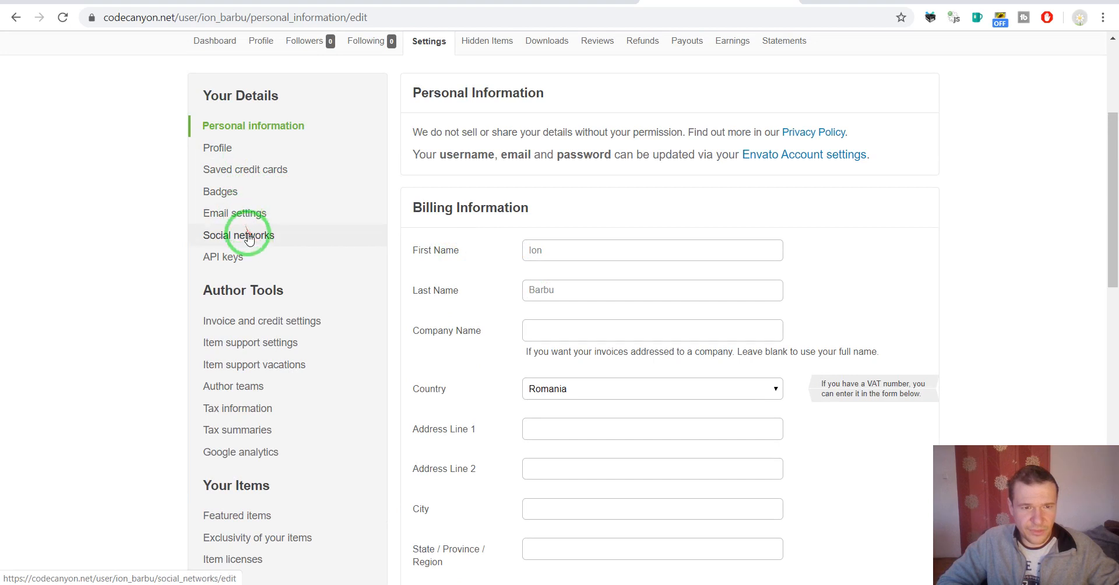
scroll(down, 3)
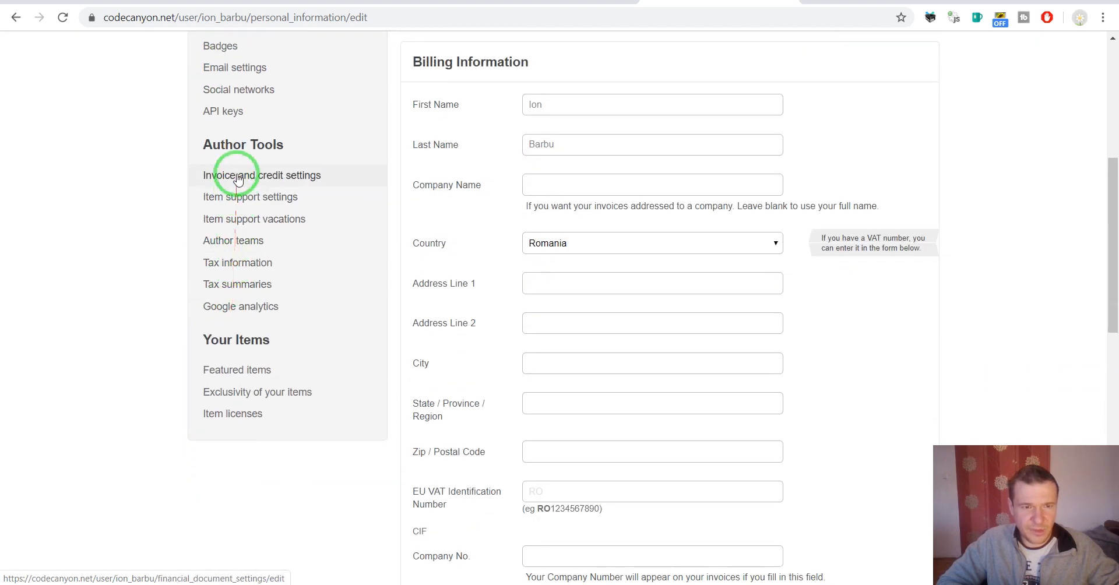
mouse_move(251, 196)
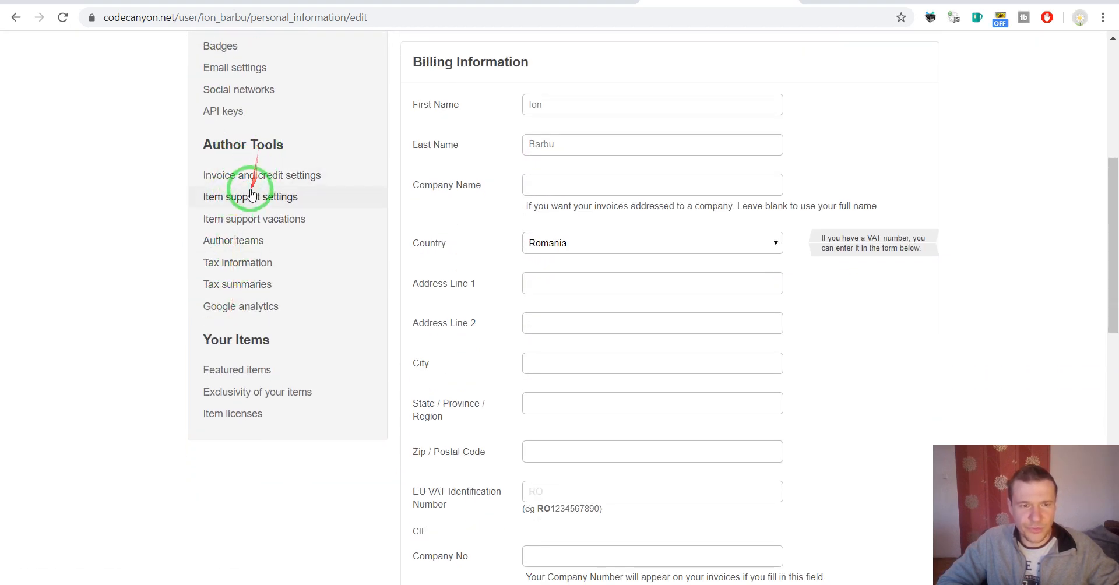
Open the Invoice and Credit Note Settings page with identity hiding and footer options.
click(262, 175)
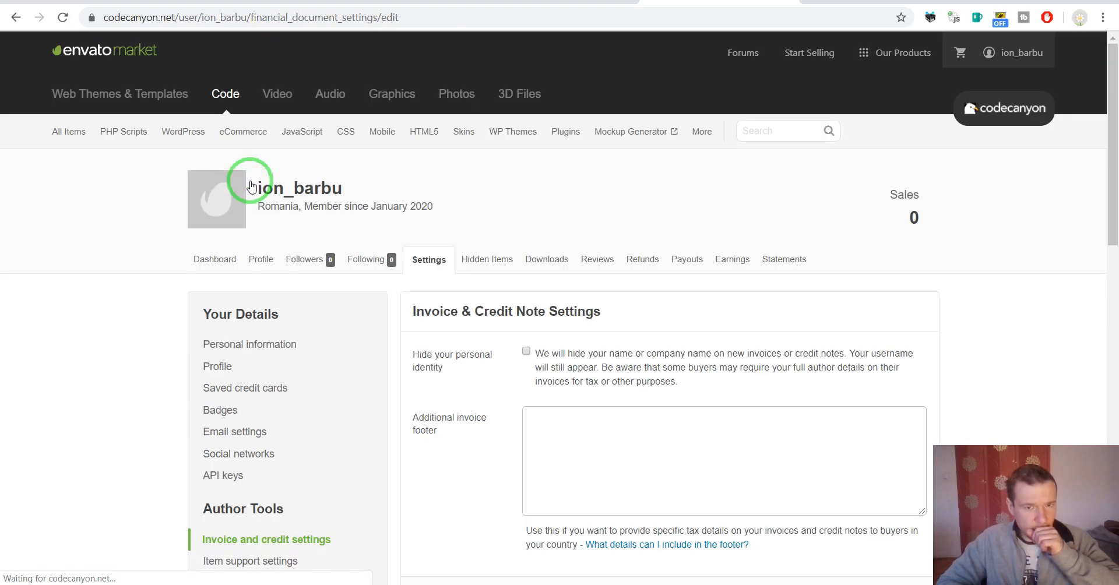
scroll(down, 3)
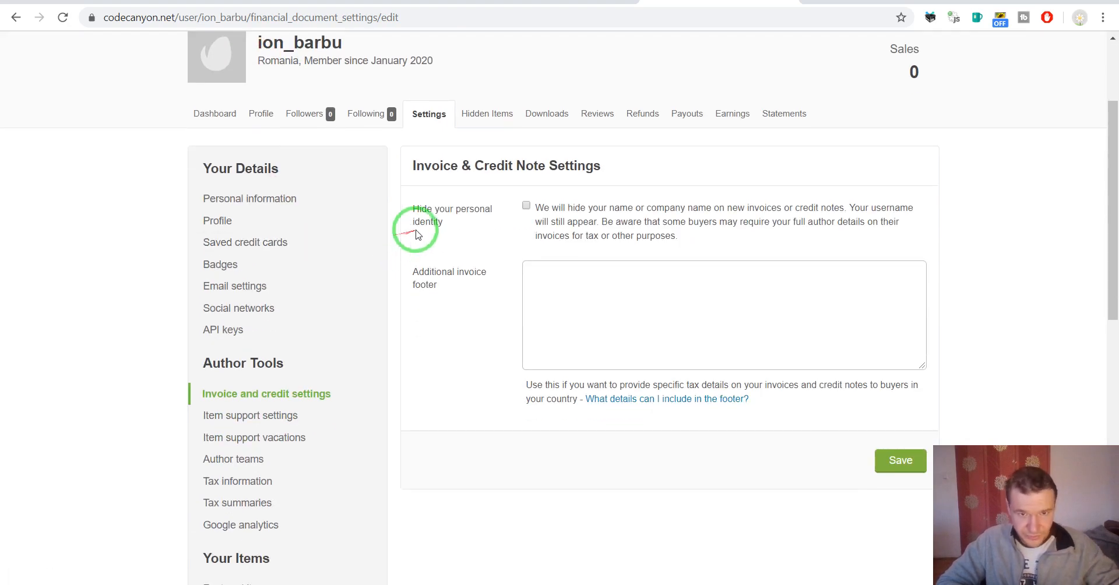
mouse_move(430, 215)
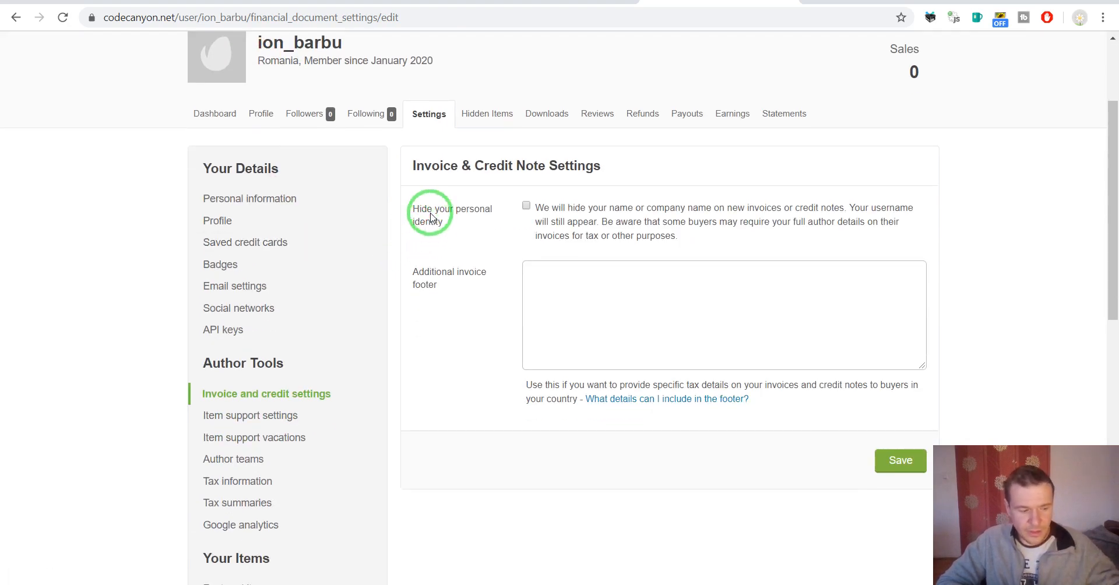
mouse_move(488, 113)
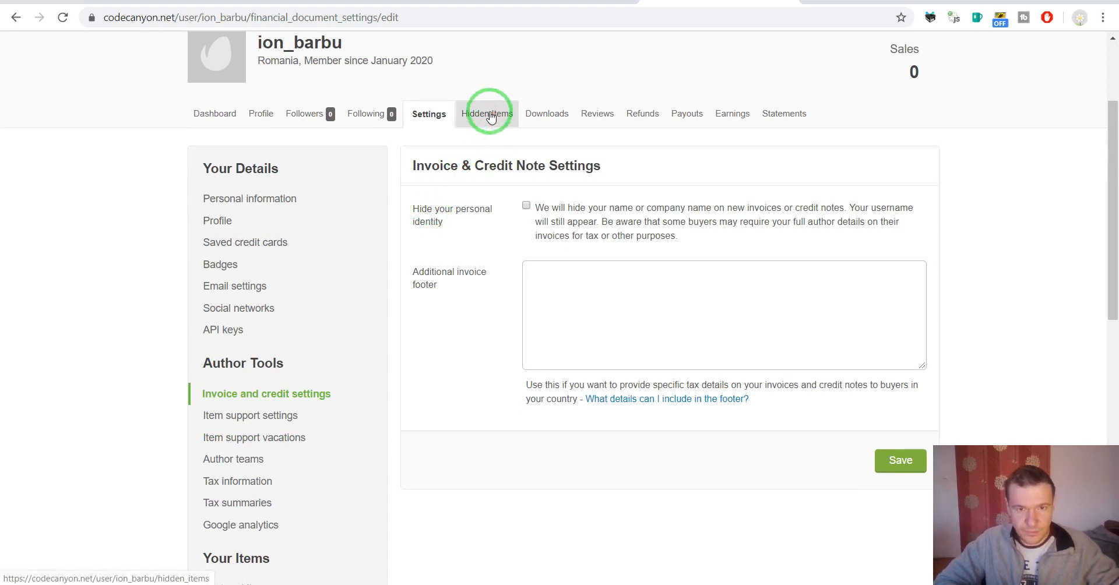
mouse_move(470, 203)
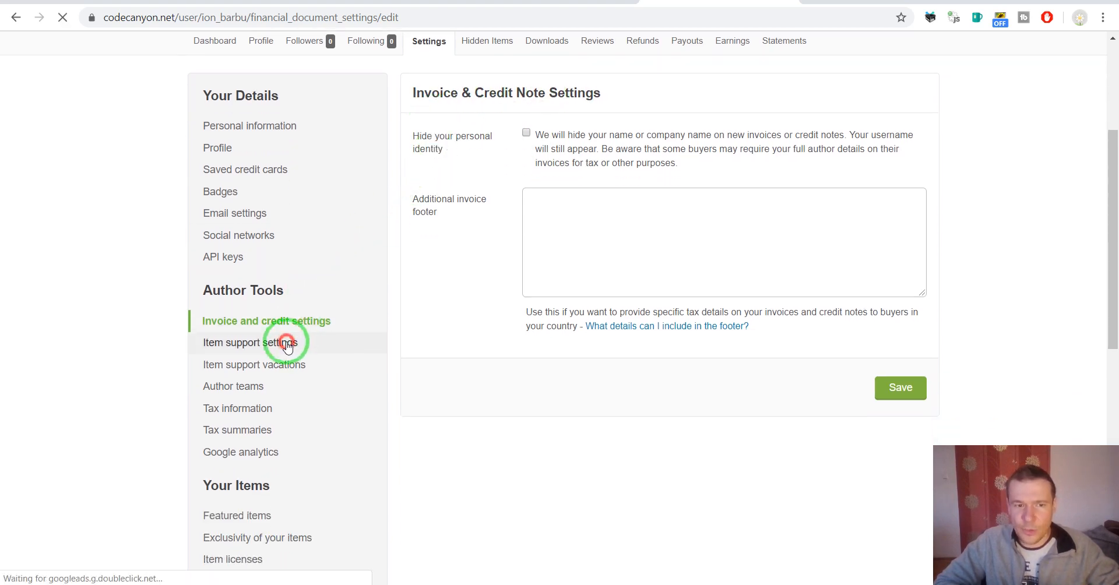
Review the Item support settings, then the Item support vacations page.
click(253, 343)
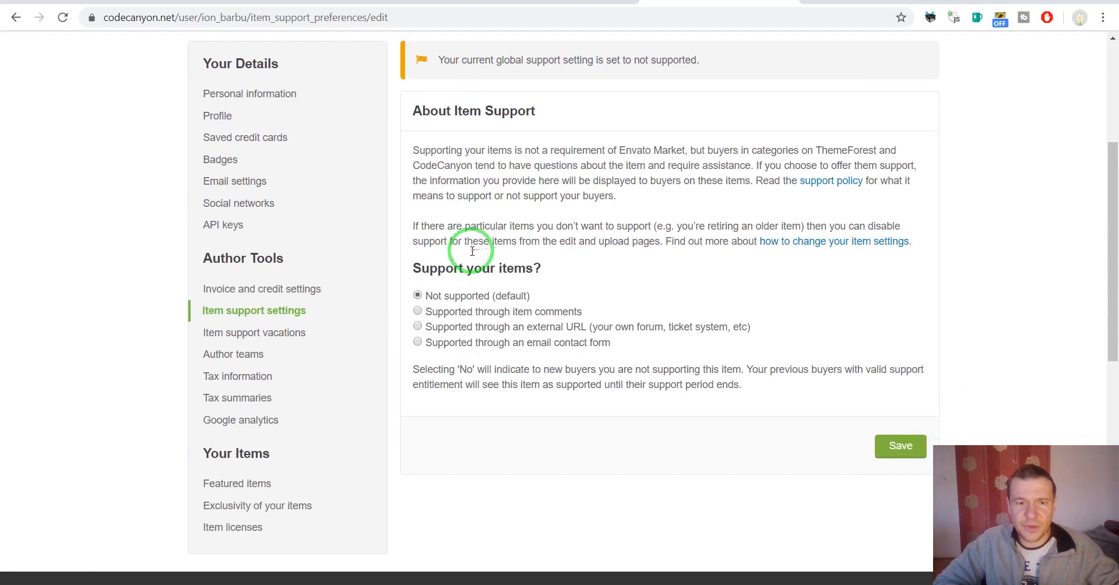
scroll(down, 3)
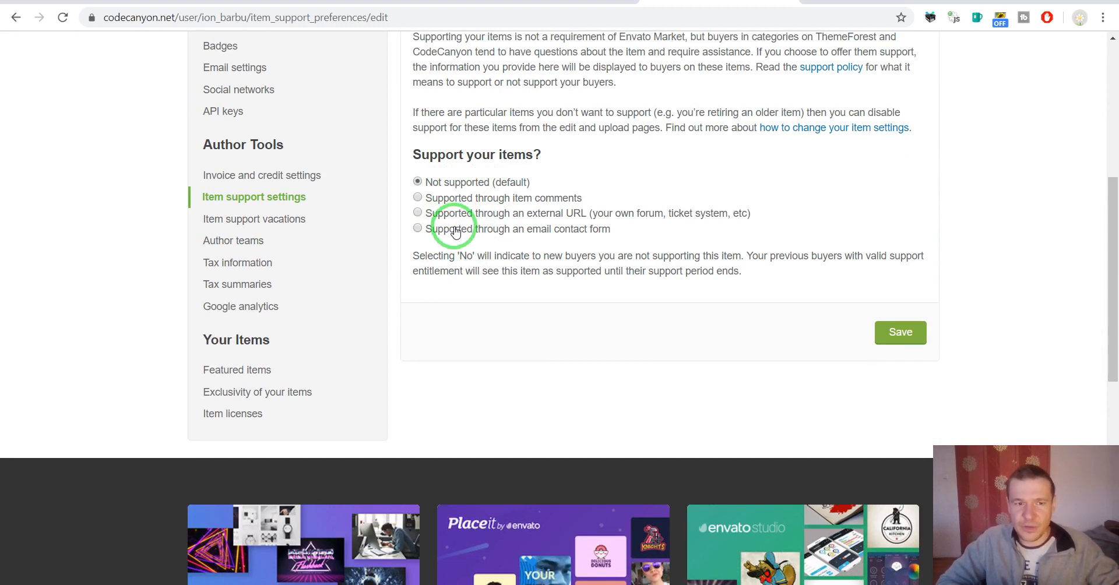
click(253, 219)
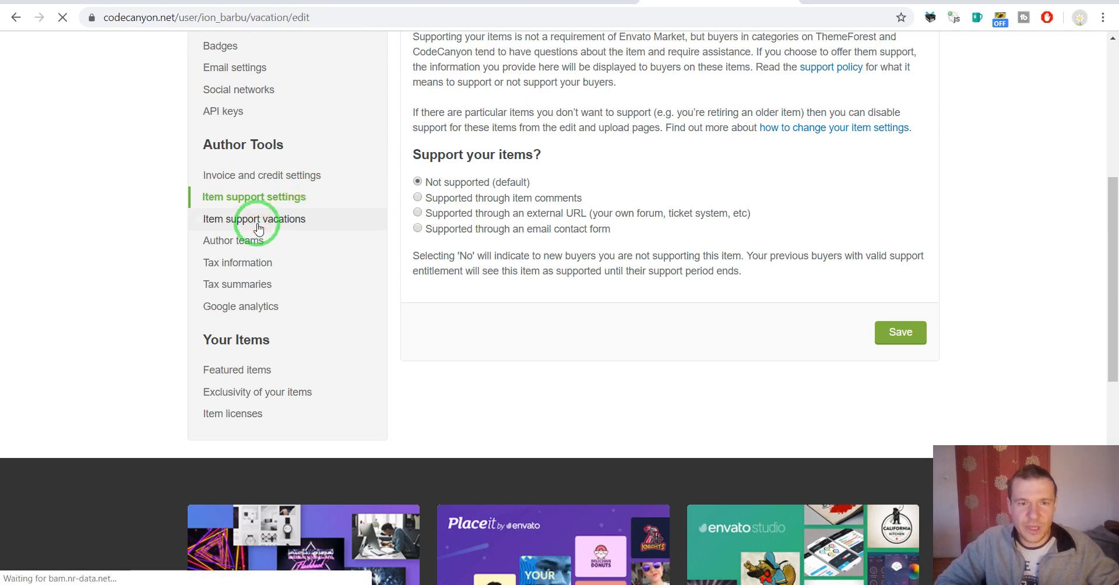
click(254, 220)
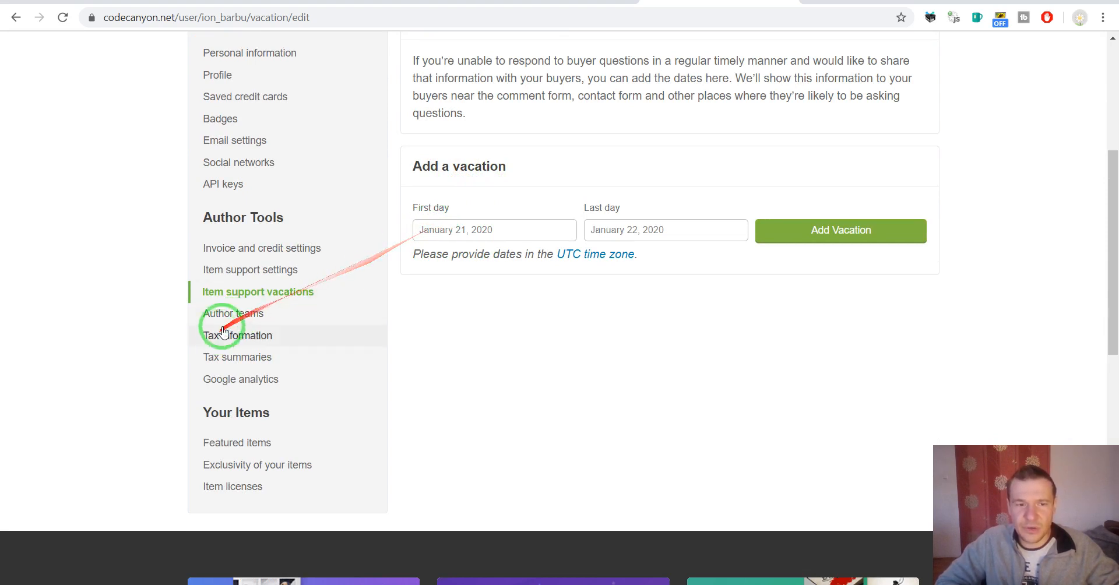
mouse_move(297, 338)
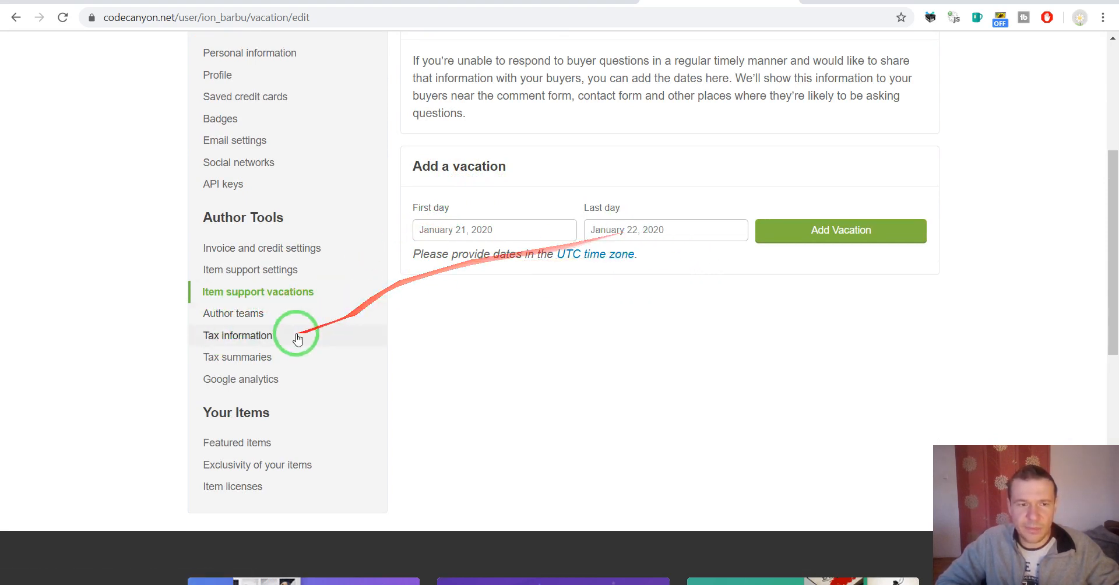
Open the Author Teams page, then head to the tax information settings.
click(233, 313)
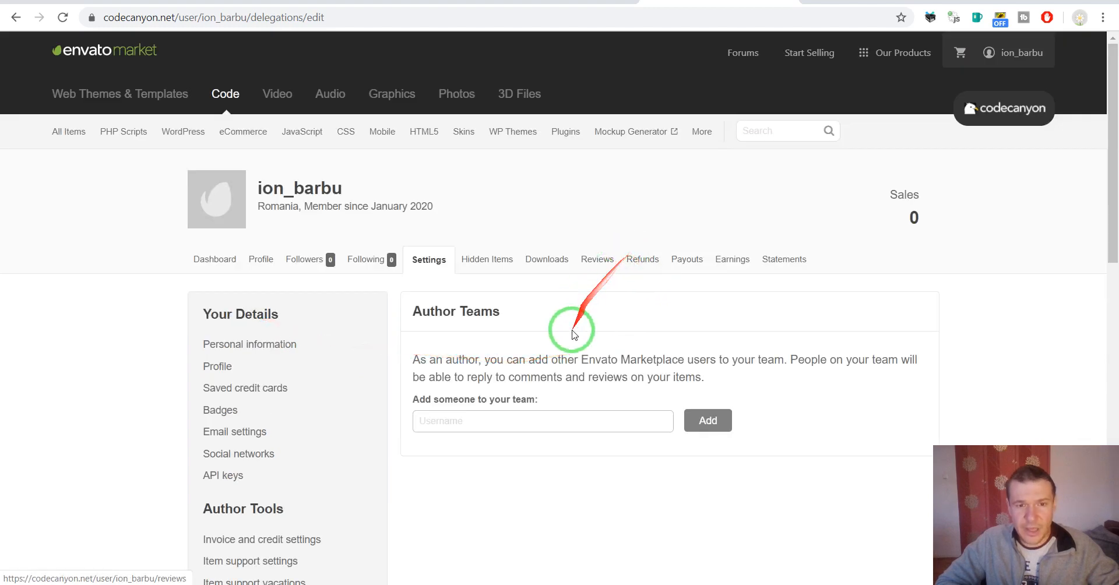
scroll(down, 3)
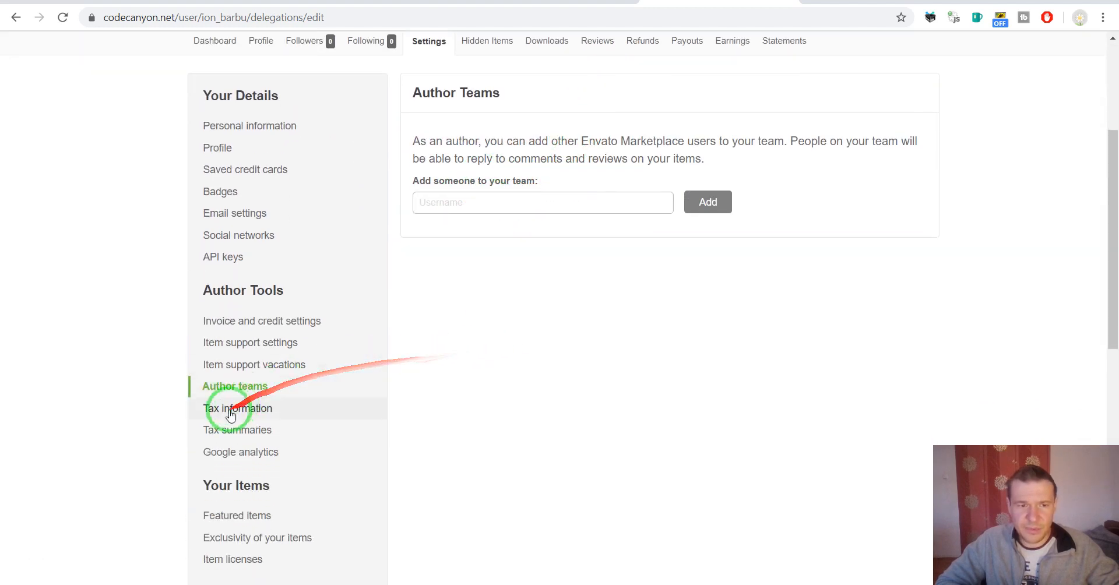
click(238, 408)
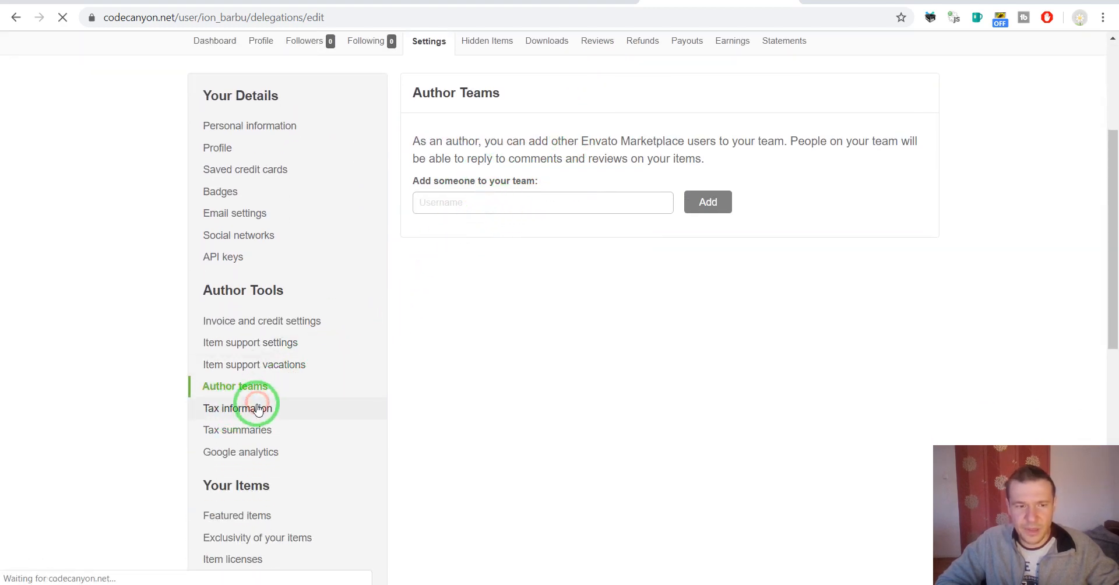
click(238, 408)
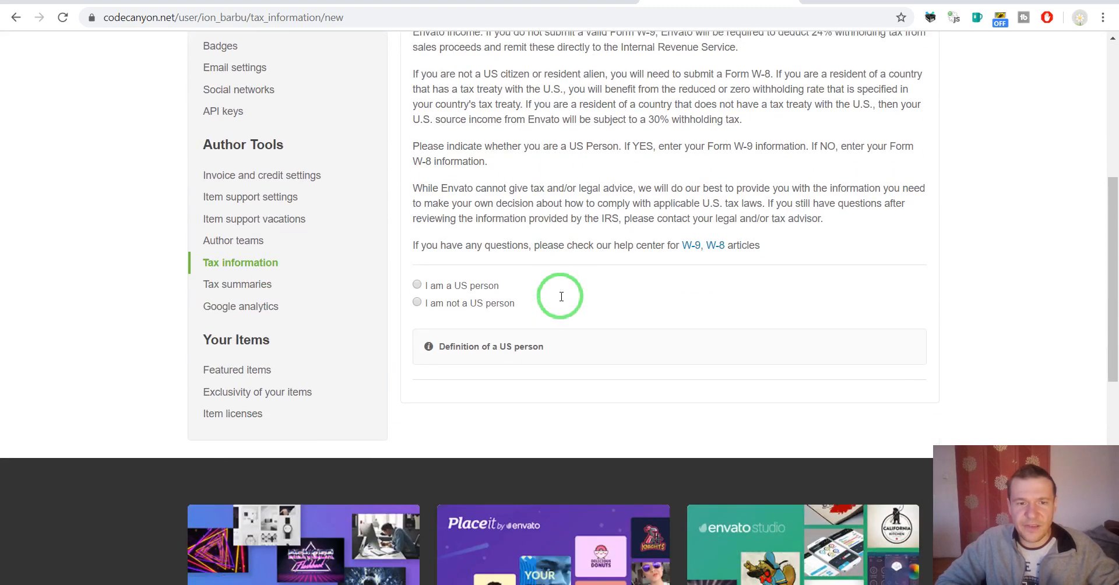
scroll(up, 3)
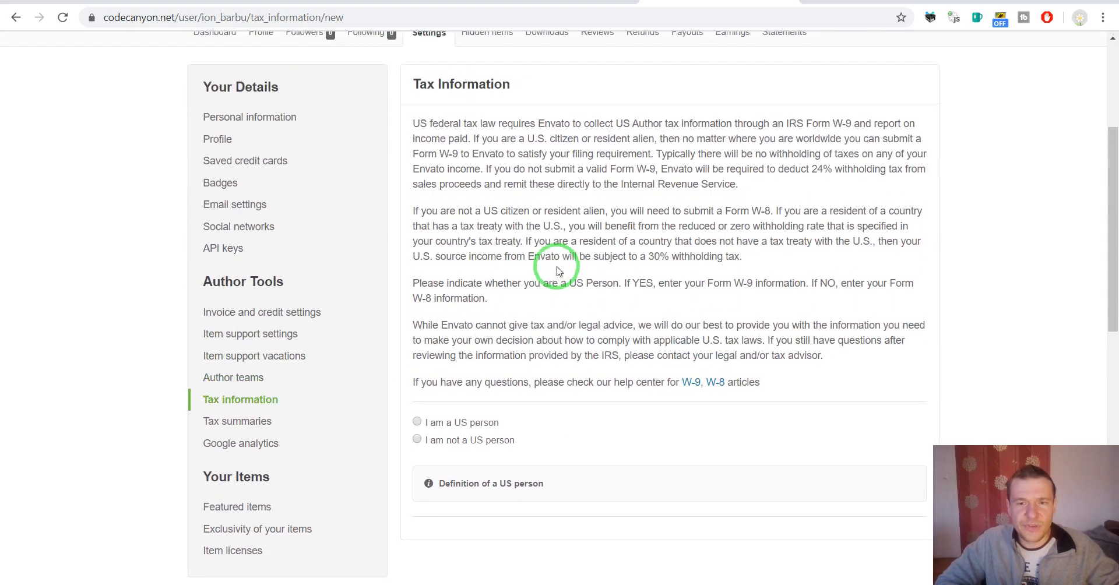
scroll(up, 3)
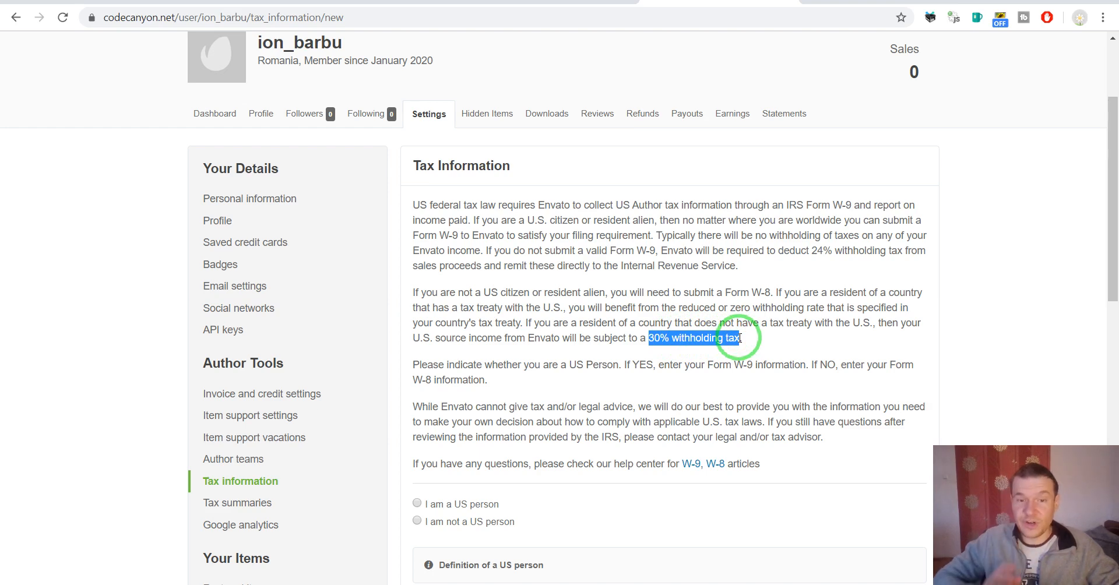
mouse_move(748, 341)
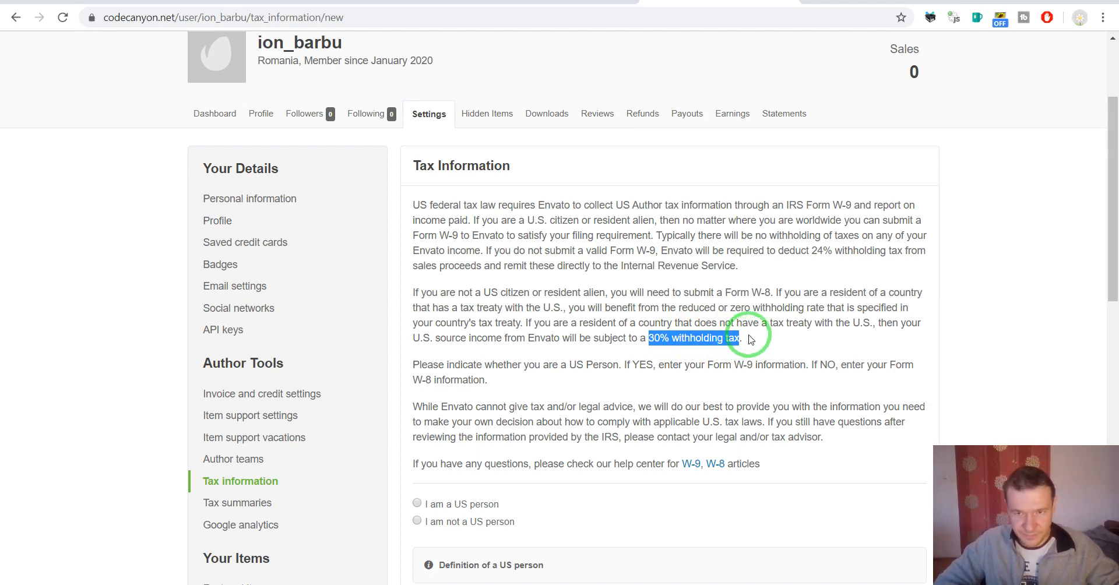
scroll(down, 3)
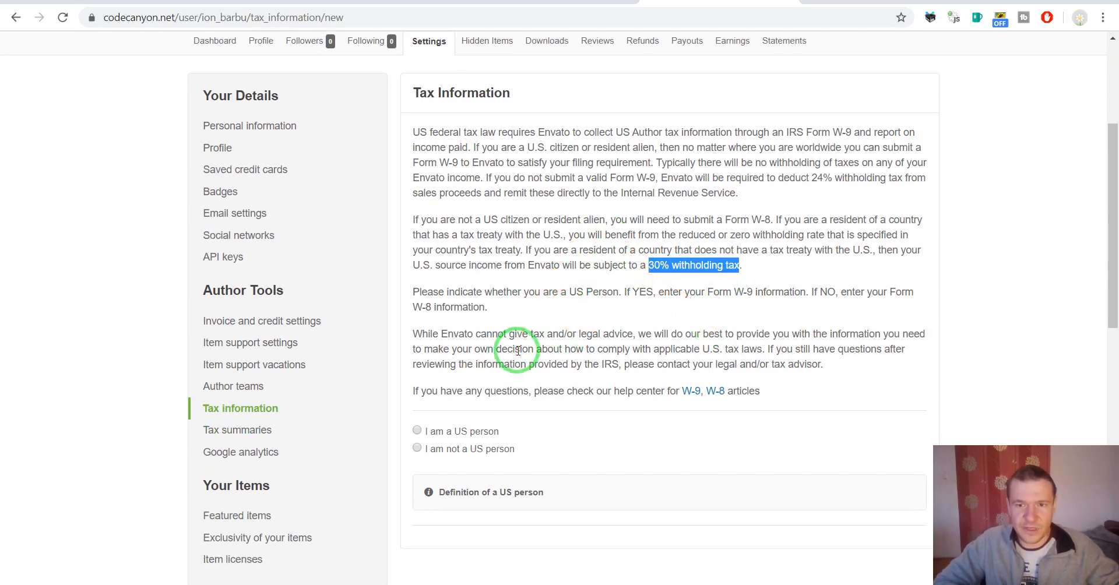
scroll(down, 3)
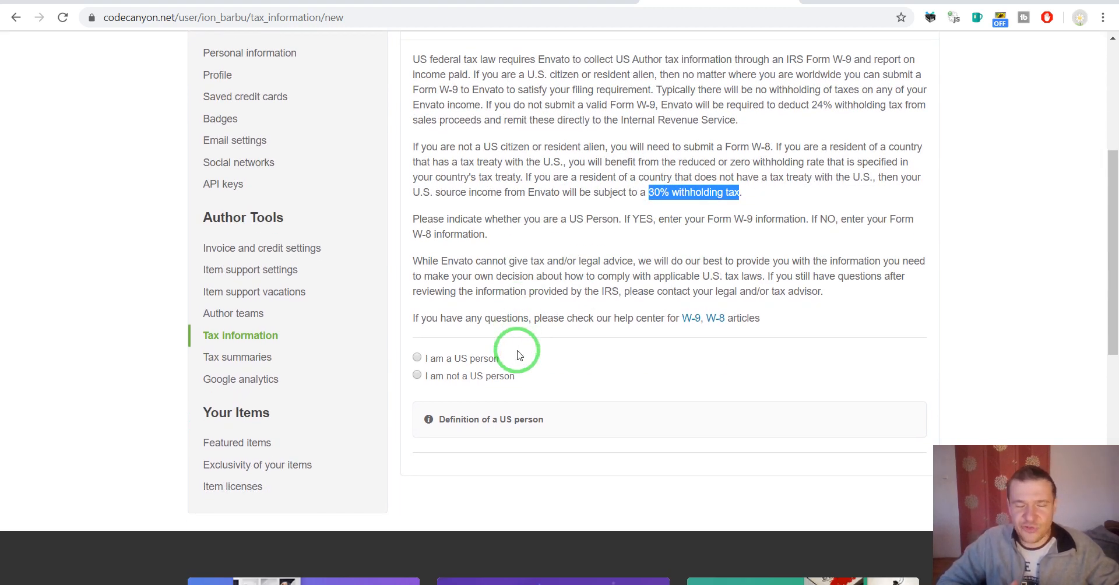
mouse_move(536, 271)
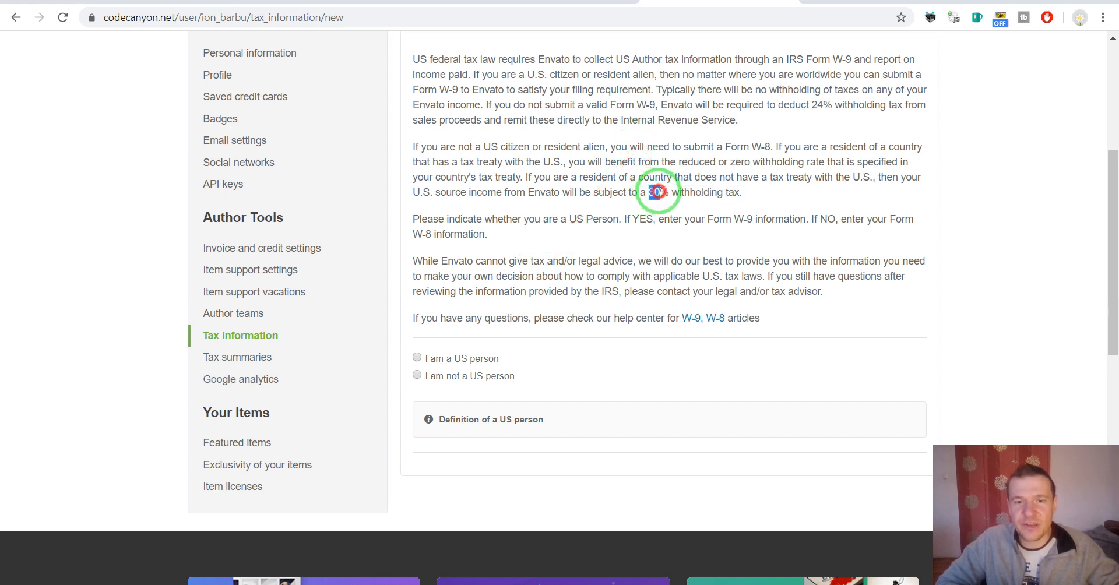
mouse_move(646, 220)
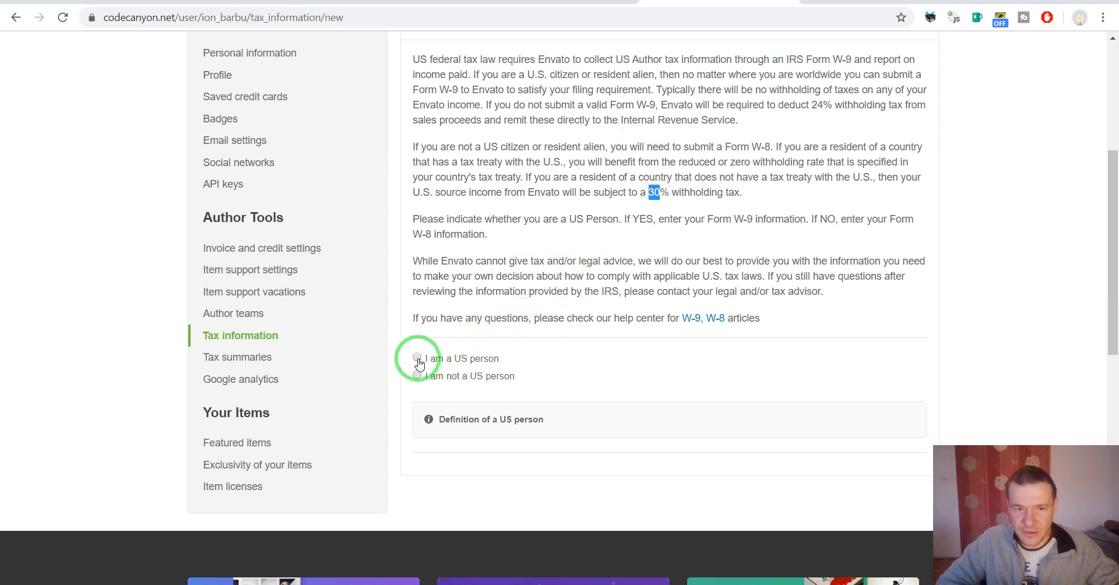
Choose 'I am not a US person' and 'An Individual', revealing the W-8BEN form with prefilled name.
click(418, 376)
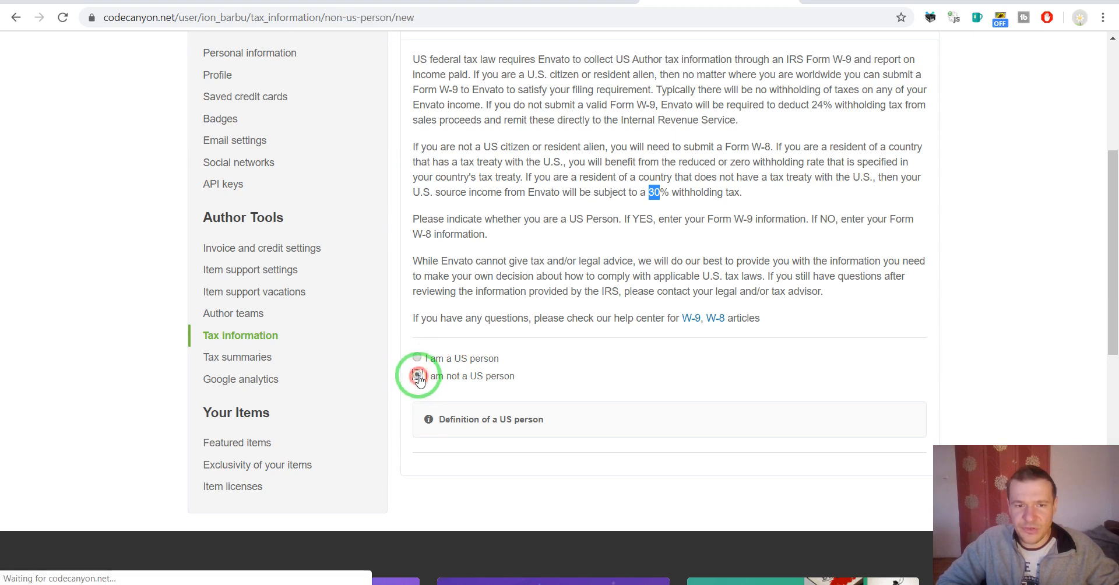
click(417, 376)
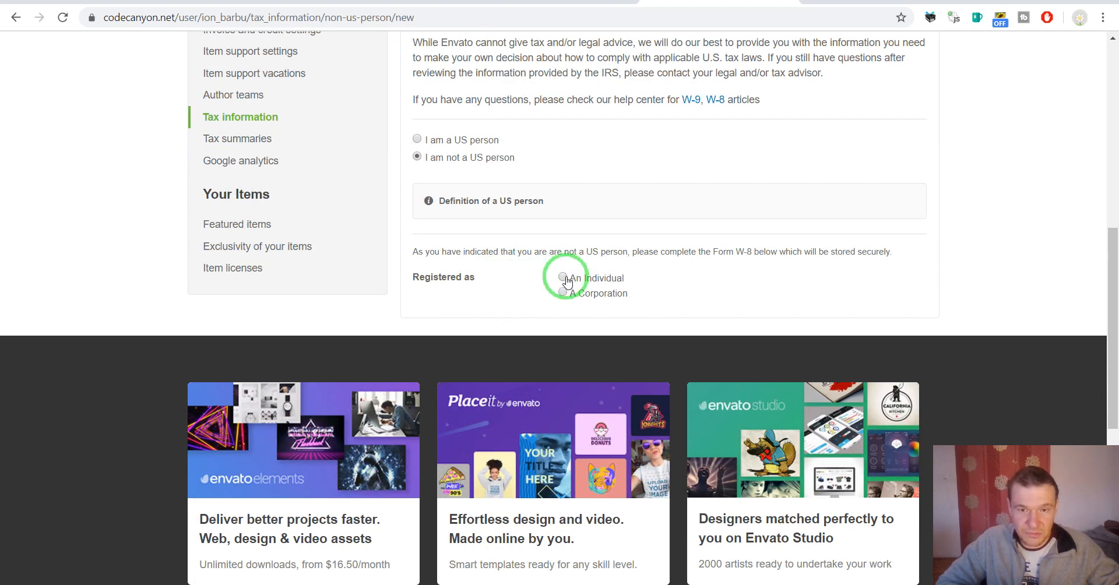
click(562, 278)
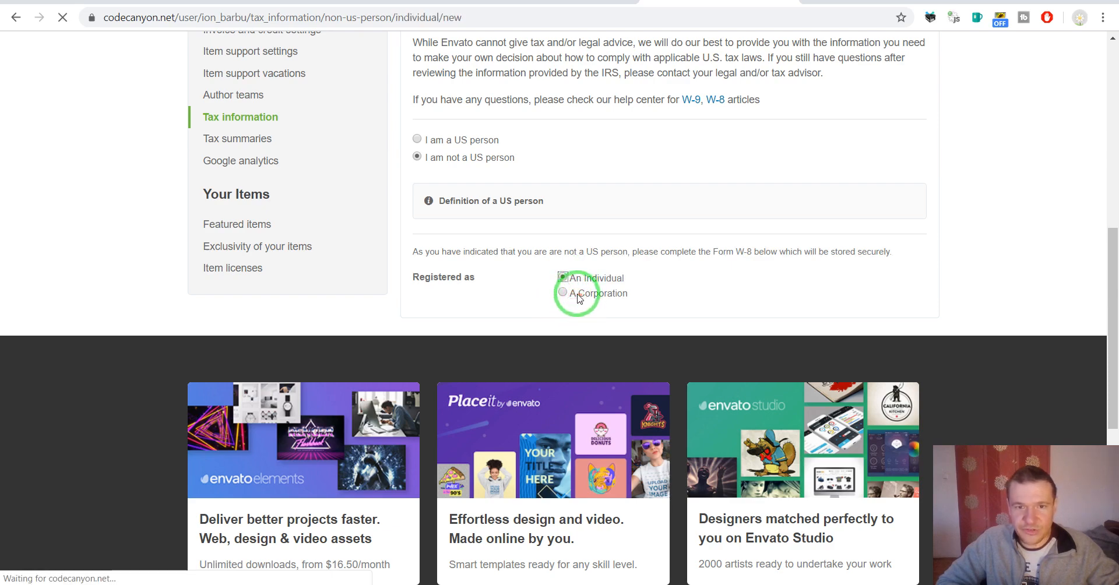
click(562, 278)
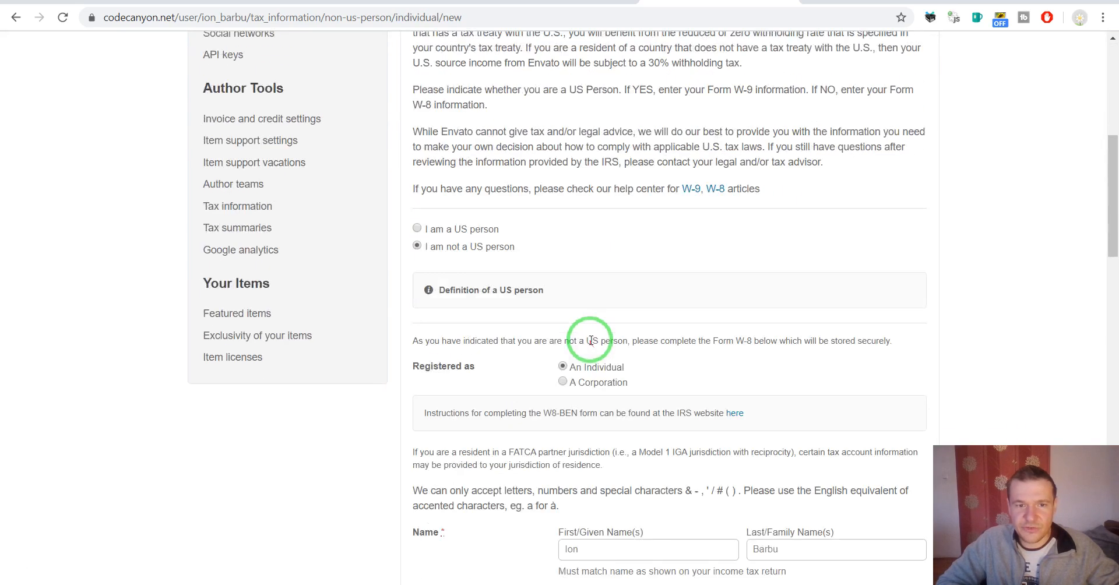
Set Romania as both Country of Citizenship and Country of Residence on the W-8BEN form.
scroll(down, 3)
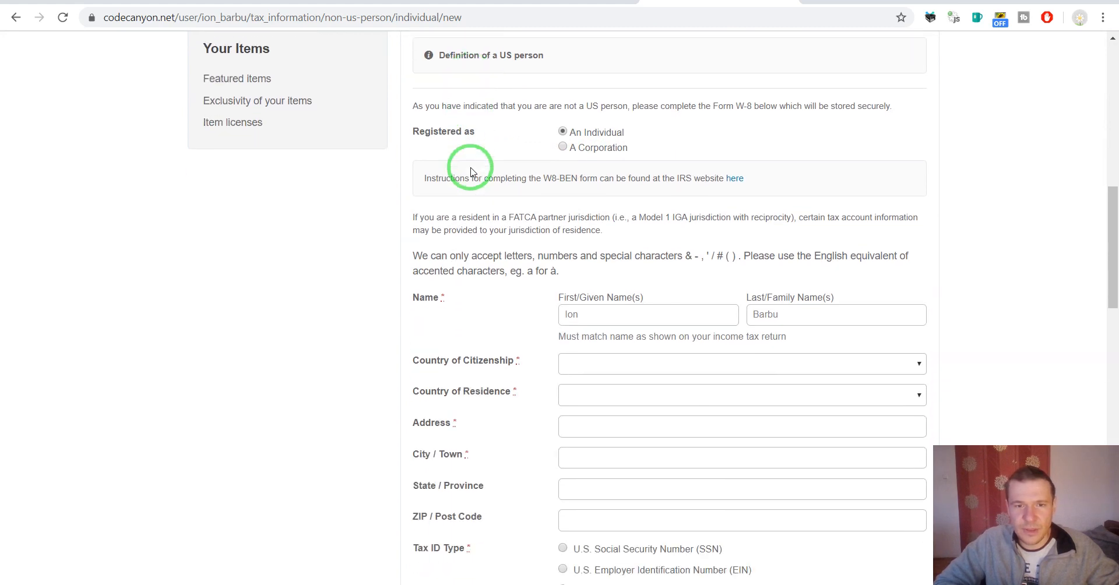
scroll(down, 3)
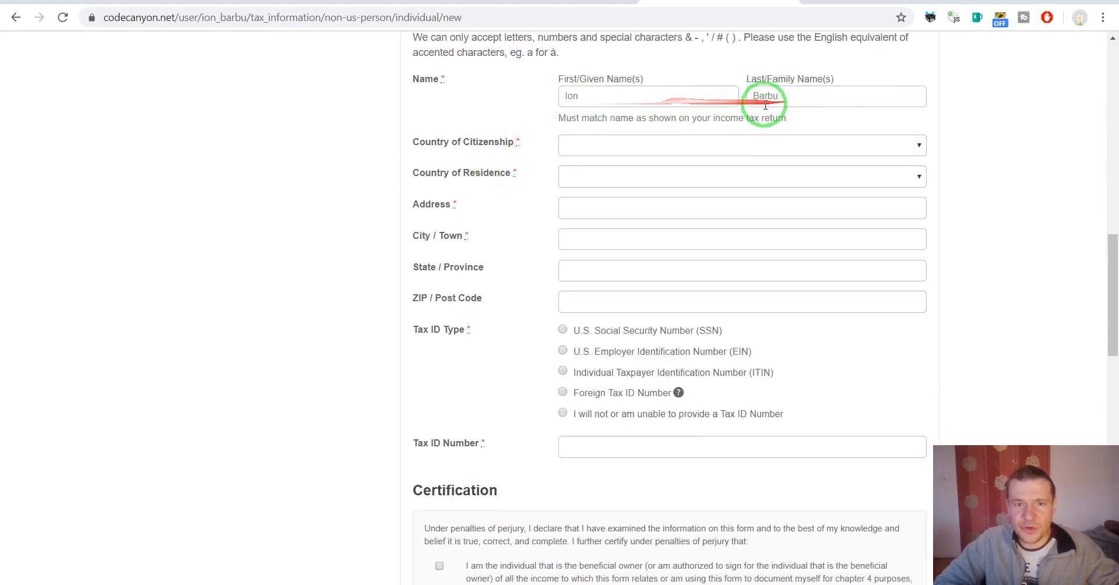
click(743, 145)
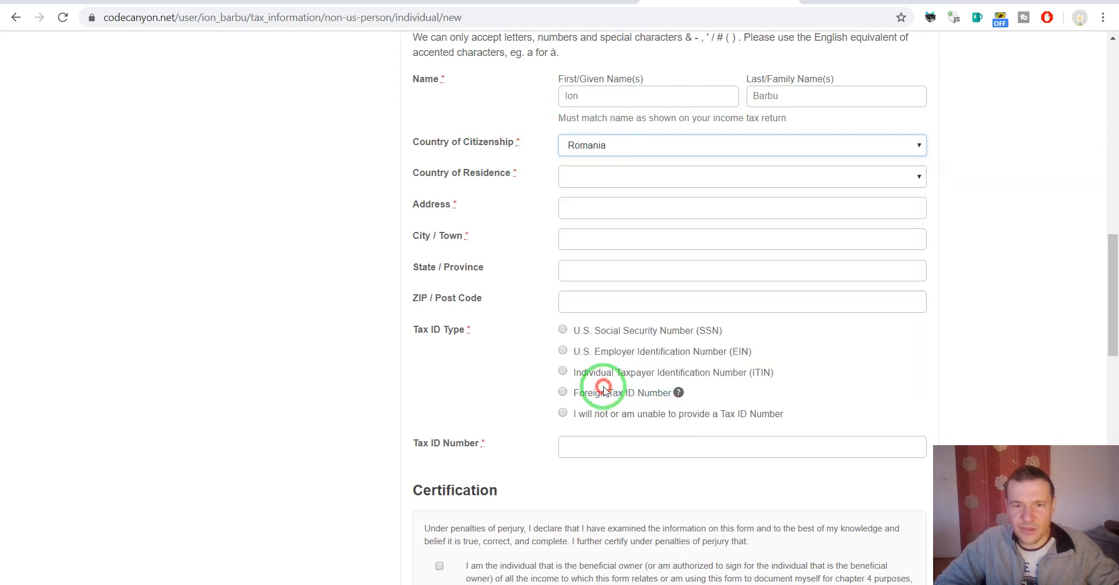
click(742, 176)
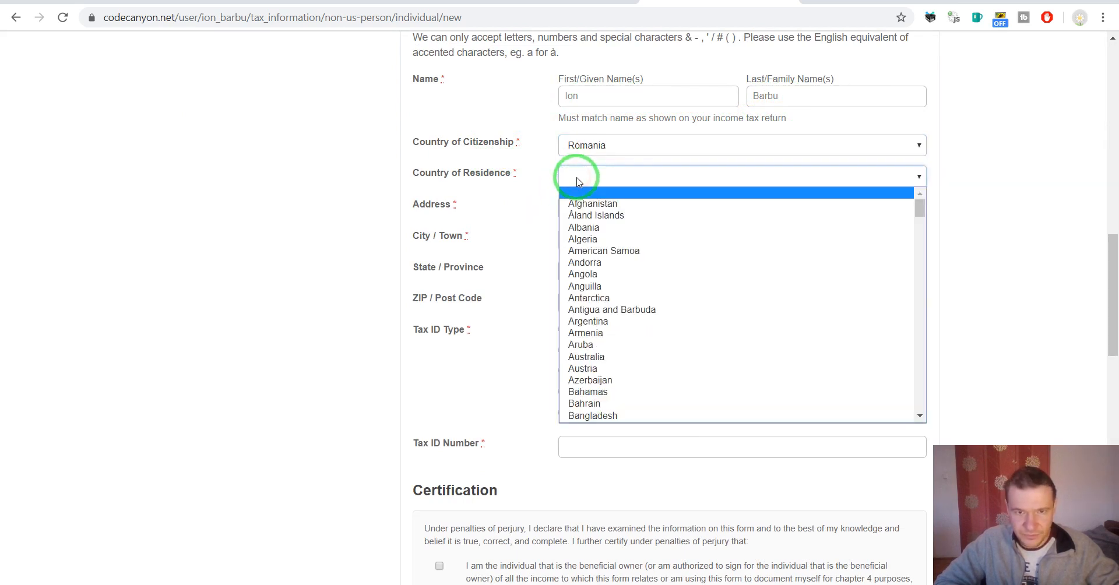
click(587, 416)
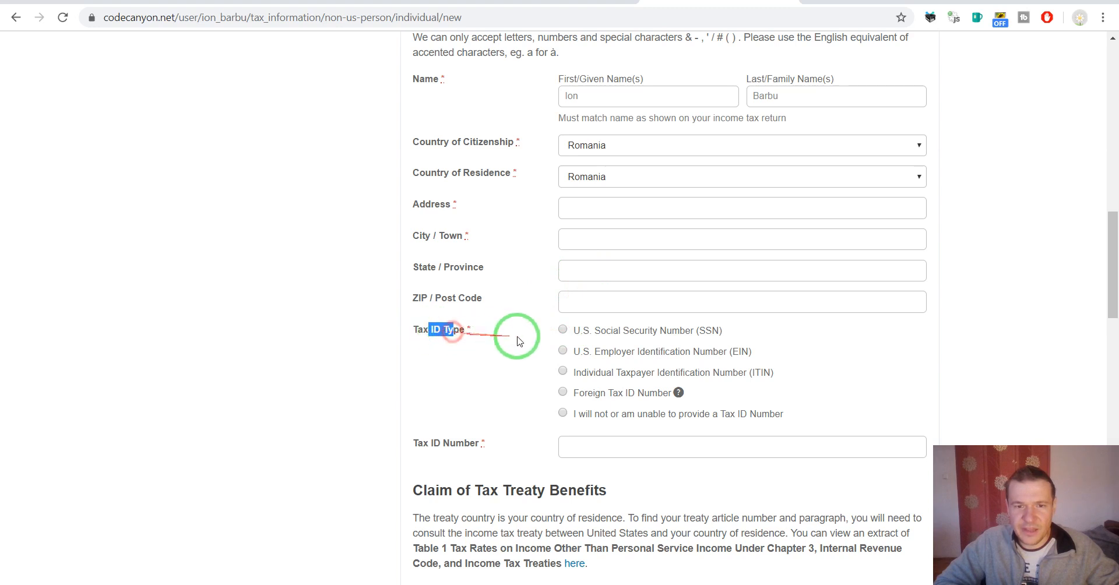
Choose Foreign Tax ID Number as the tax ID type and begin entering the number.
scroll(down, 3)
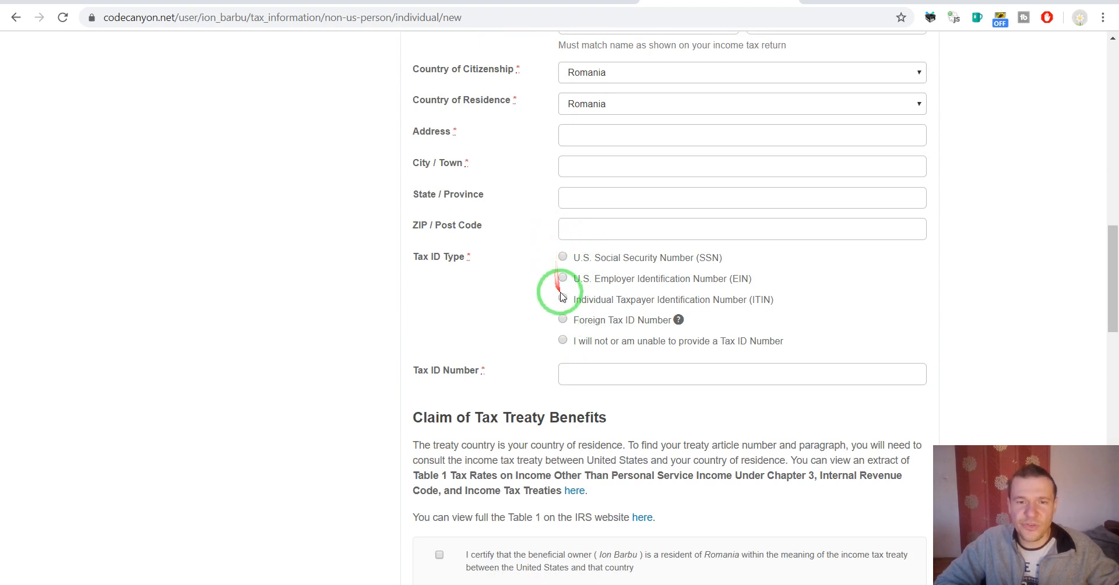
mouse_move(569, 268)
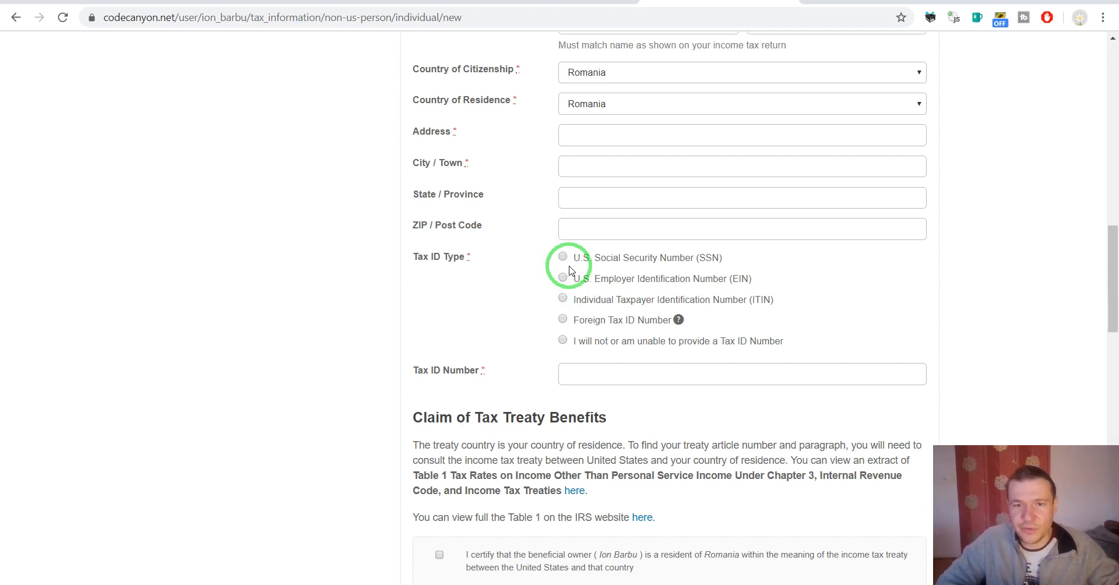
mouse_move(589, 316)
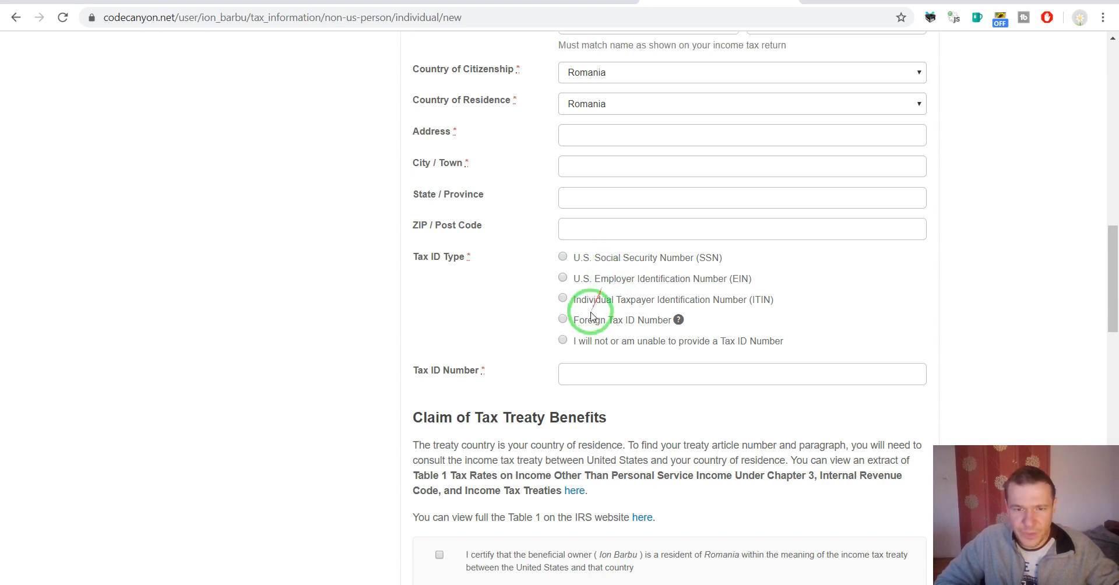
click(562, 319)
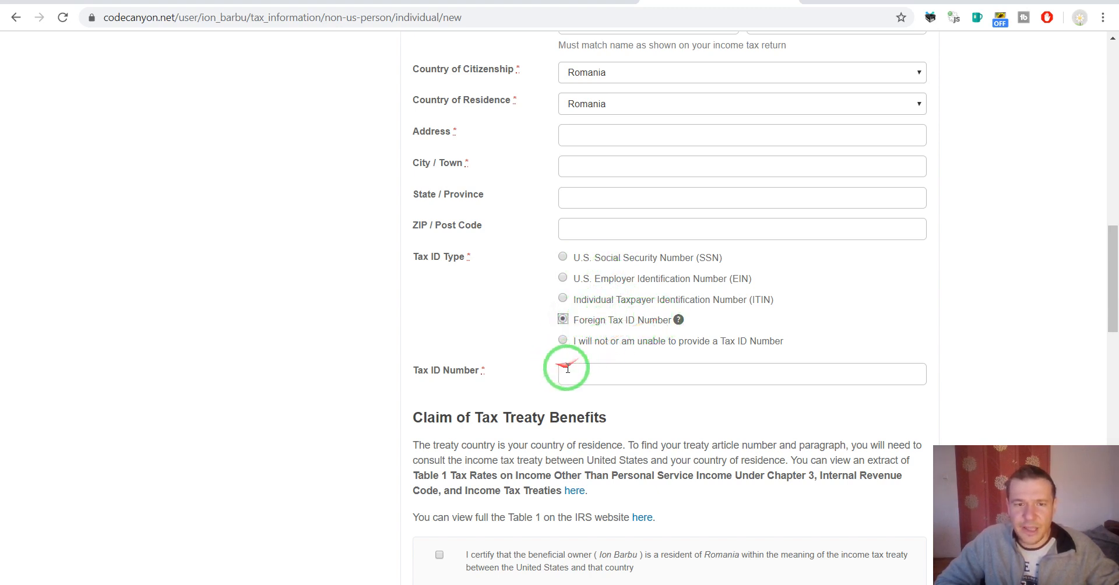
click(741, 375)
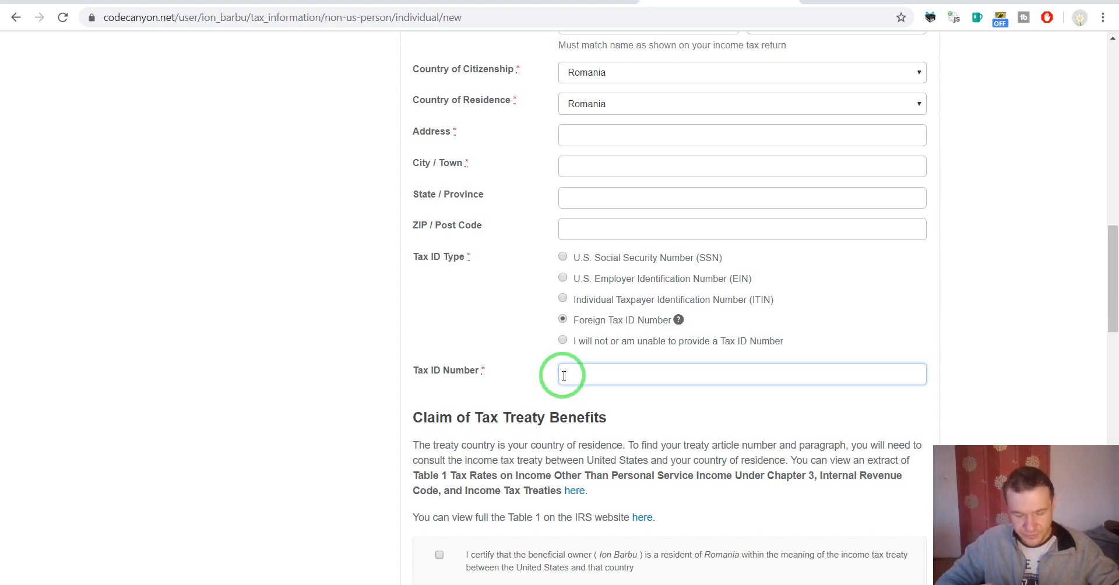
mouse_move(678, 319)
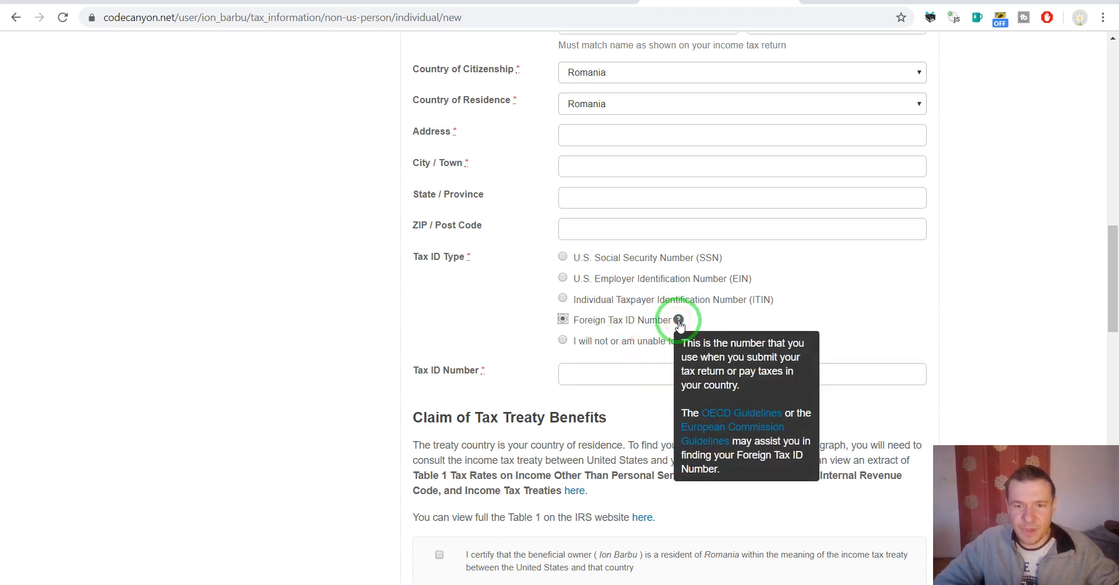
mouse_move(720, 343)
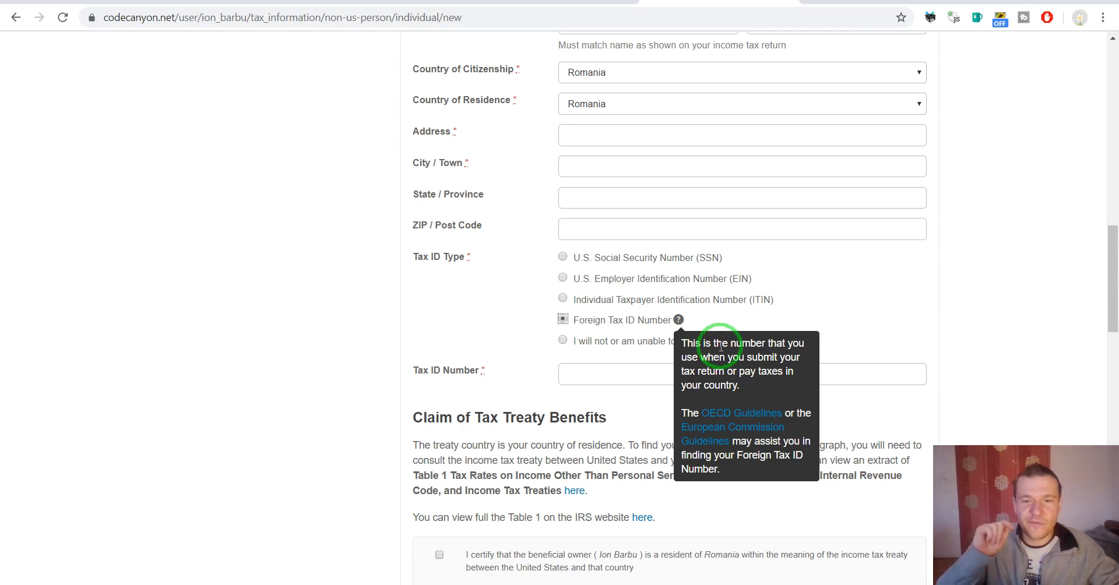
mouse_move(625, 321)
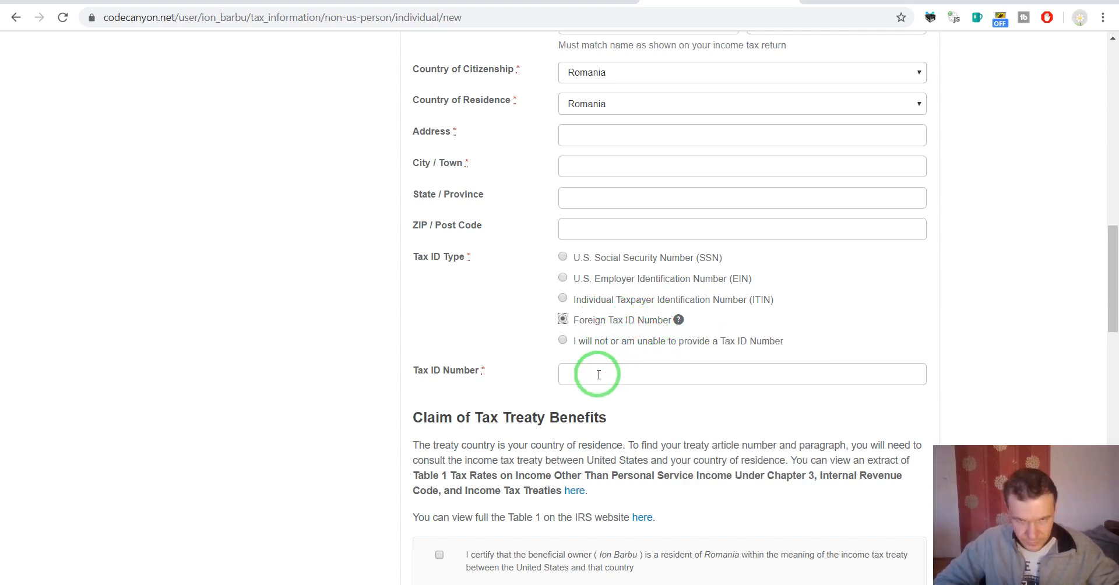
mouse_move(678, 320)
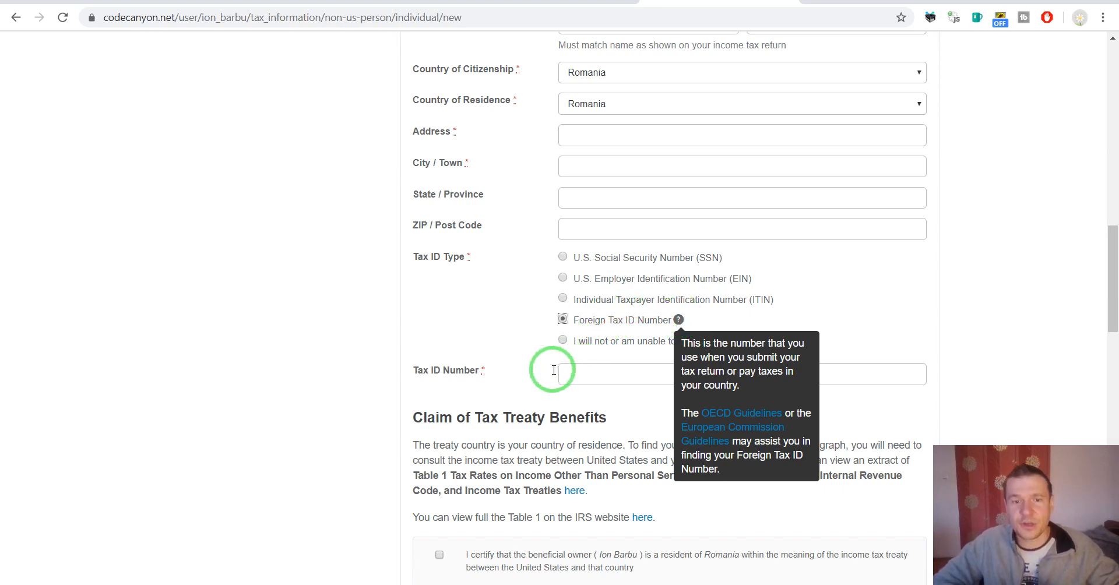
Certify Romanian residency under Claim of Tax Treaty Benefits, peeking at the treaty article list.
scroll(down, 3)
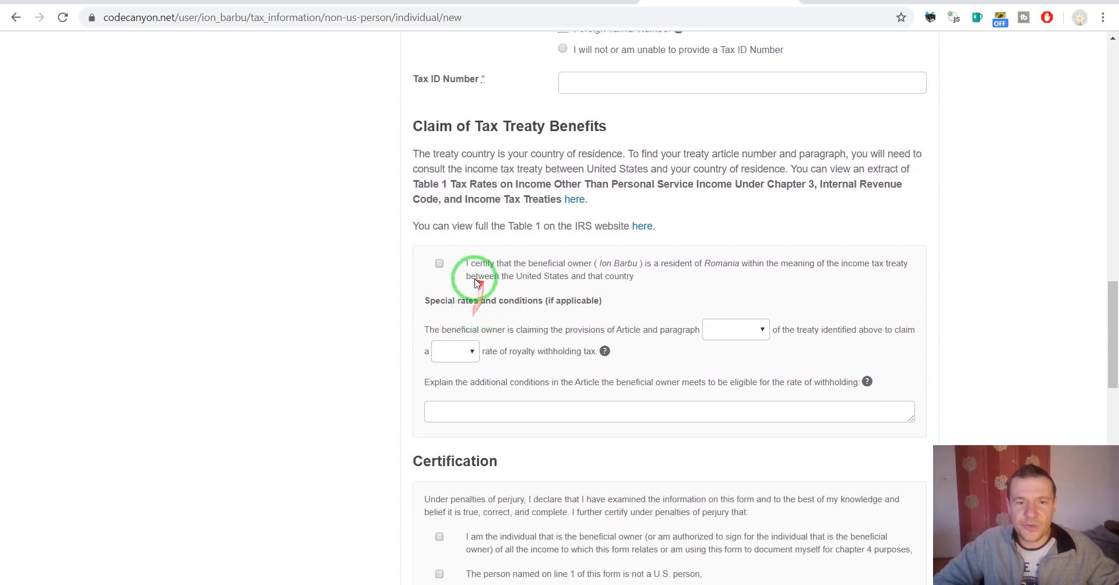
mouse_move(525, 130)
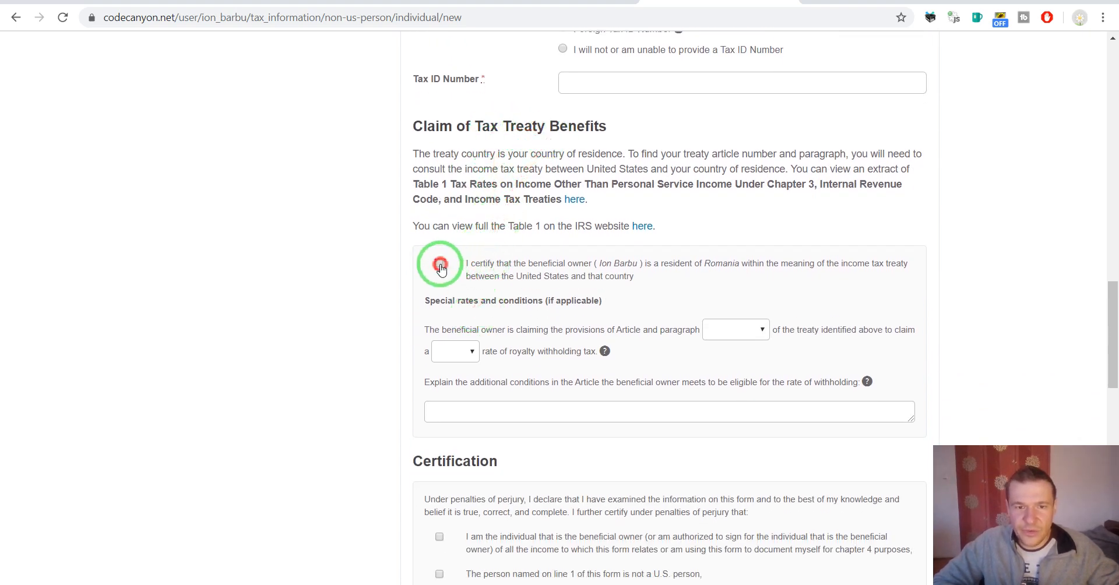
click(439, 264)
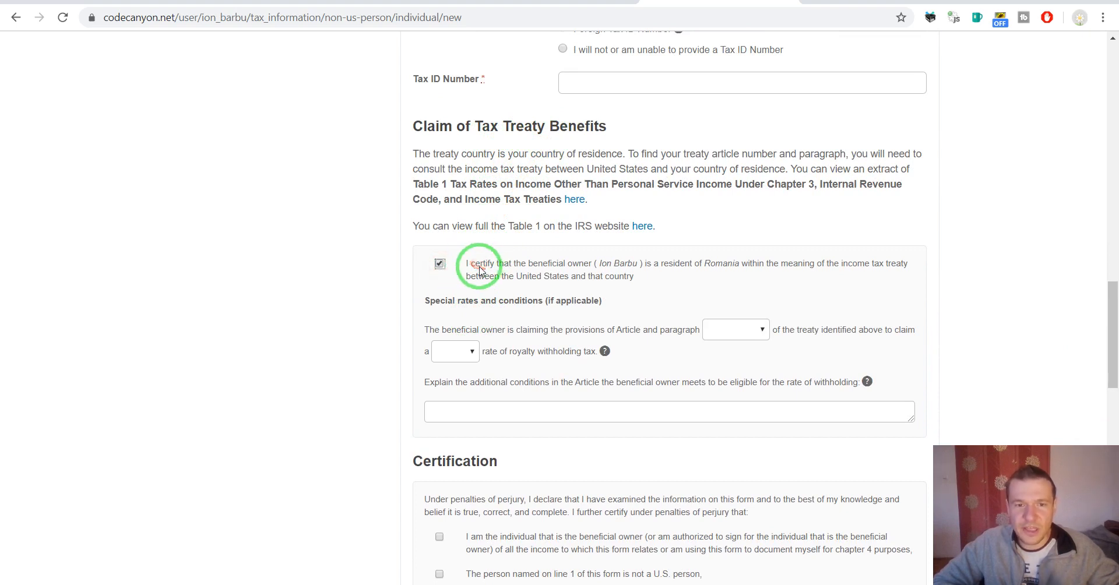
mouse_move(544, 218)
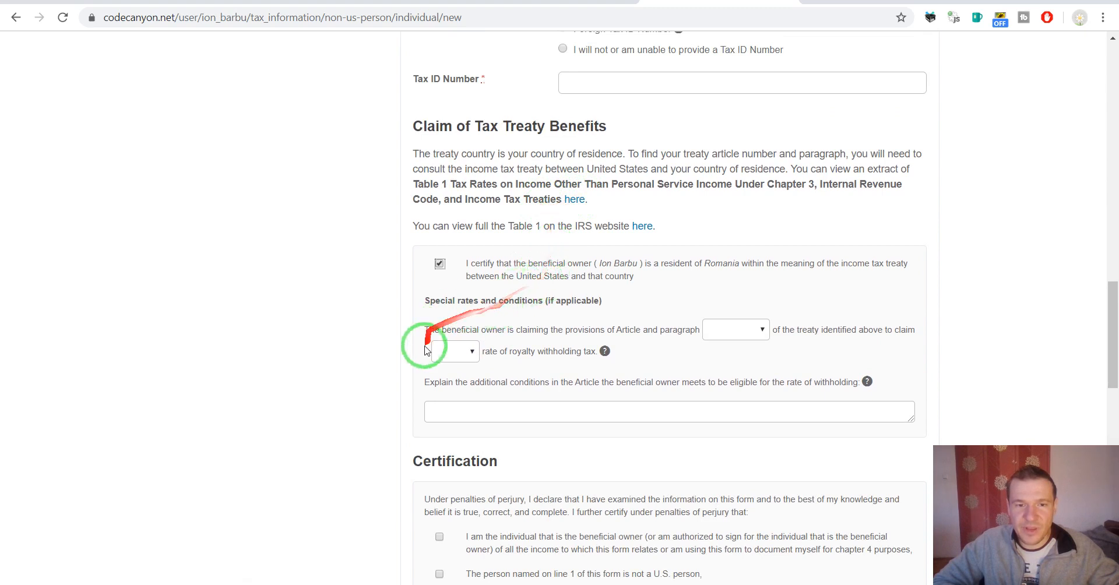
click(736, 328)
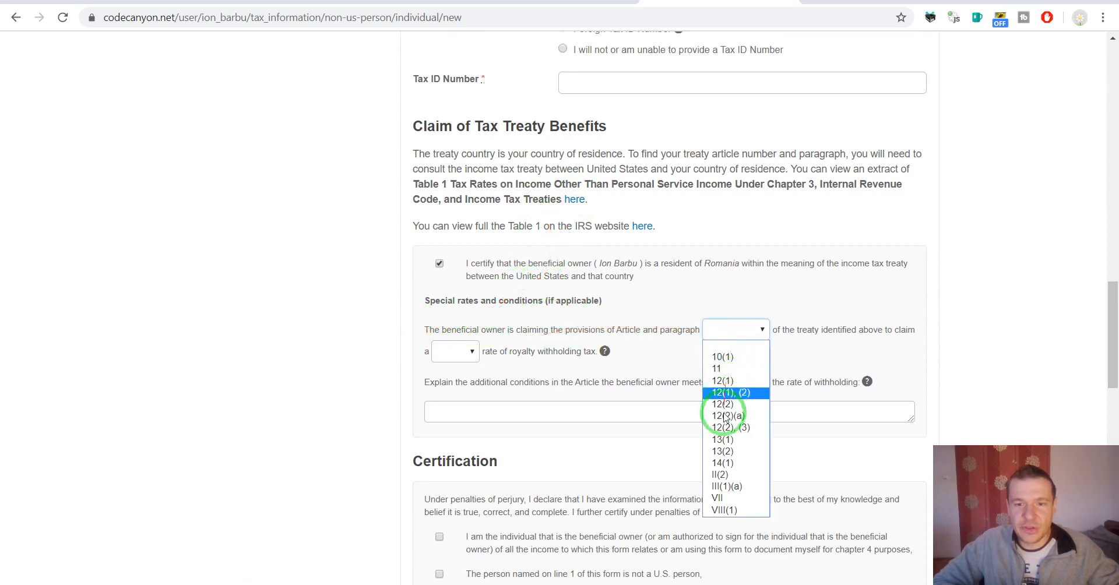
click(646, 340)
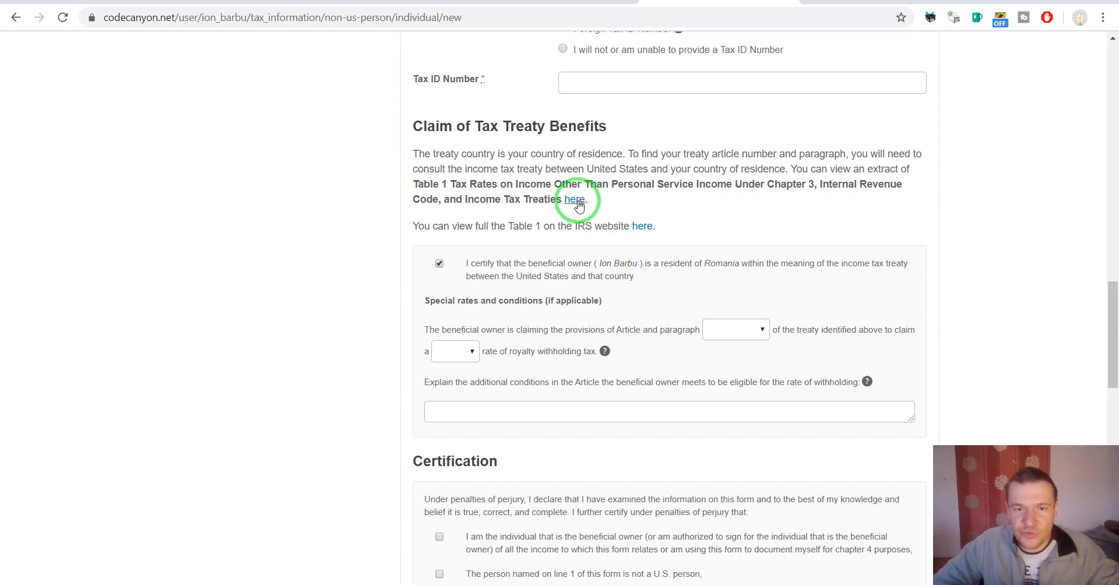
scroll(down, 3)
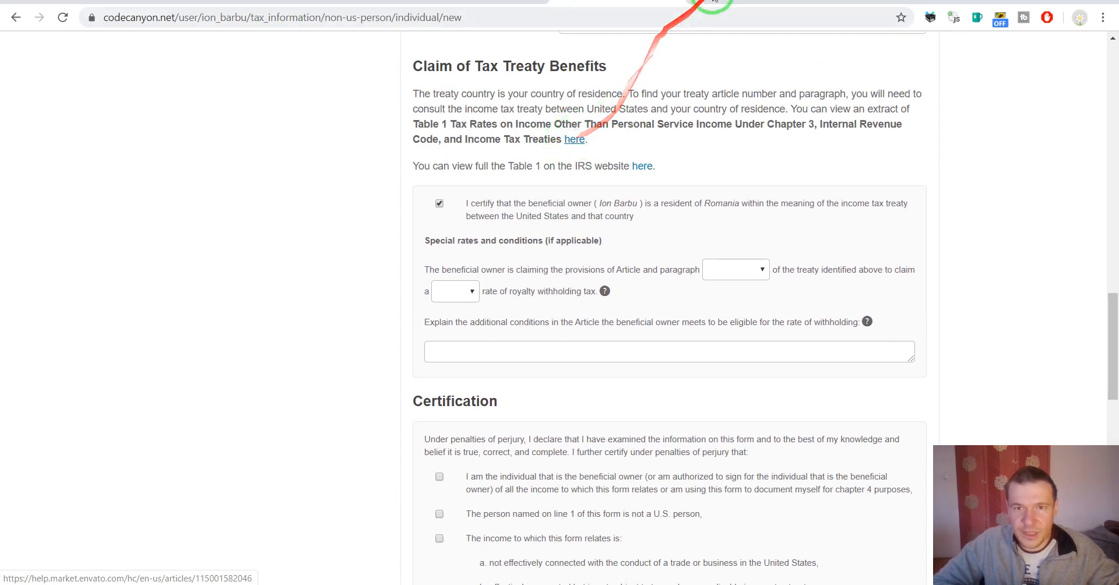
Look up Romania in the moved US Tax Treaties help article: citation 12(2), 10% royalty rate.
click(574, 139)
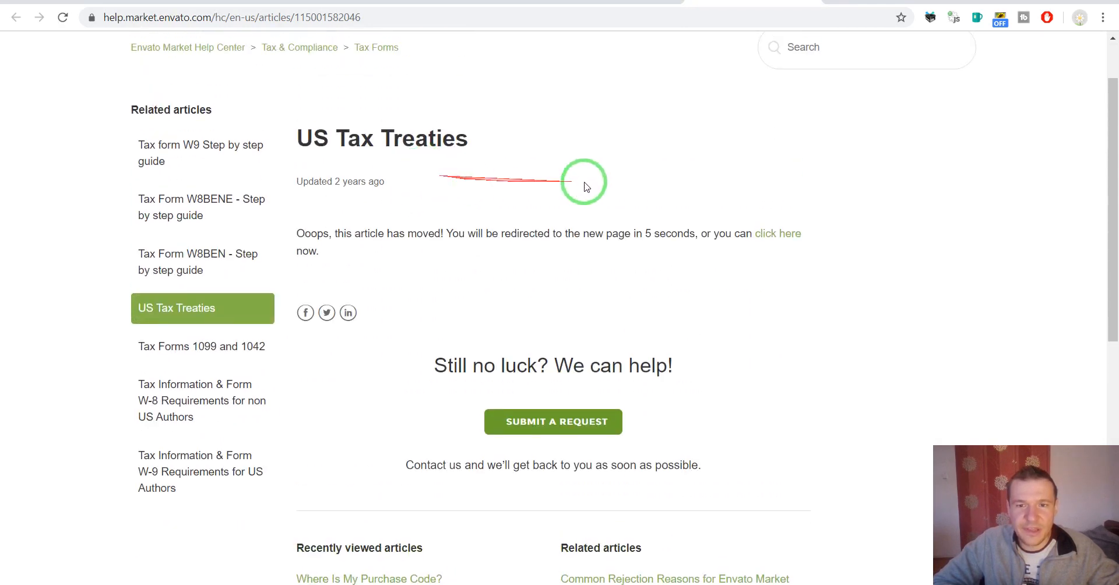
click(779, 233)
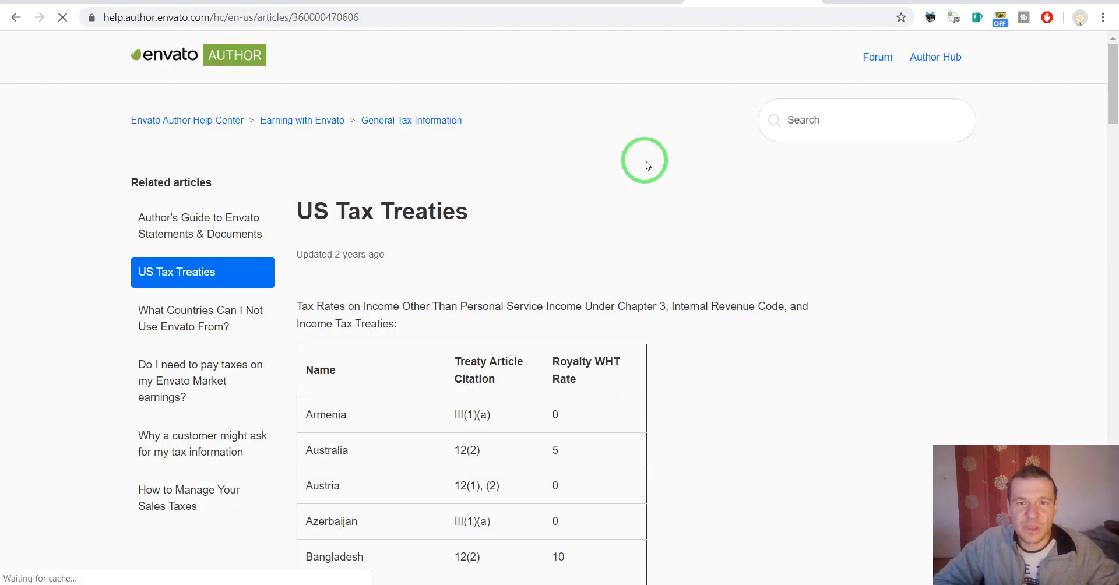
scroll(down, 3)
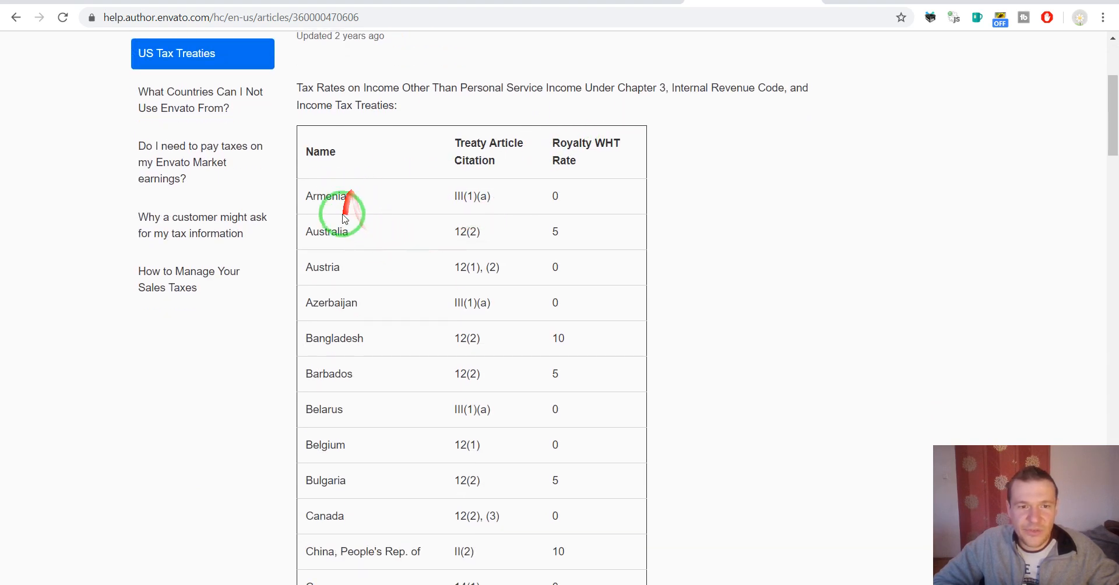
scroll(down, 3)
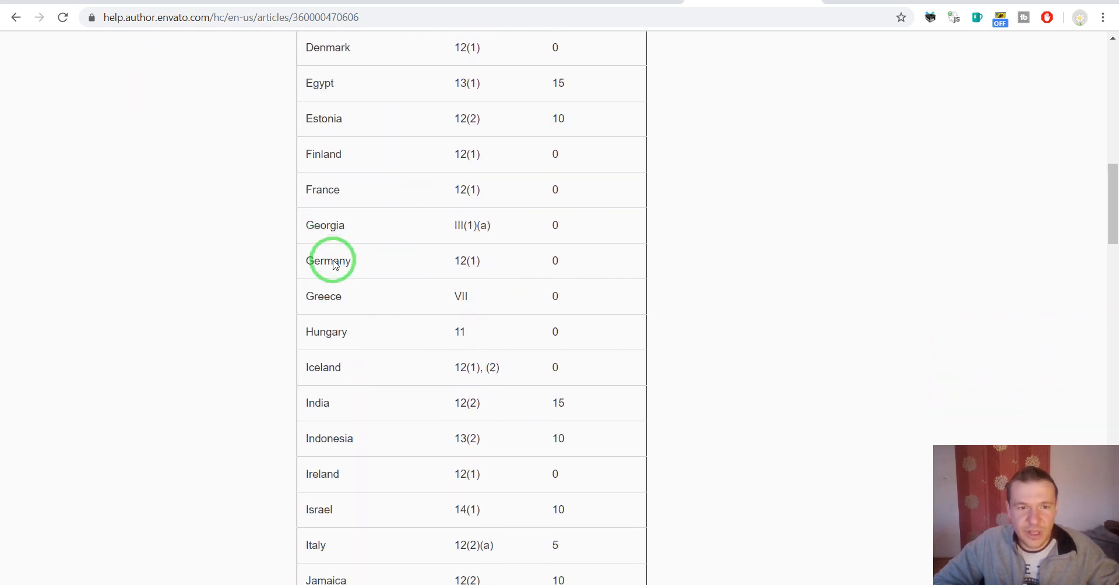
scroll(down, 3)
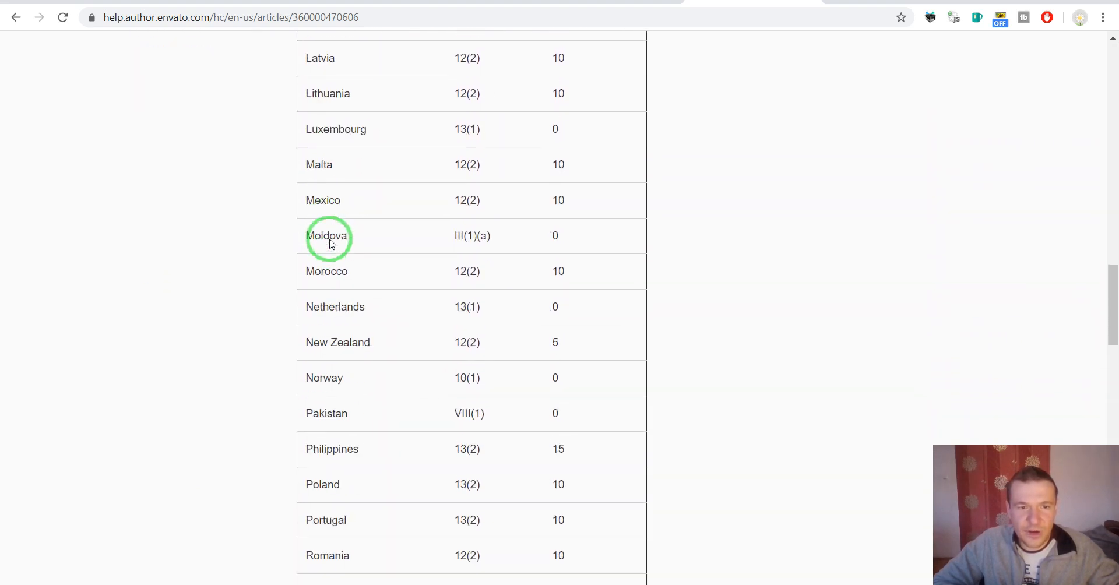
scroll(down, 3)
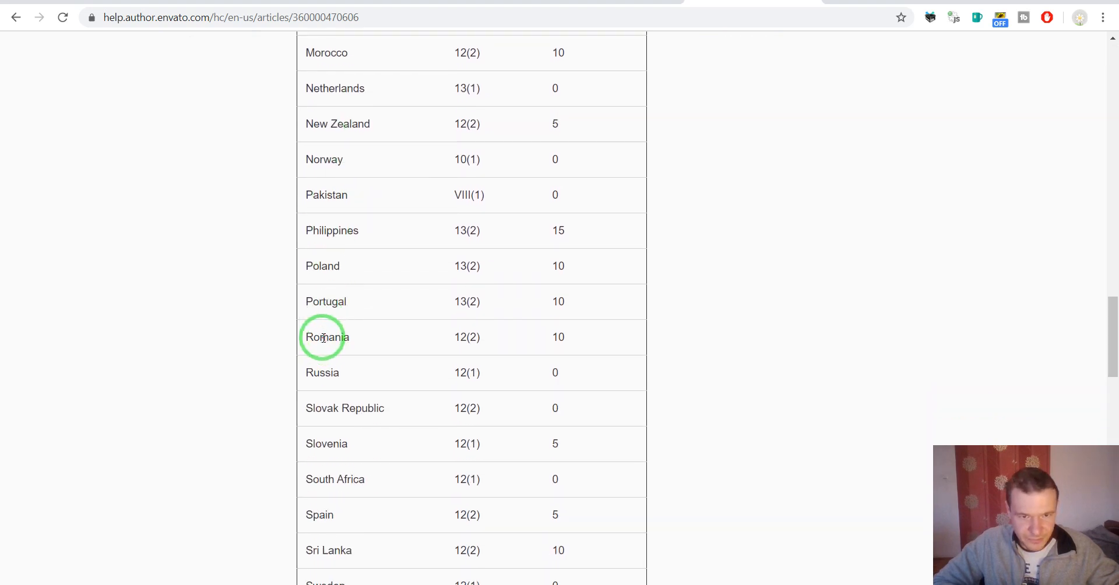
double_click(466, 337)
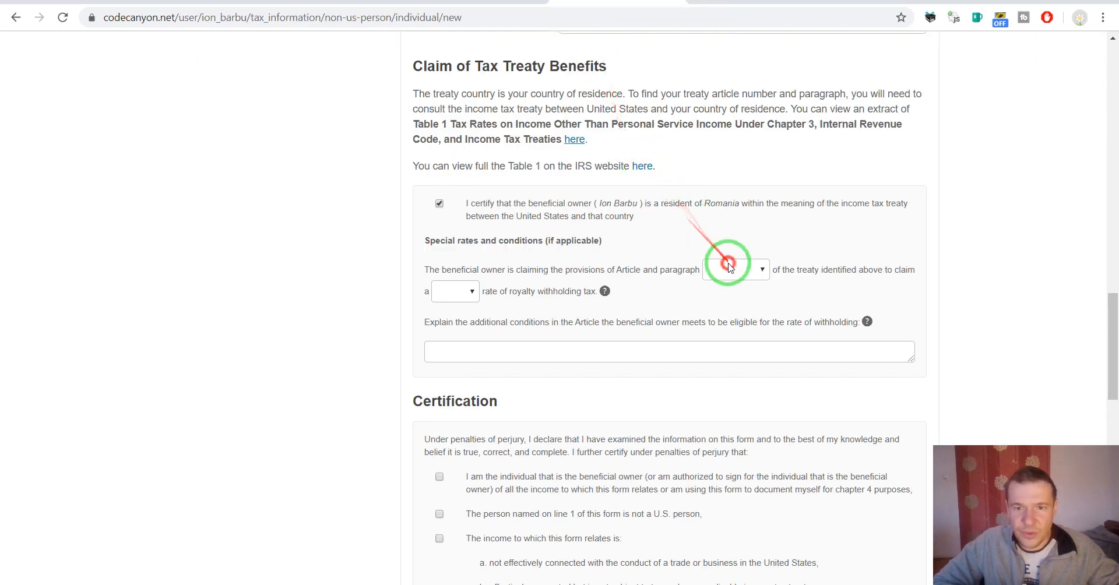
click(736, 270)
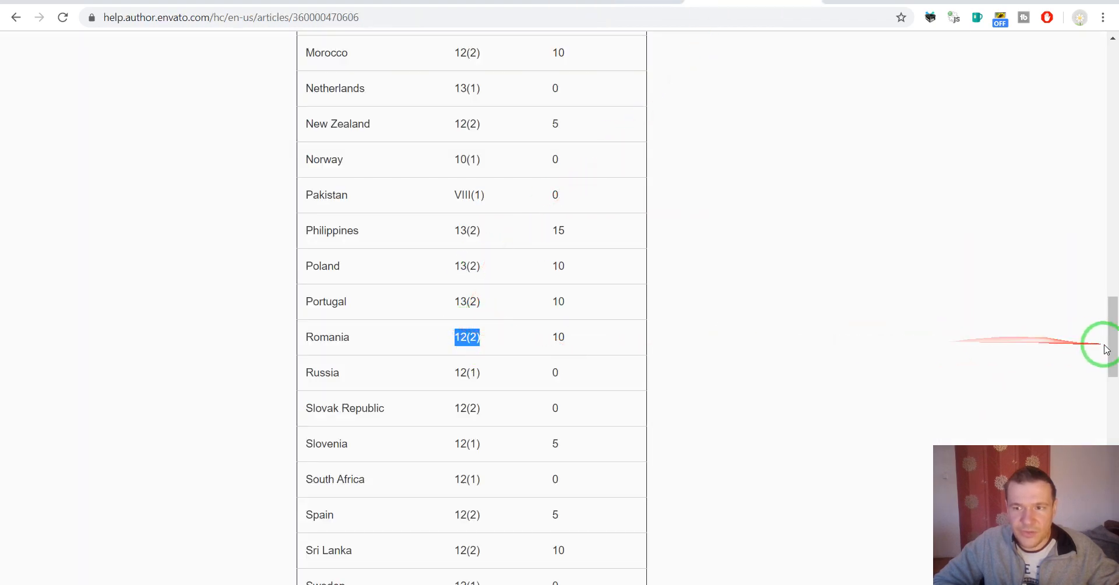
scroll(up, 3)
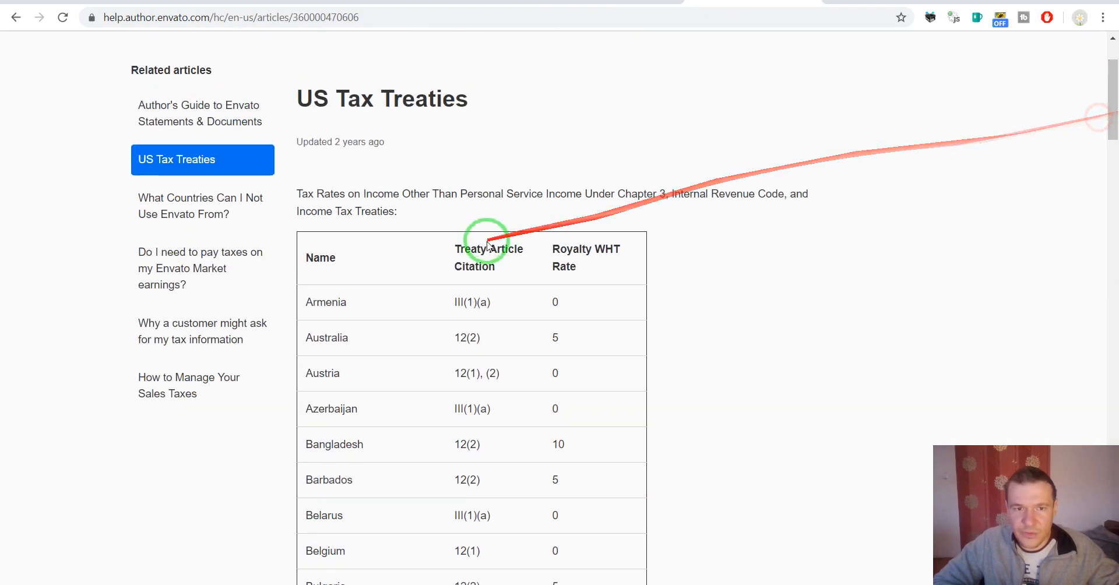
mouse_move(534, 262)
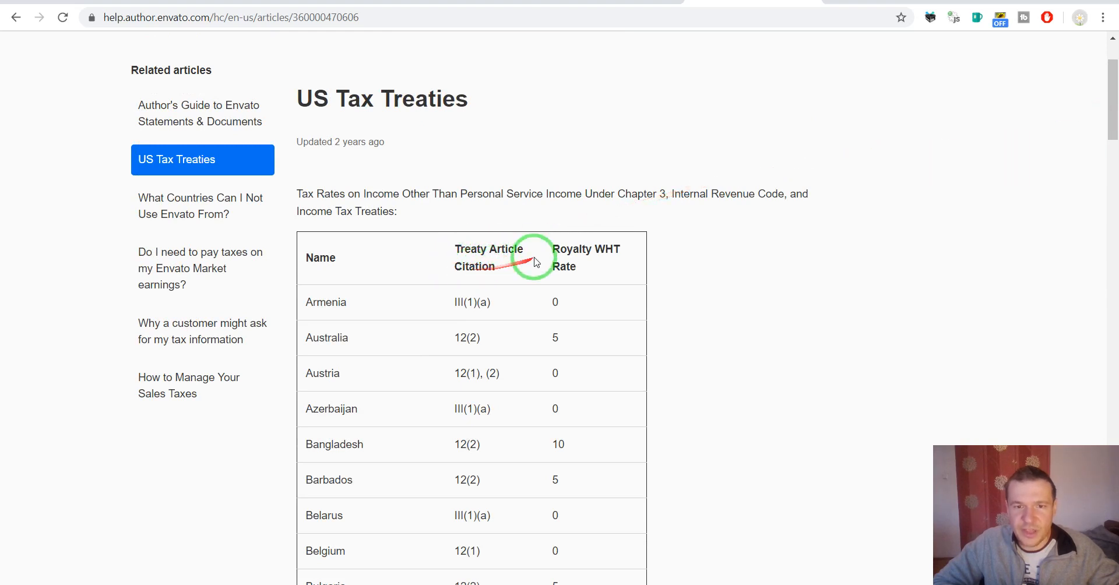
mouse_move(1103, 121)
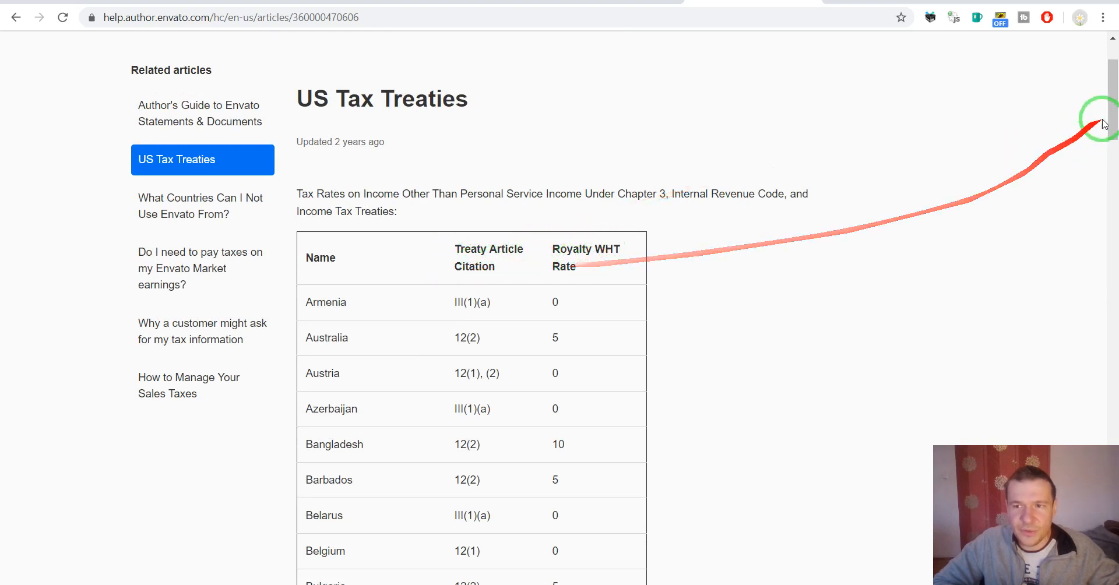
Claim article 12(2) at 10% withholding, explained as 'Tax reduction, because of Romanian Tax Treaty'.
scroll(down, 3)
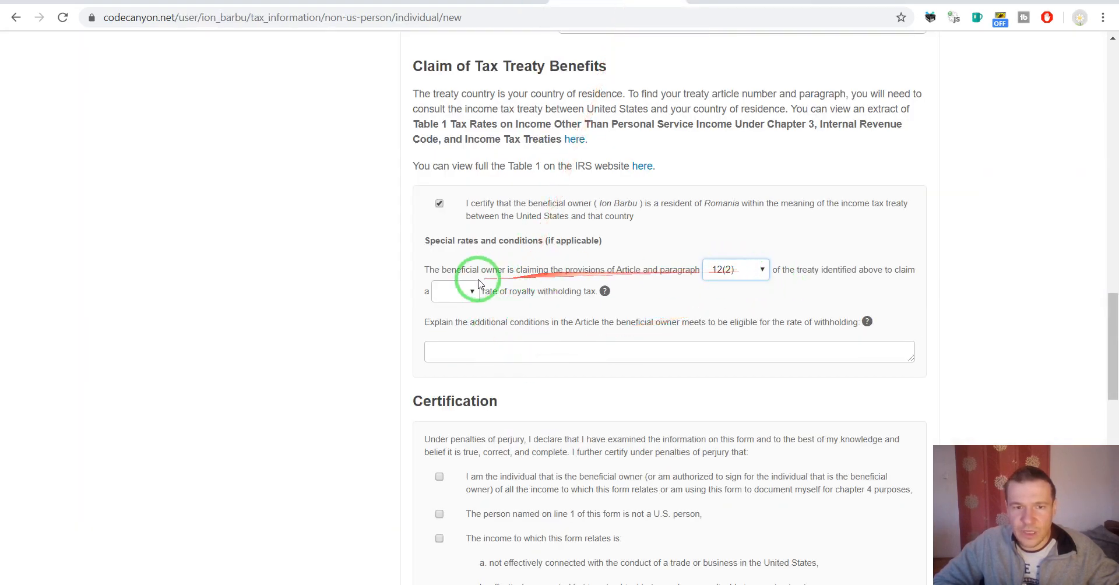
click(454, 292)
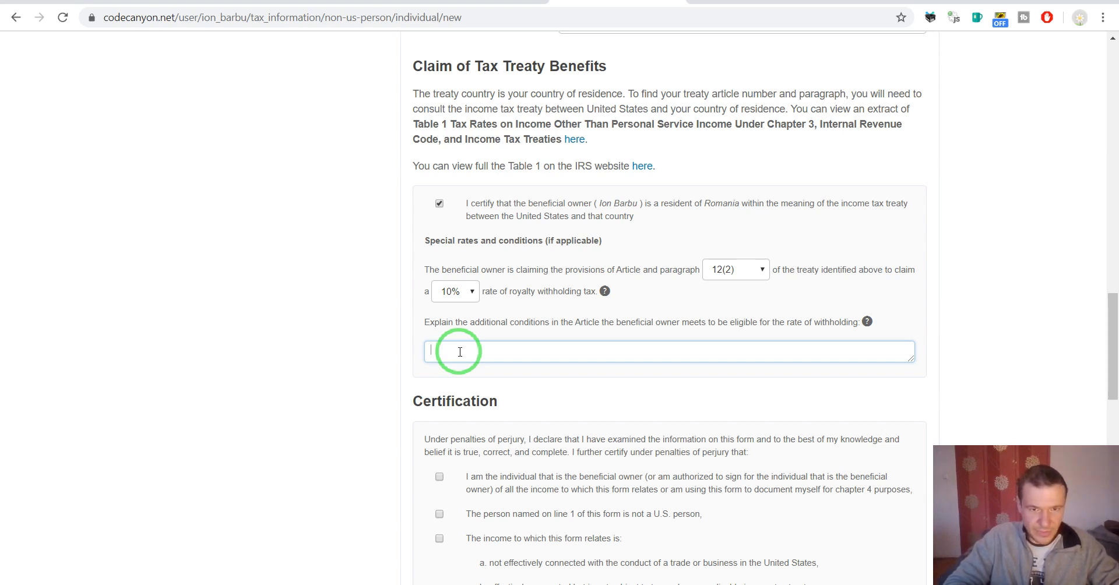
text(With)
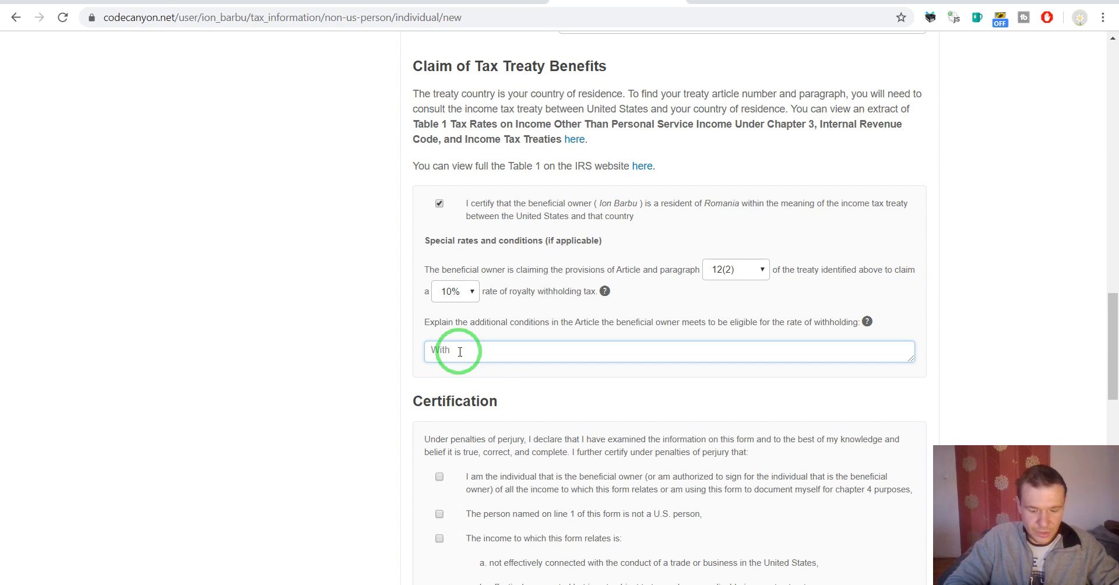
key(Backspace)
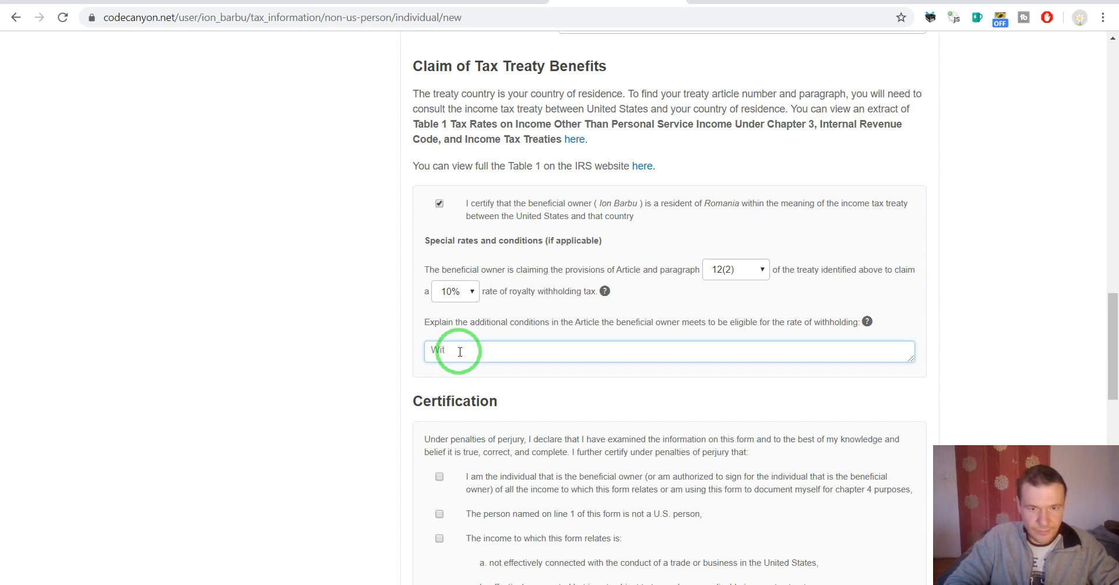
double_click(438, 351)
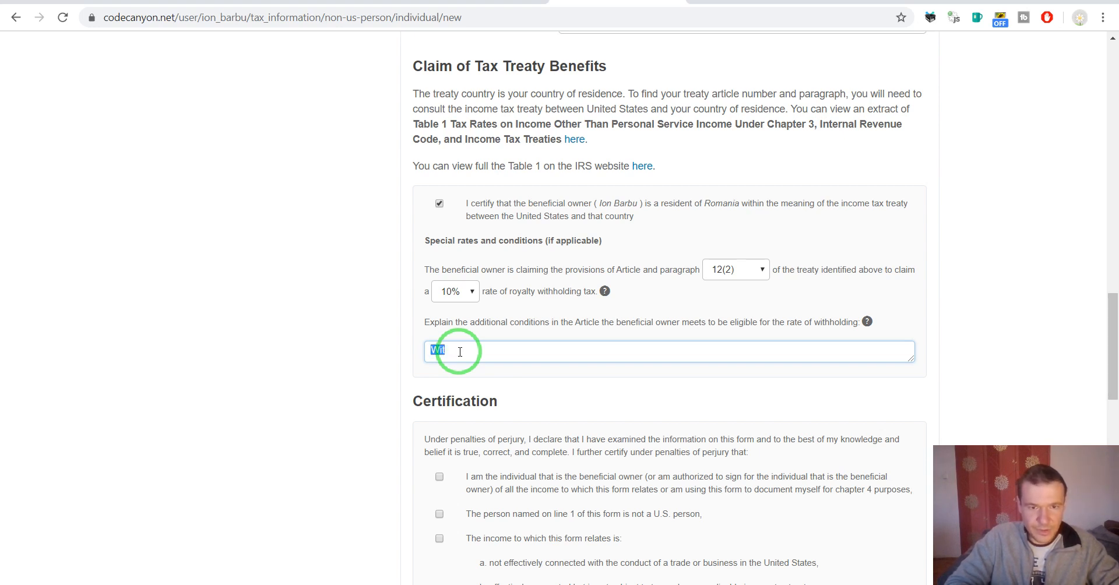
text(Tax requ)
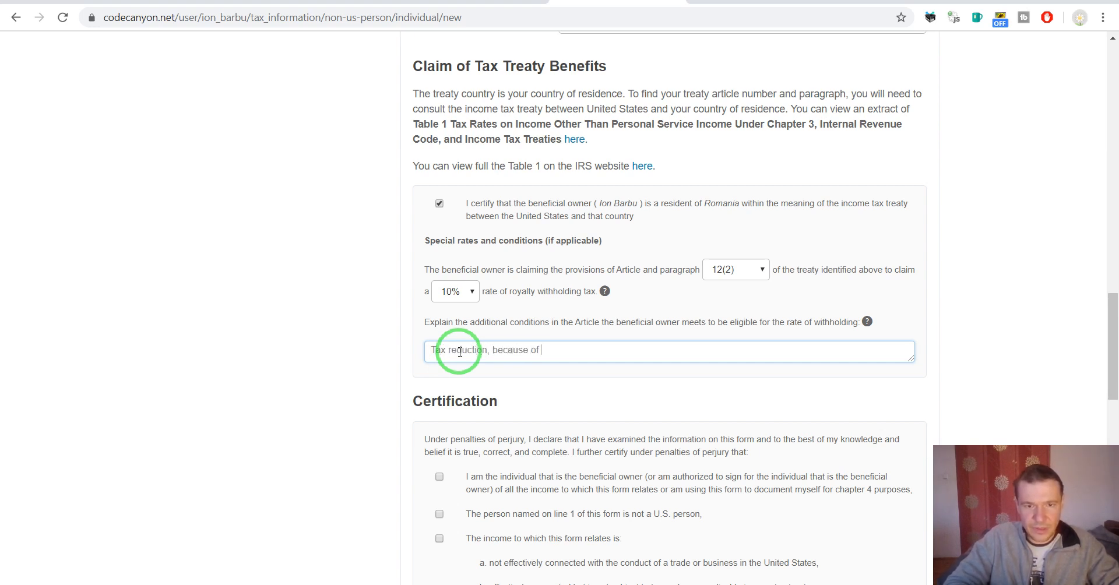
text(Romanian)
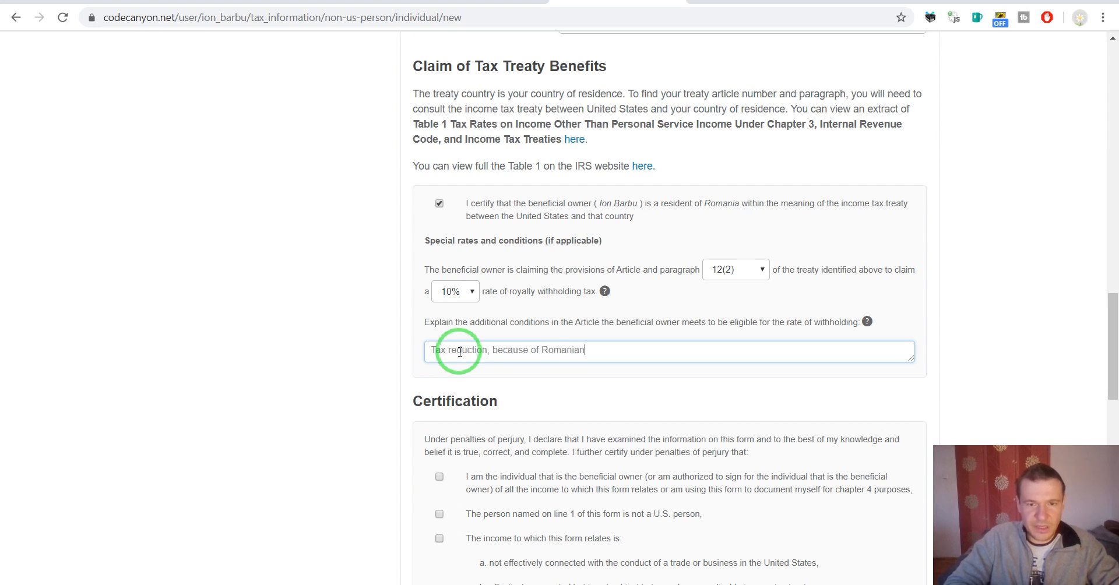
text(Ta)
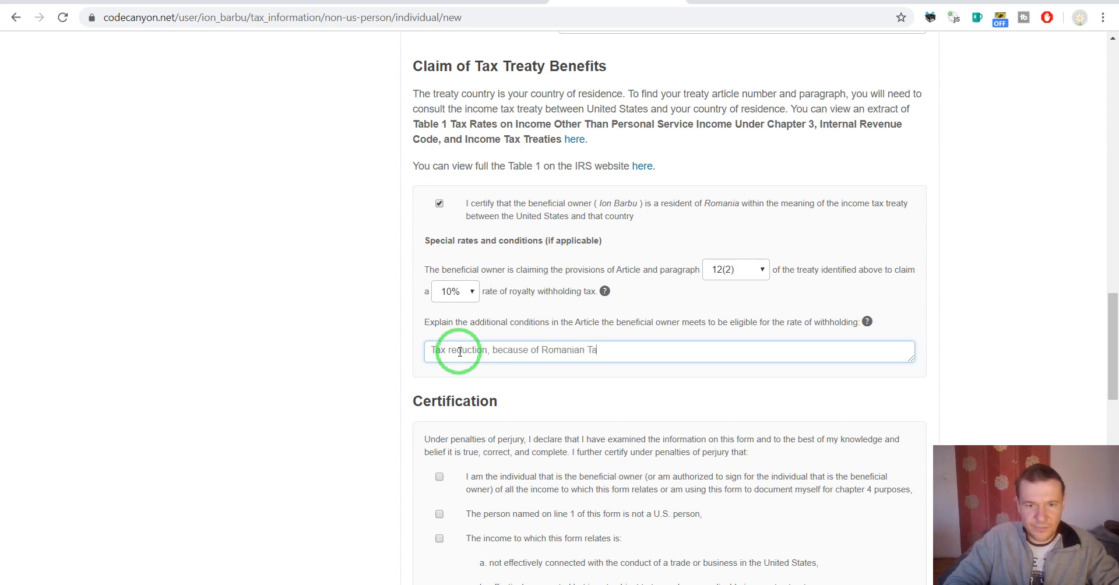
Finish the explanation text and tick the beneficial-owner, non-US-person, income-type and remaining certification statements.
text(x Treaty)
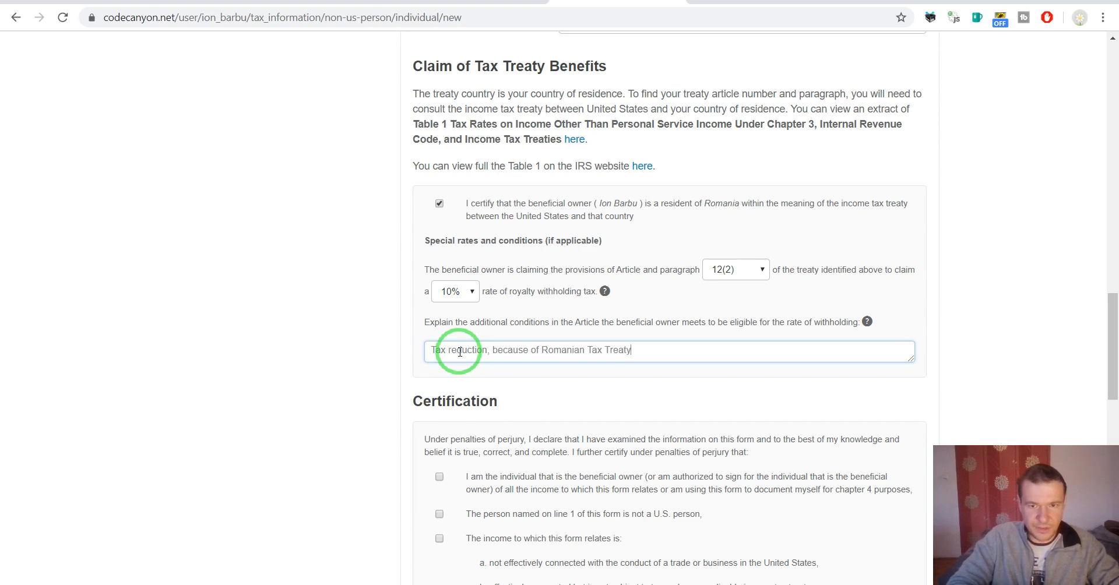
scroll(down, 3)
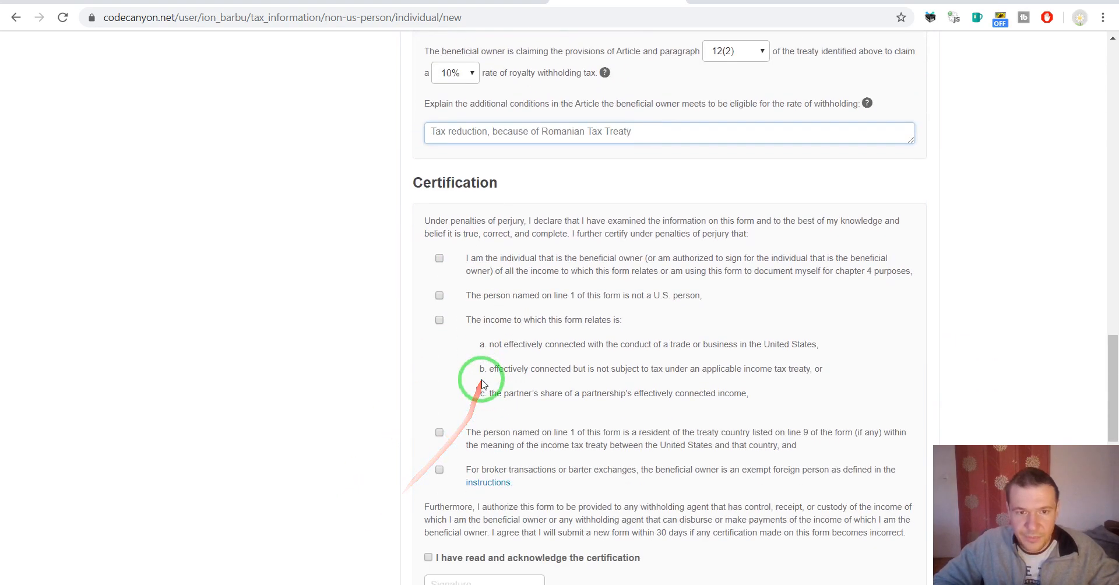
scroll(down, 3)
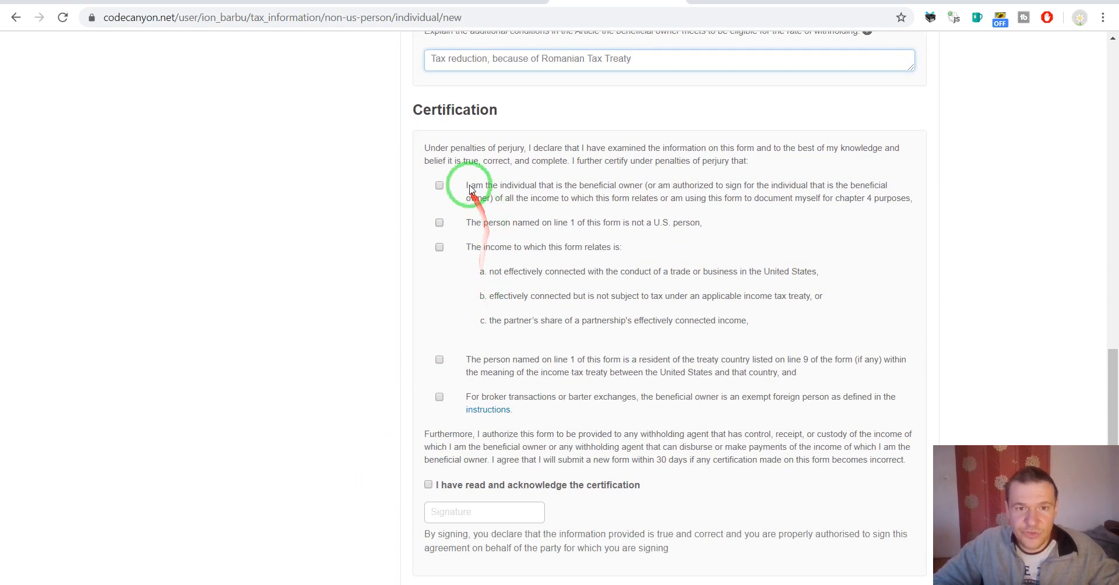
mouse_move(496, 366)
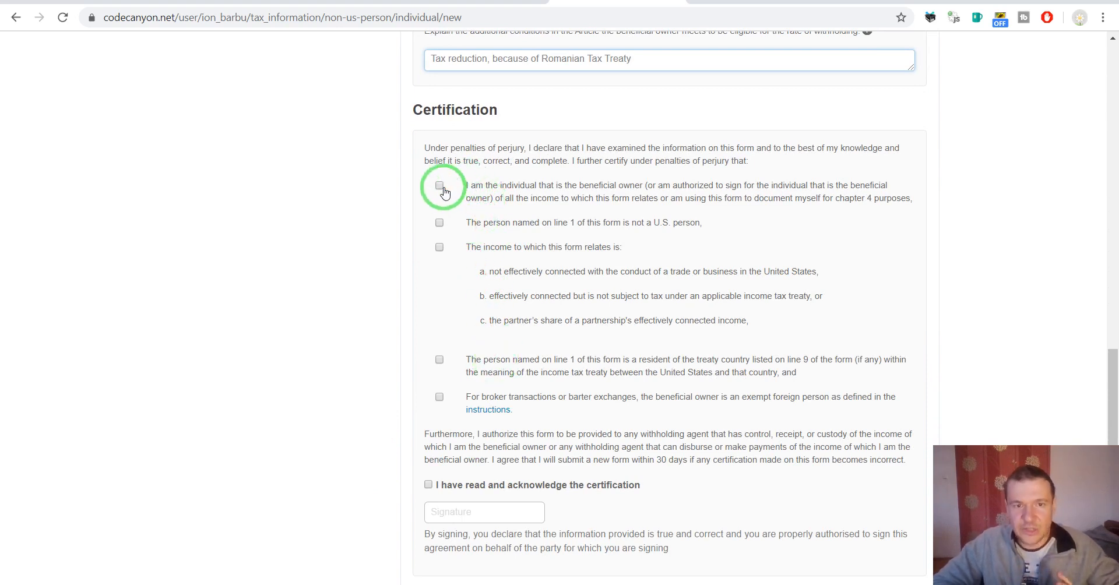
click(439, 185)
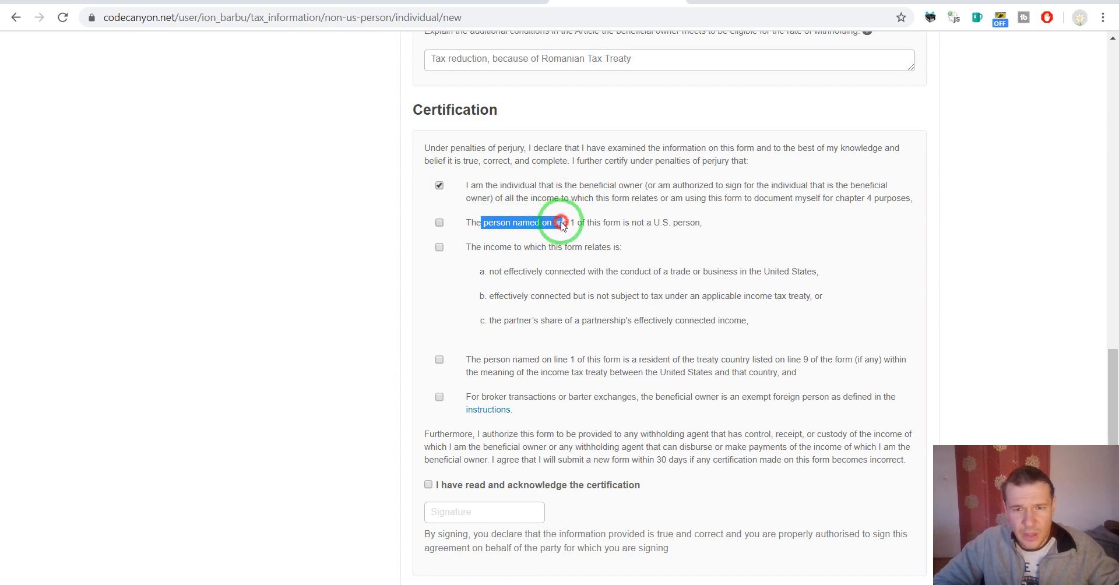
click(439, 222)
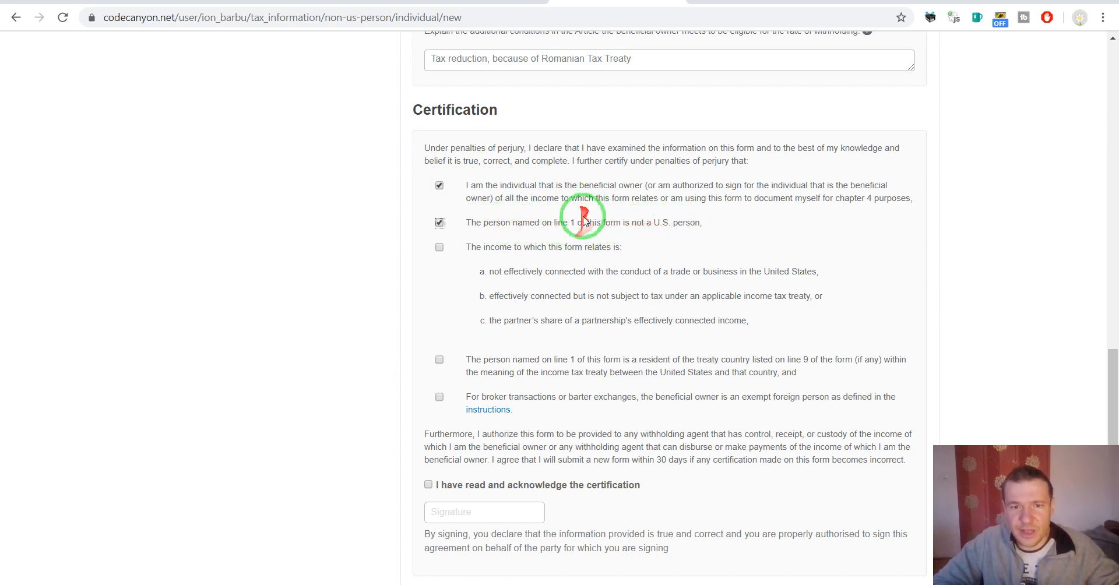
scroll(up, 3)
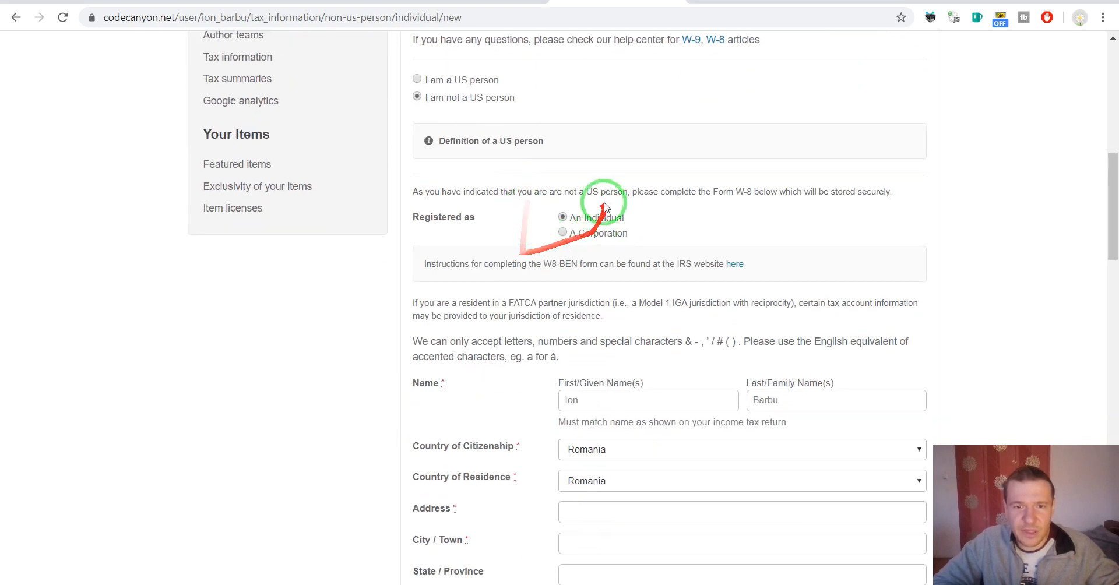
scroll(down, 3)
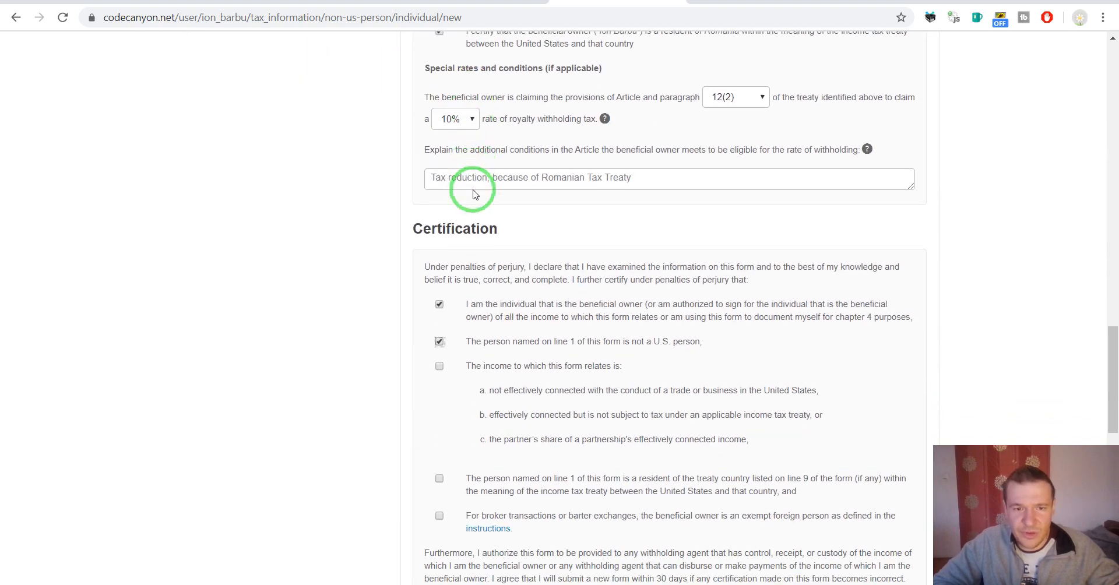
scroll(down, 3)
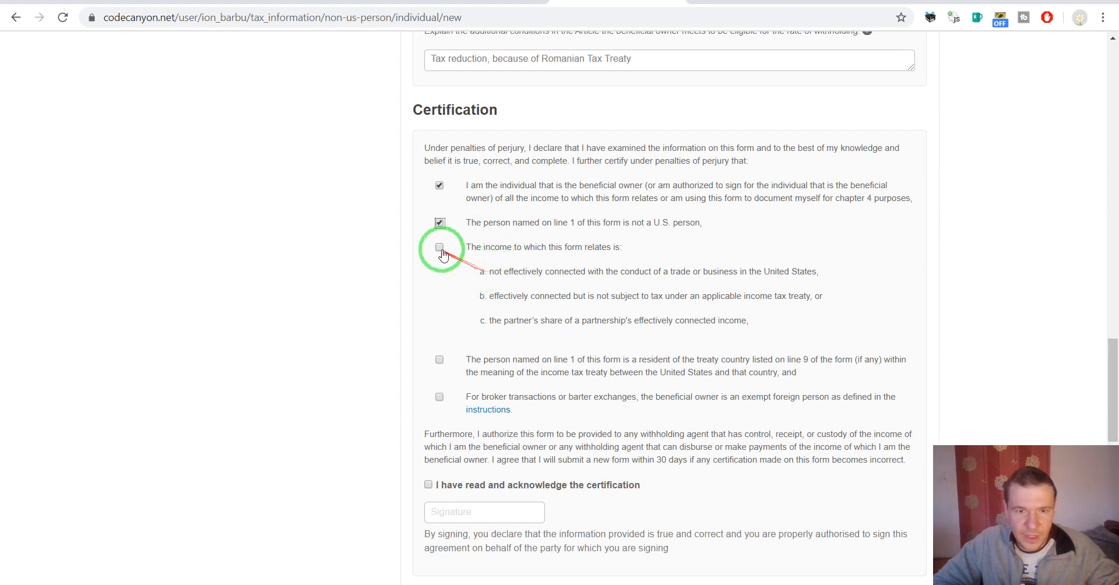
click(440, 247)
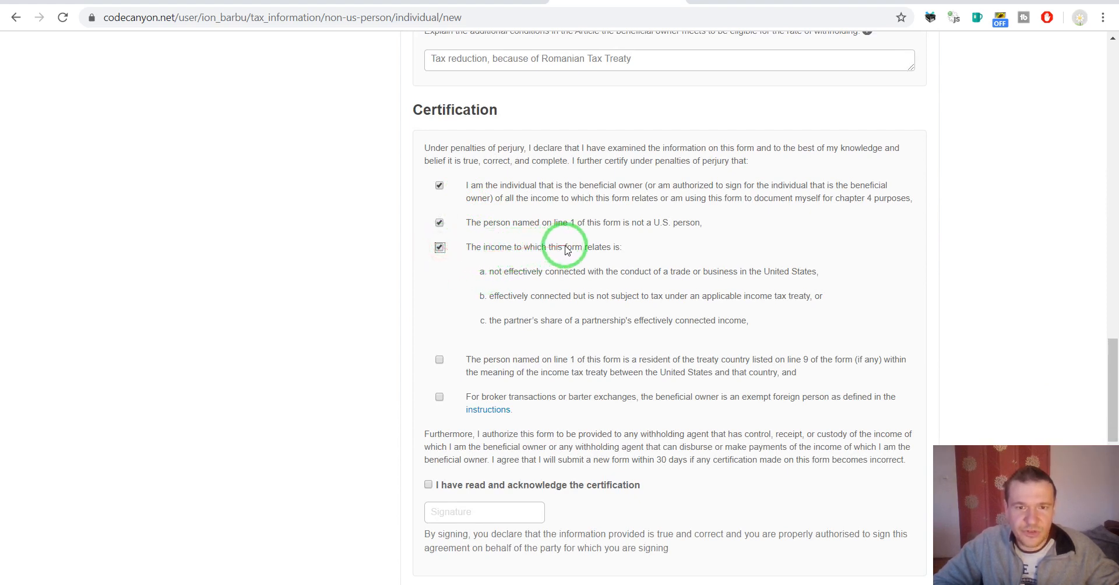
mouse_move(532, 289)
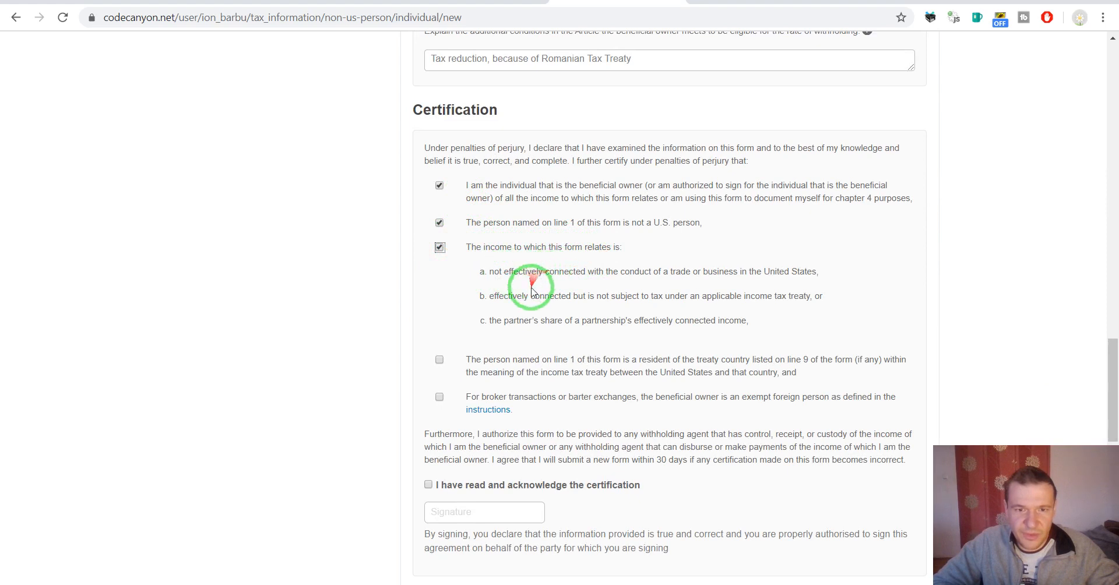
scroll(down, 3)
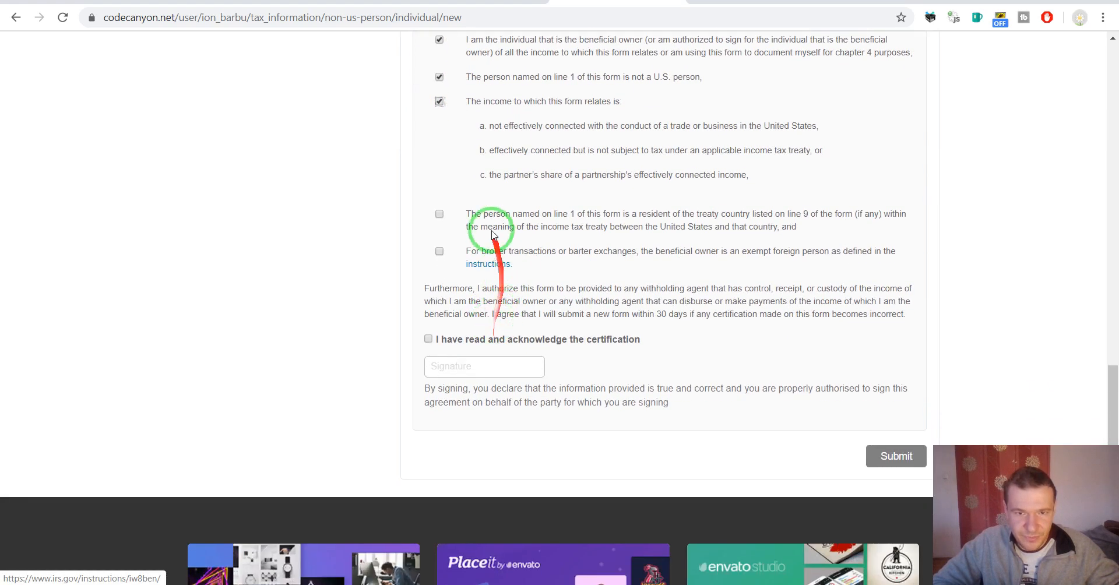
click(440, 250)
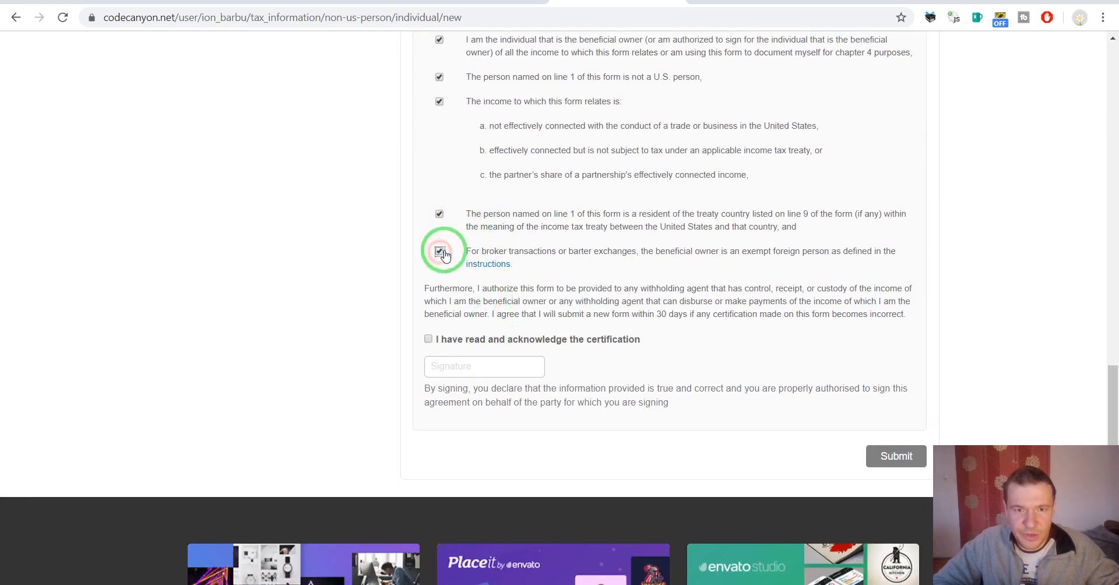
Acknowledge having read the certification and start entering the signature.
scroll(down, 3)
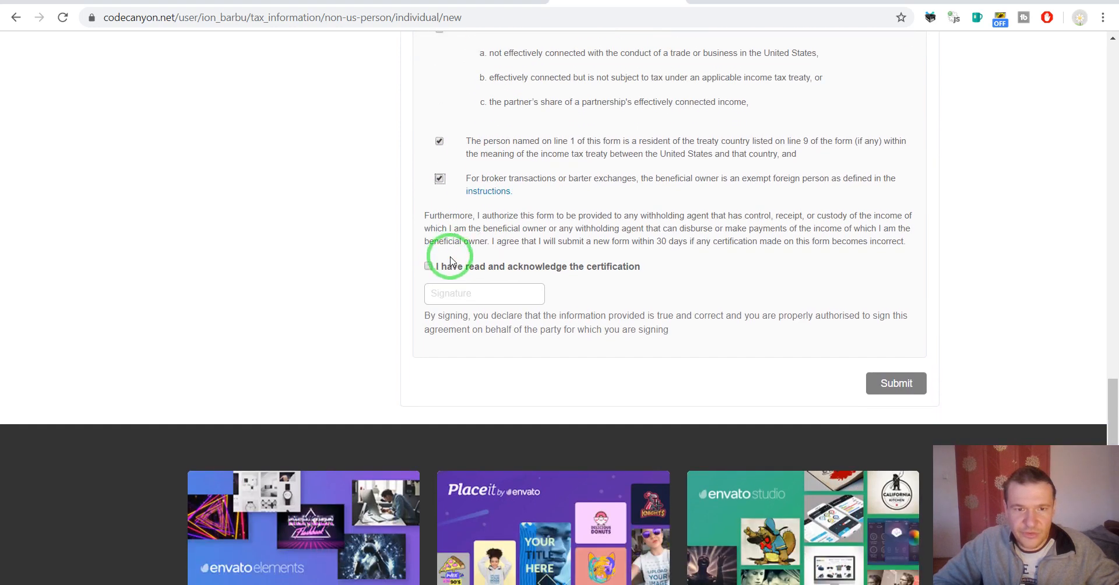
click(429, 265)
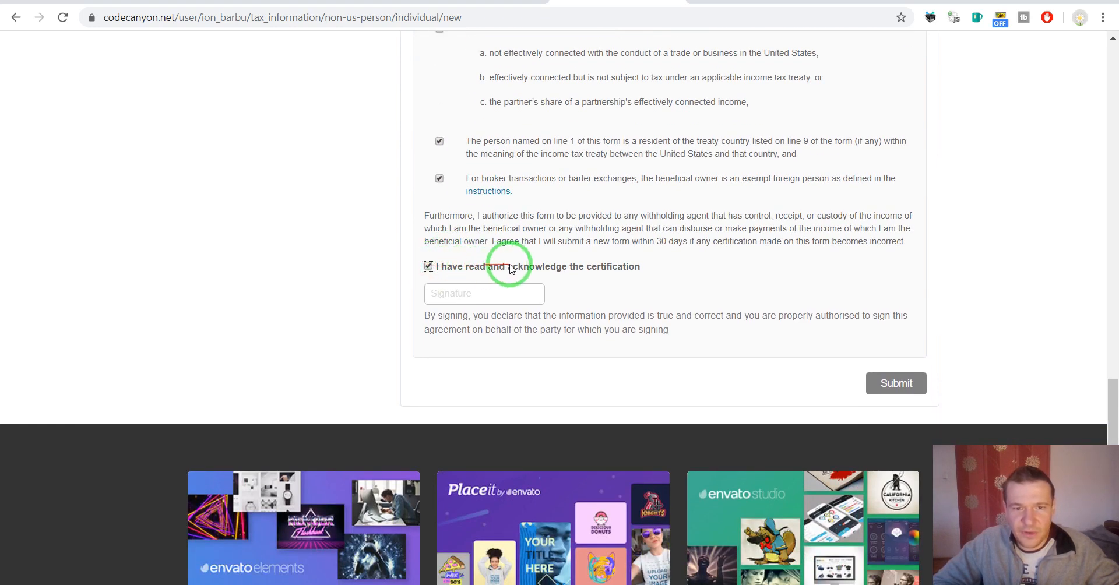
click(484, 294)
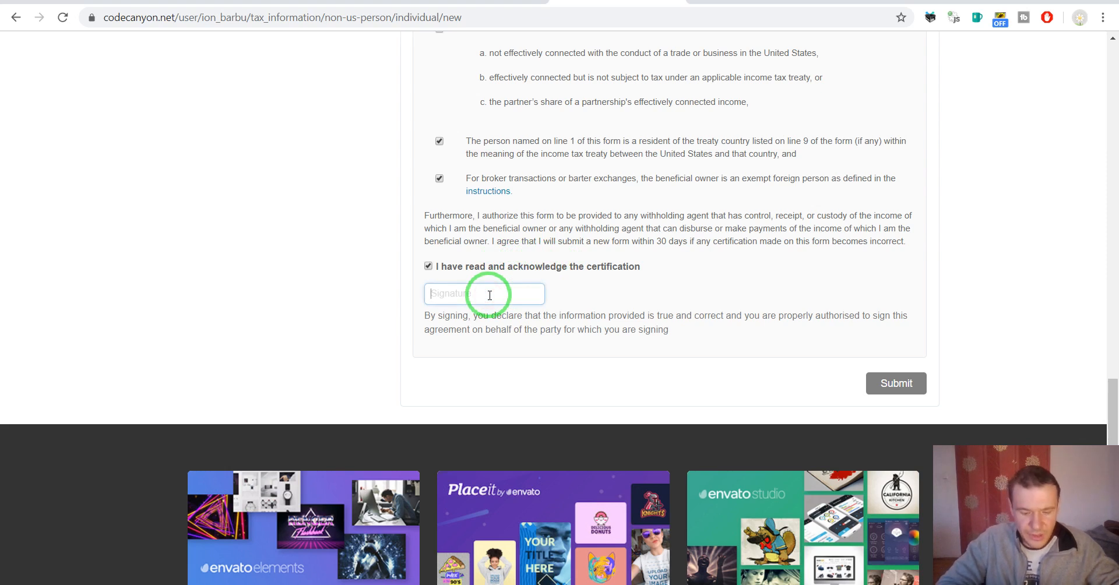
text(YO)
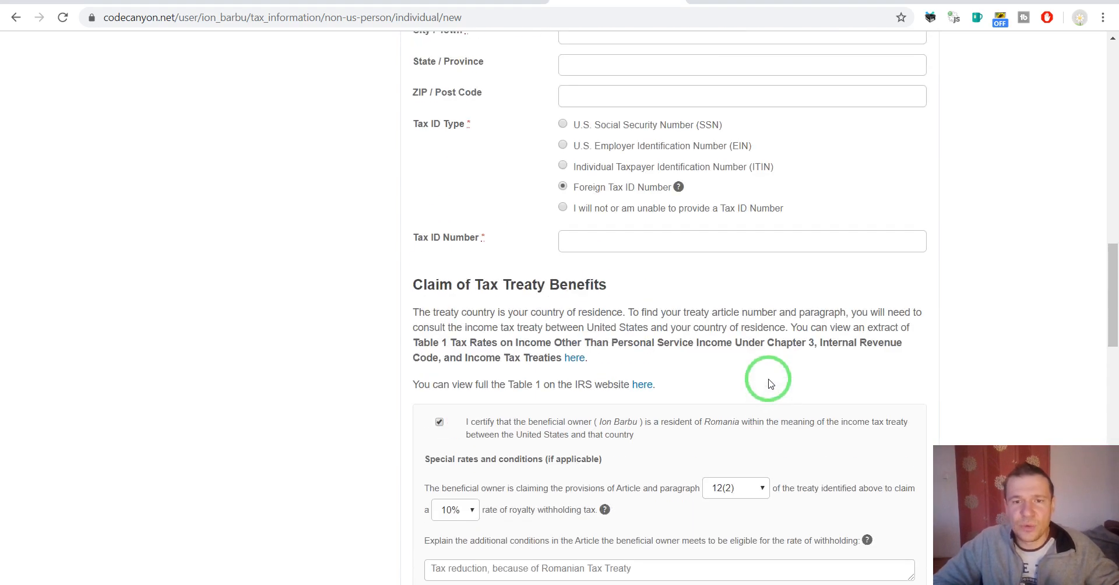
scroll(up, 3)
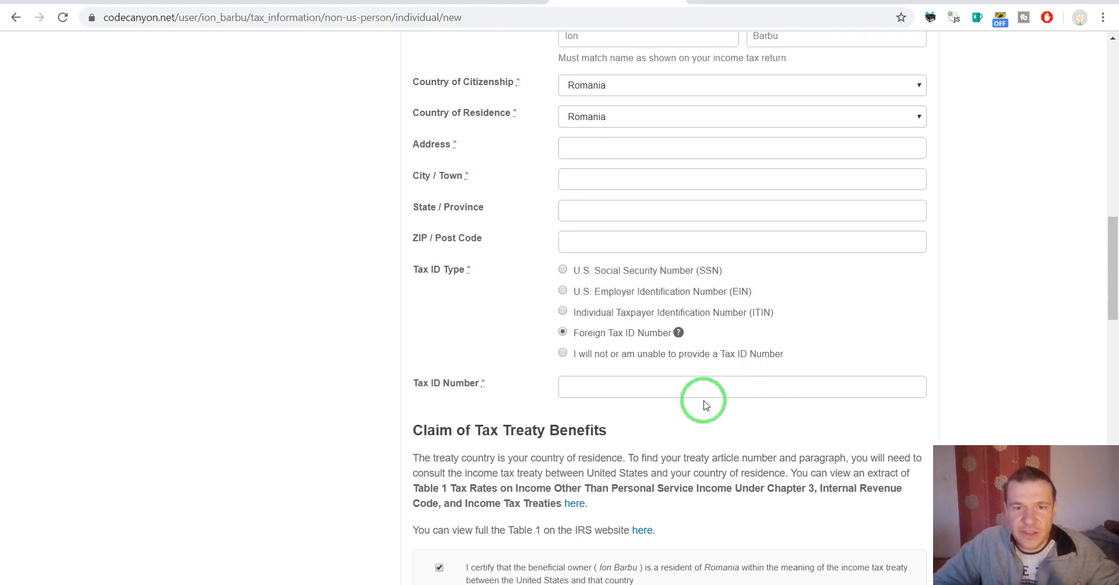
scroll(up, 3)
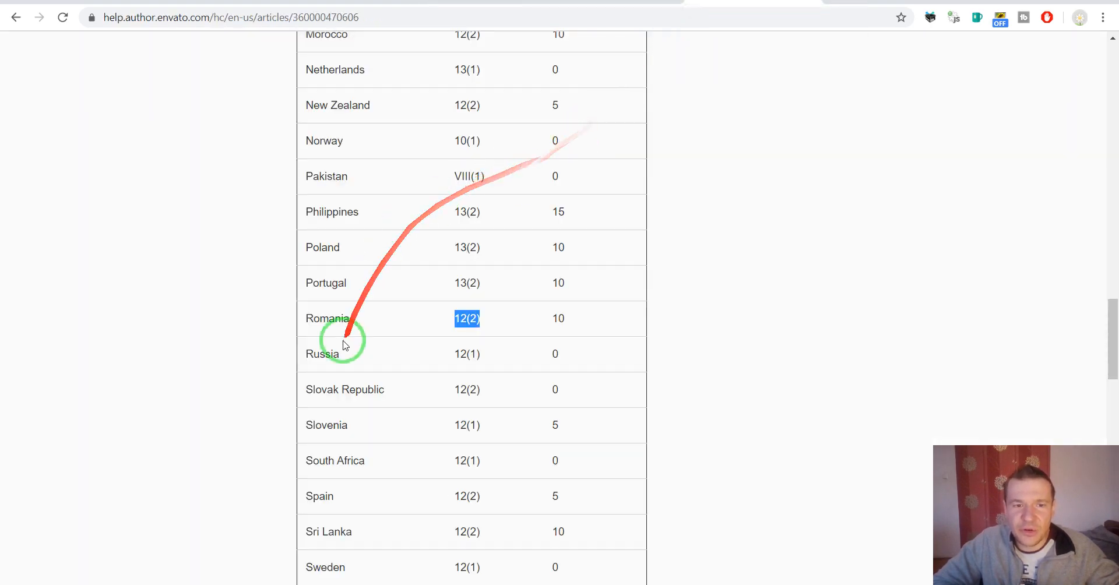
mouse_move(384, 325)
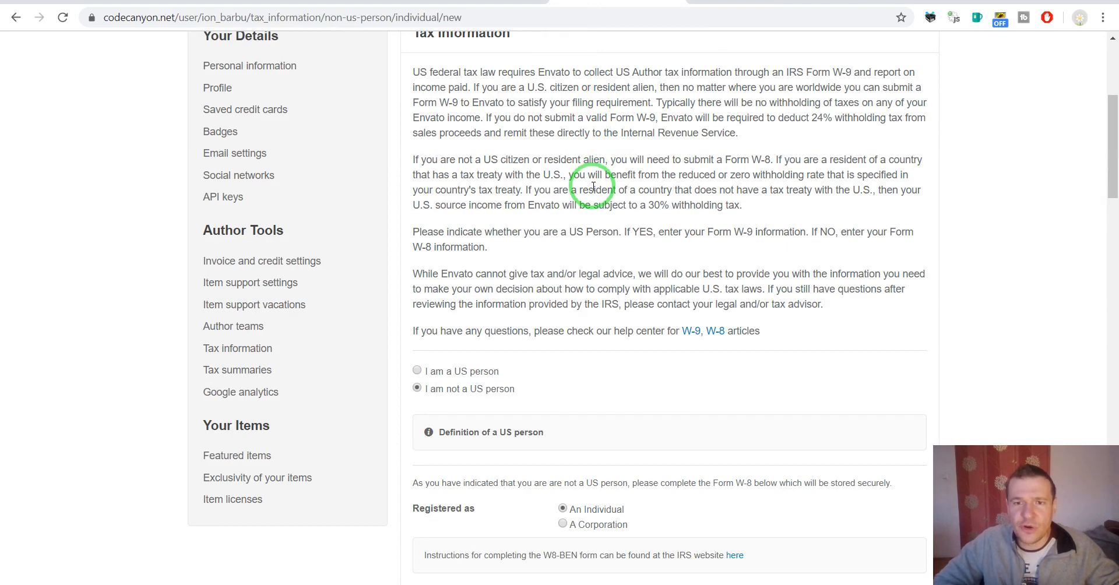
click(714, 330)
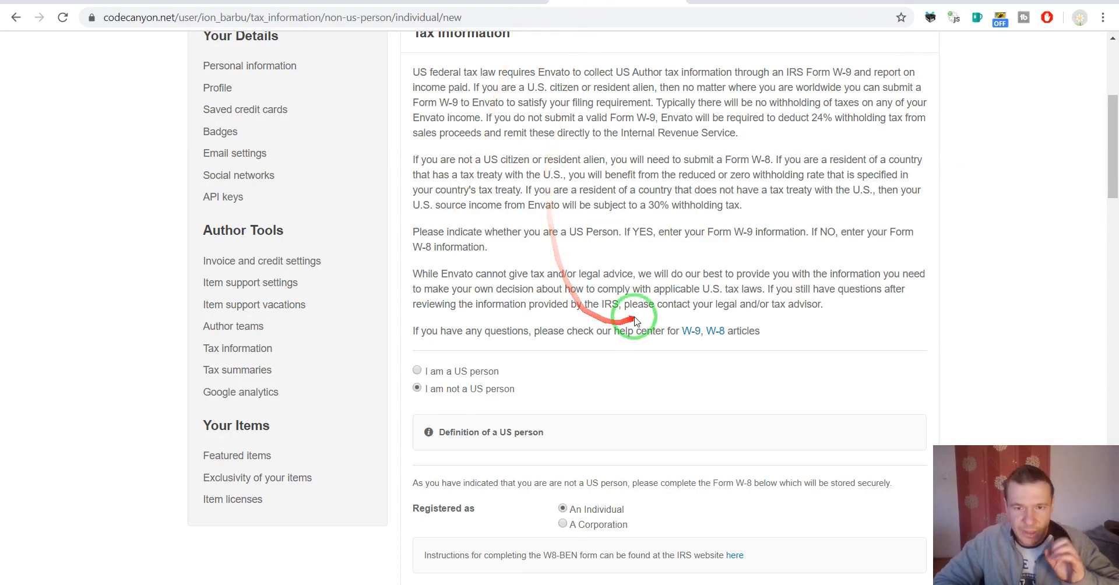
mouse_move(582, 314)
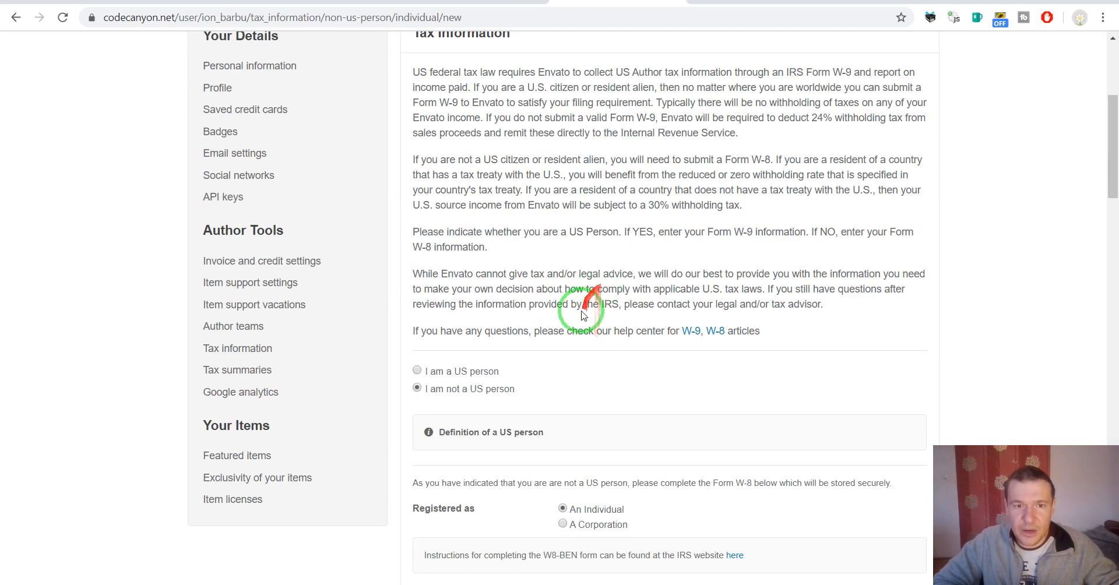
scroll(down, 3)
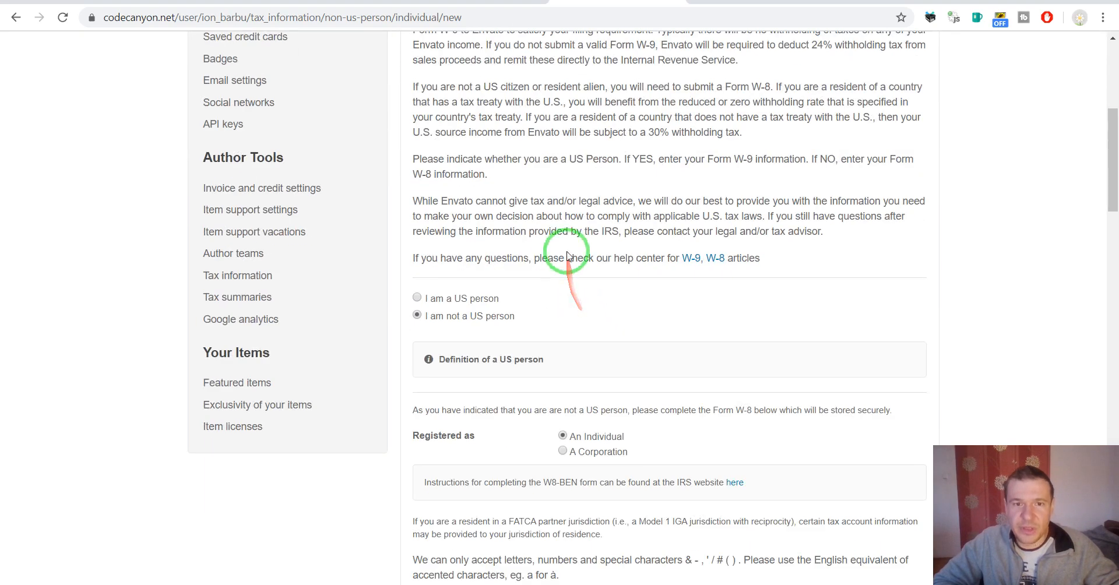
mouse_move(568, 257)
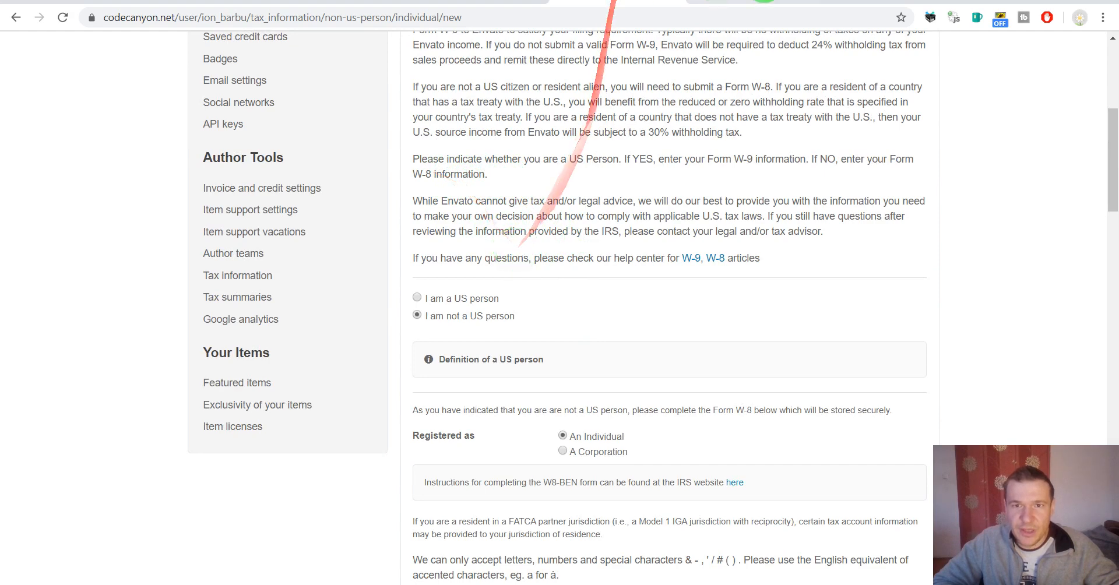
click(715, 258)
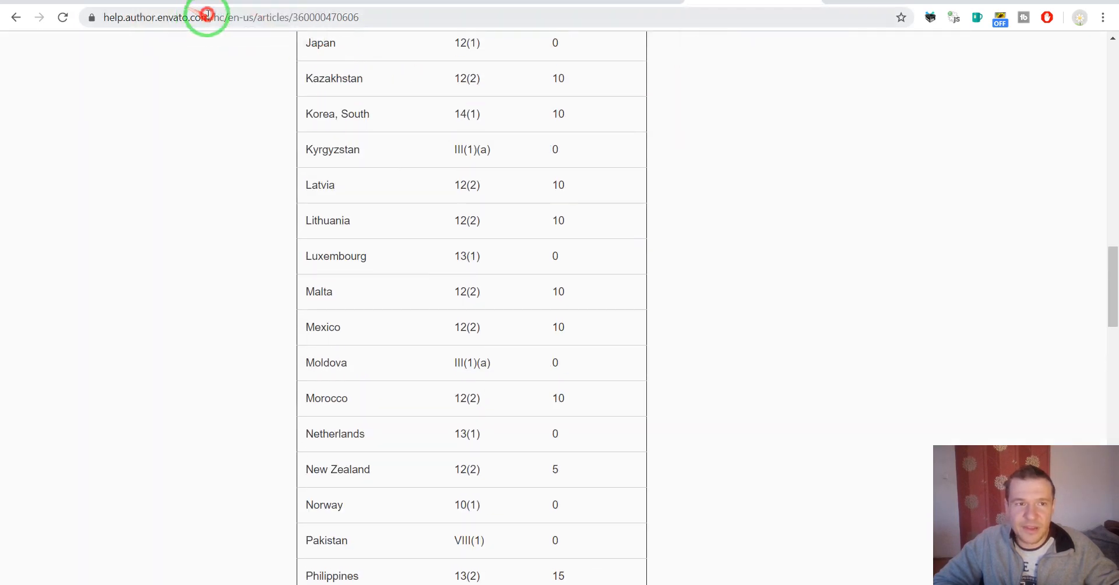
click(229, 18)
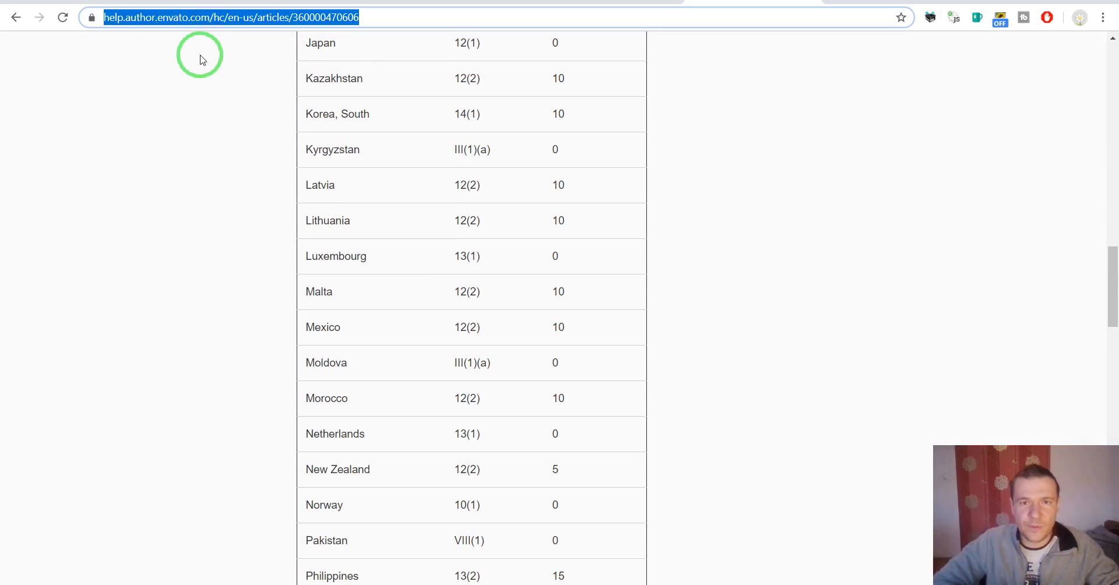
mouse_move(606, 3)
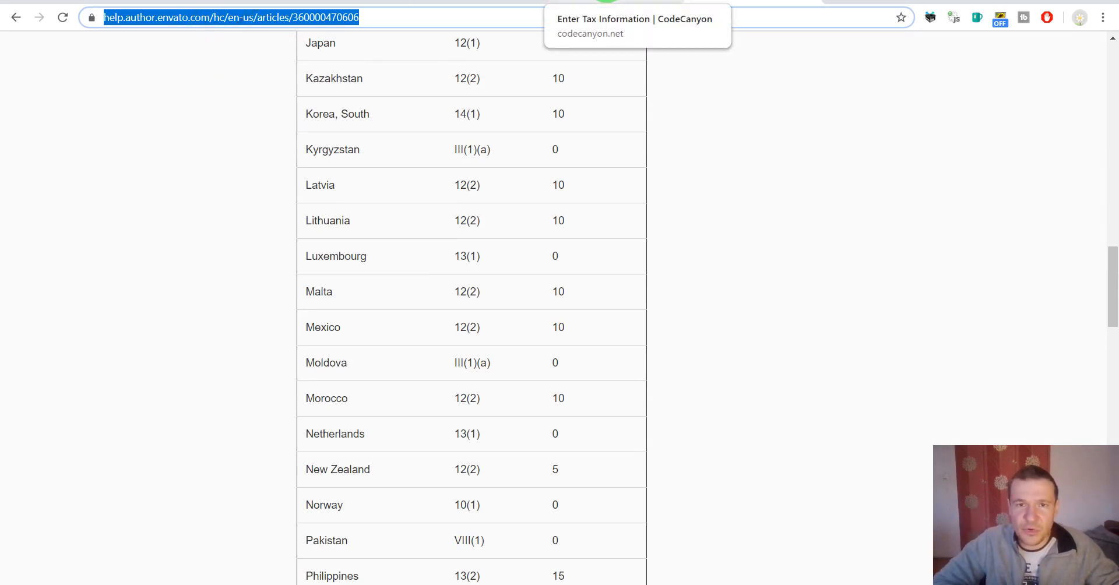
click(637, 26)
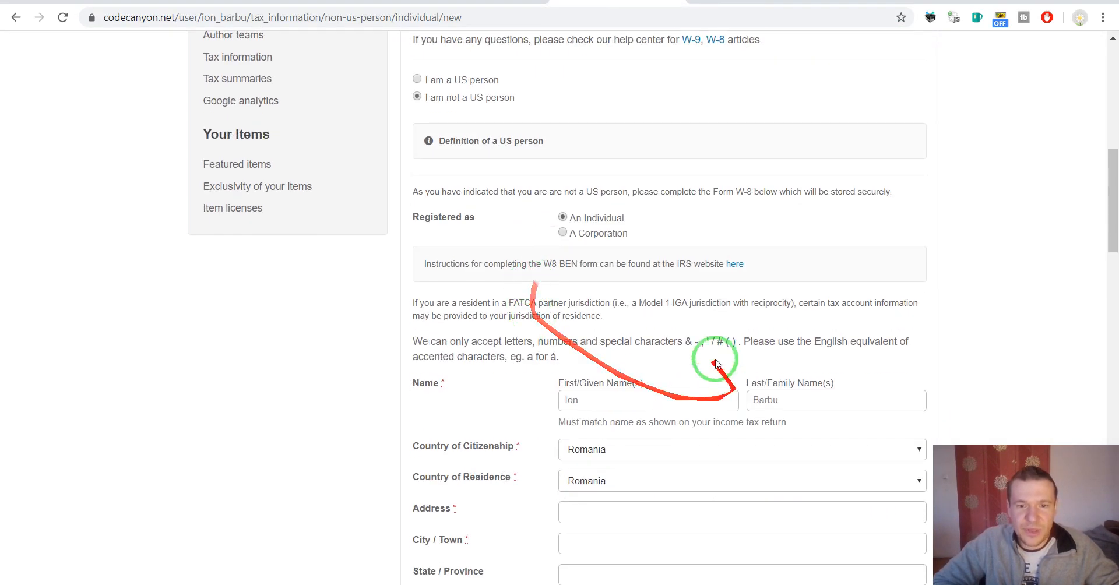
Review the Tax Summaries page, which shows no summaries available.
scroll(up, 3)
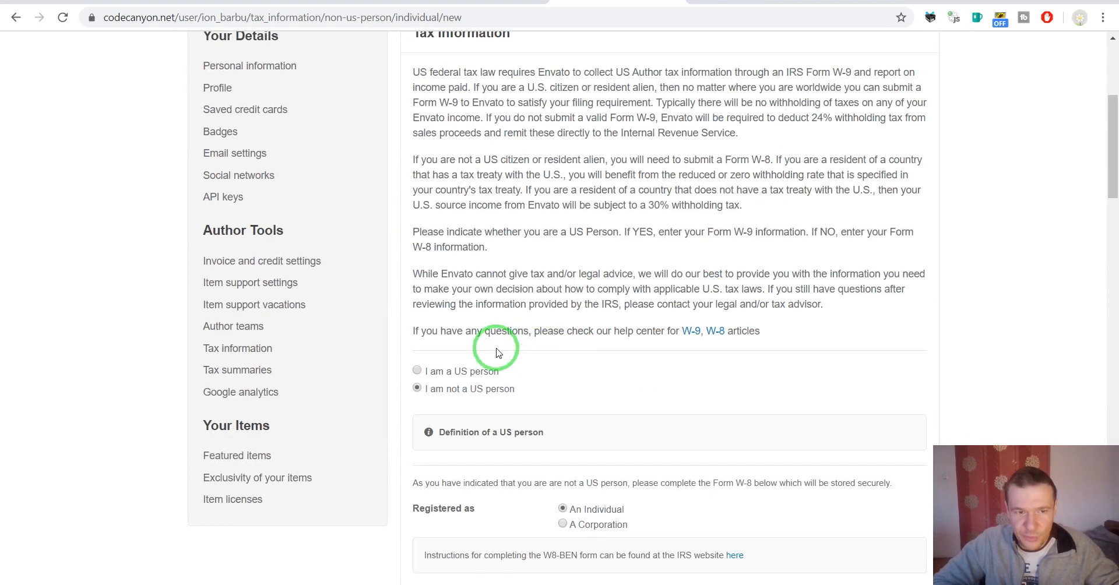
scroll(down, 3)
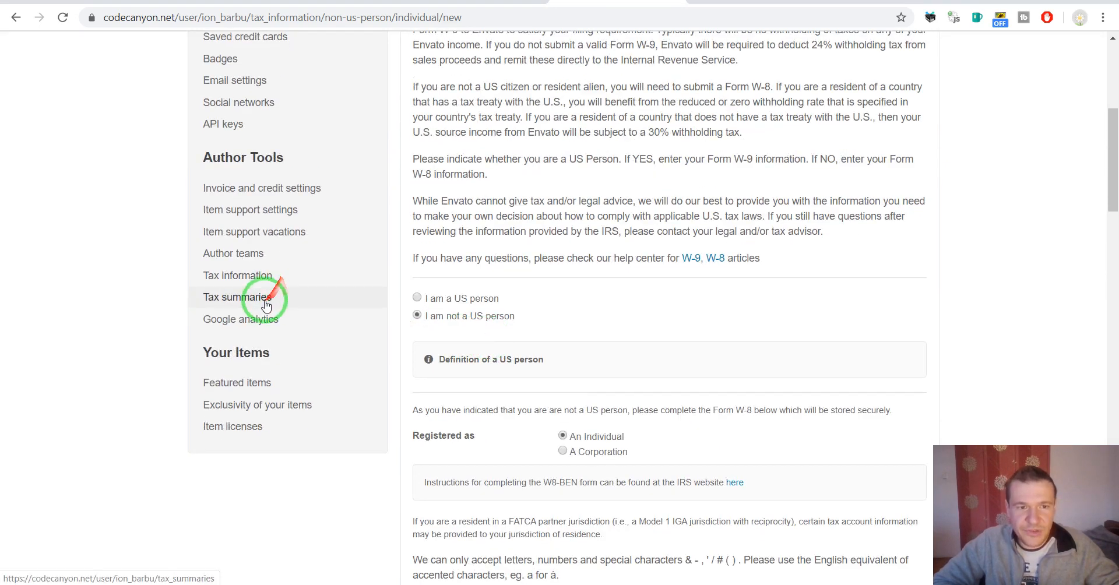
click(238, 298)
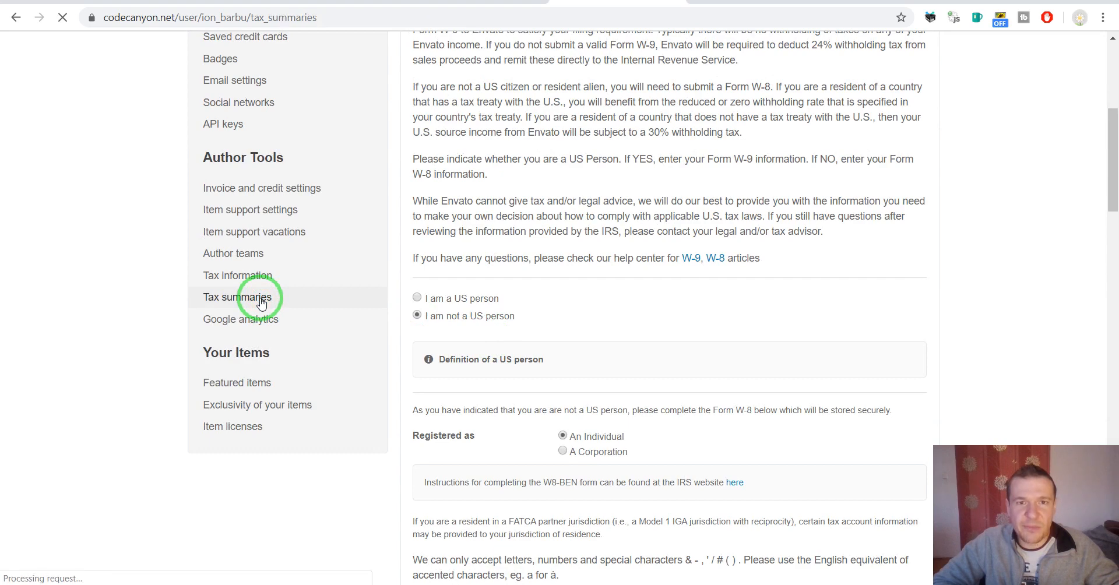
click(238, 298)
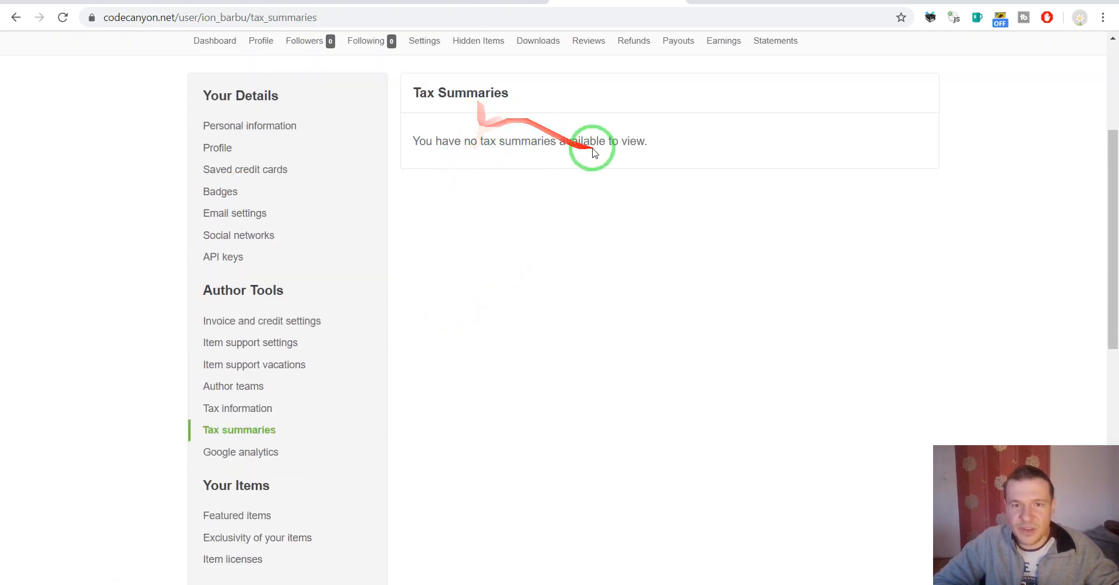
mouse_move(538, 205)
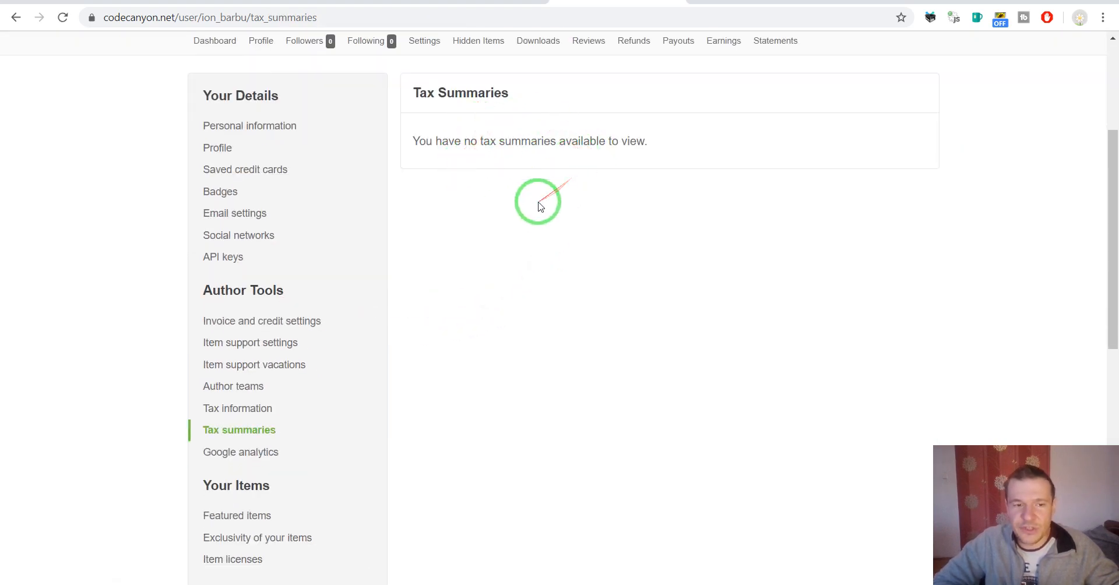
Bring up the Google Analytics settings page with its empty tracking code field.
click(240, 452)
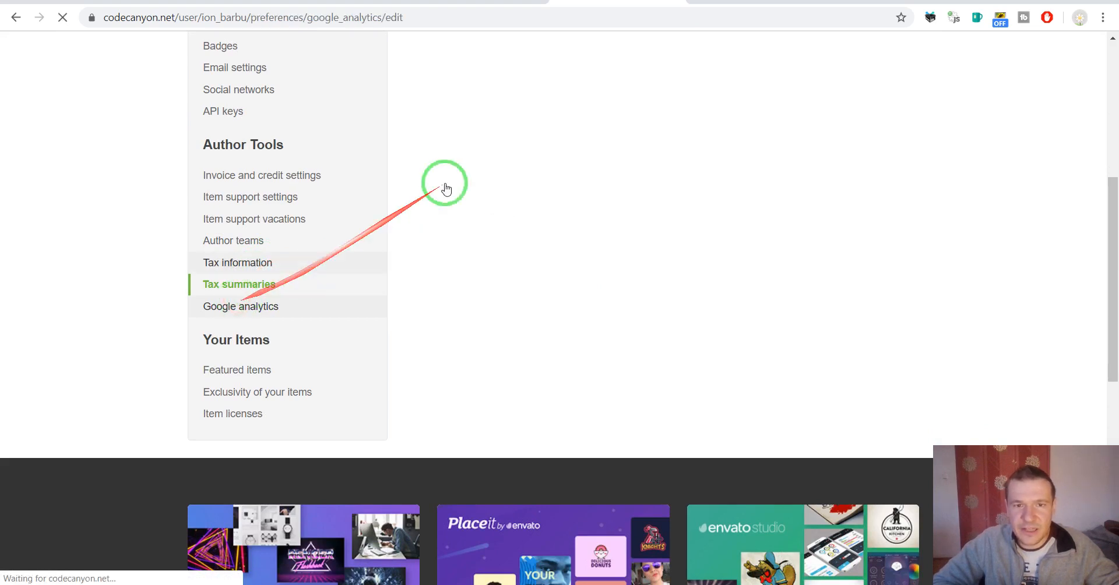
click(241, 307)
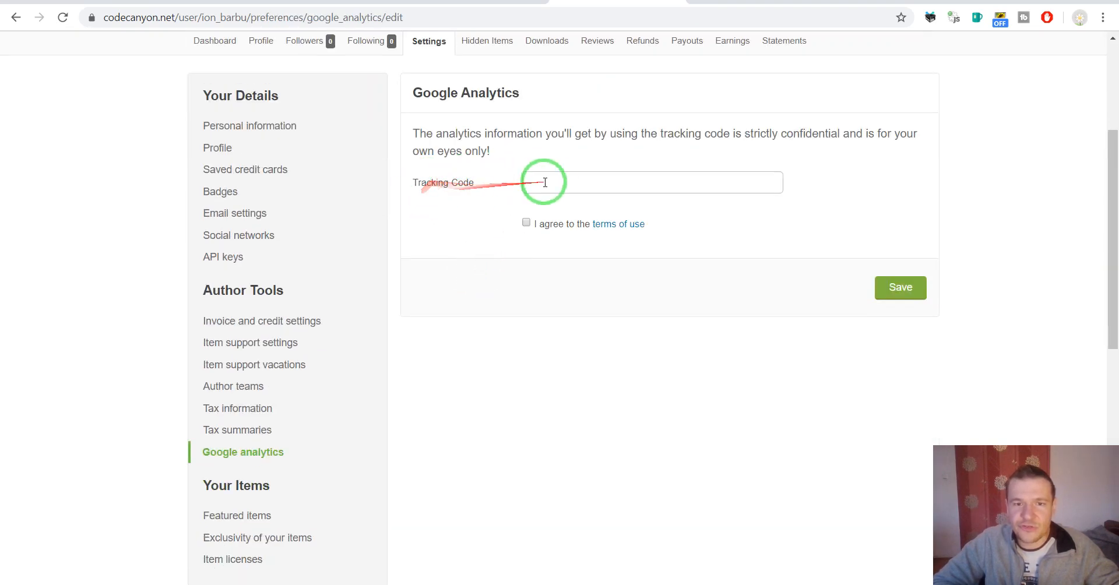
mouse_move(512, 182)
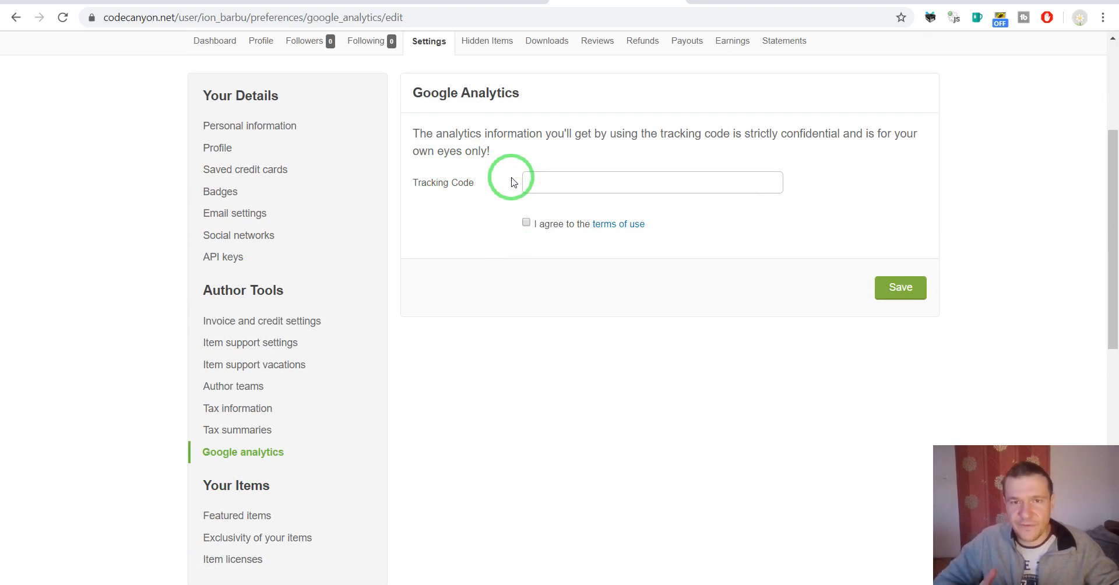
scroll(down, 3)
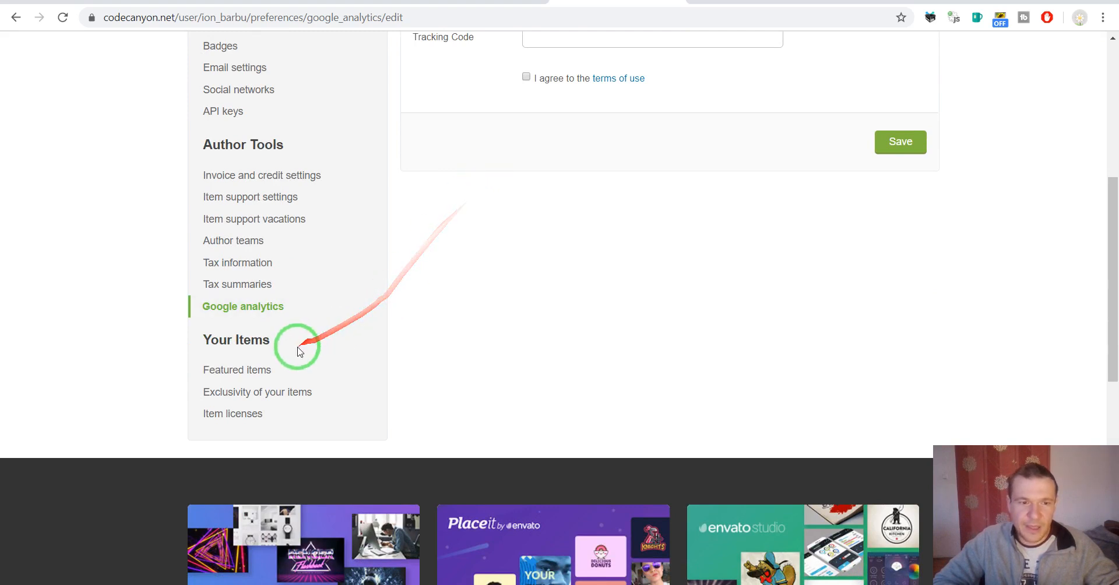
Review the empty Featured Item page, then confirm Exclusive Author status on the Exclusivity page.
click(237, 369)
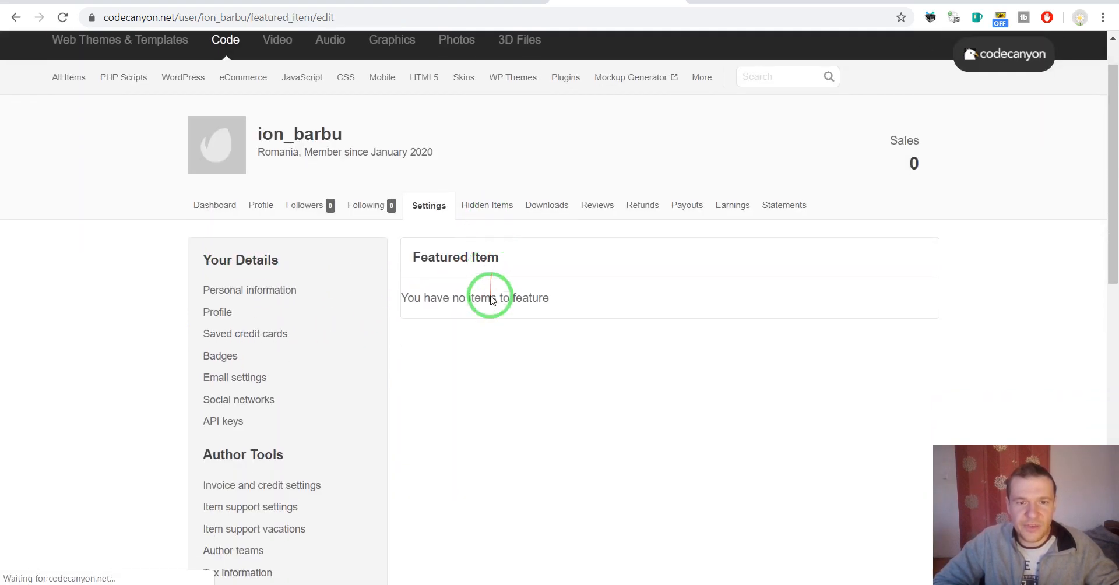
scroll(down, 3)
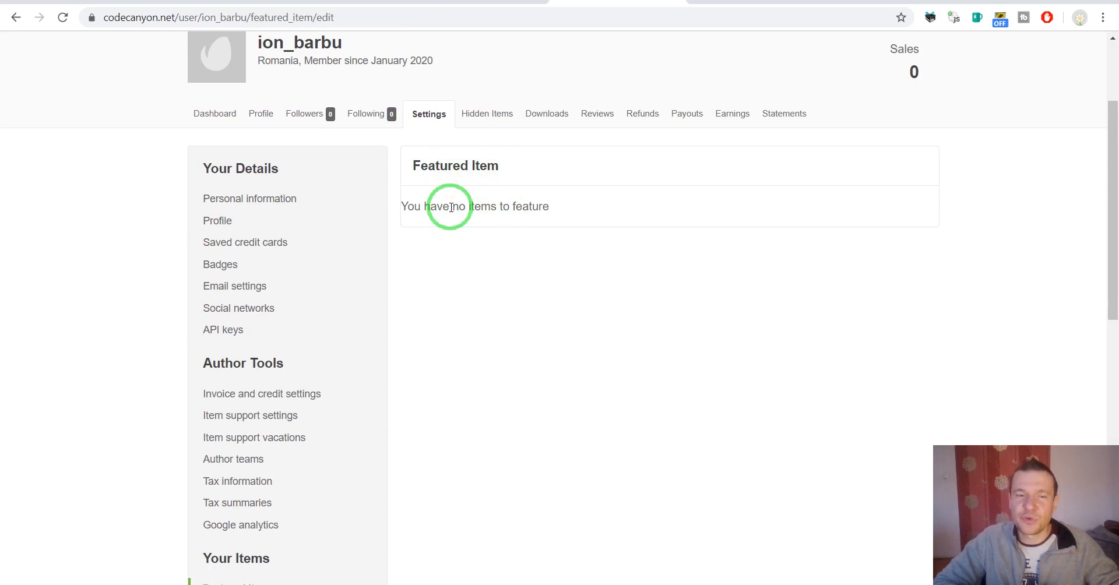
scroll(down, 3)
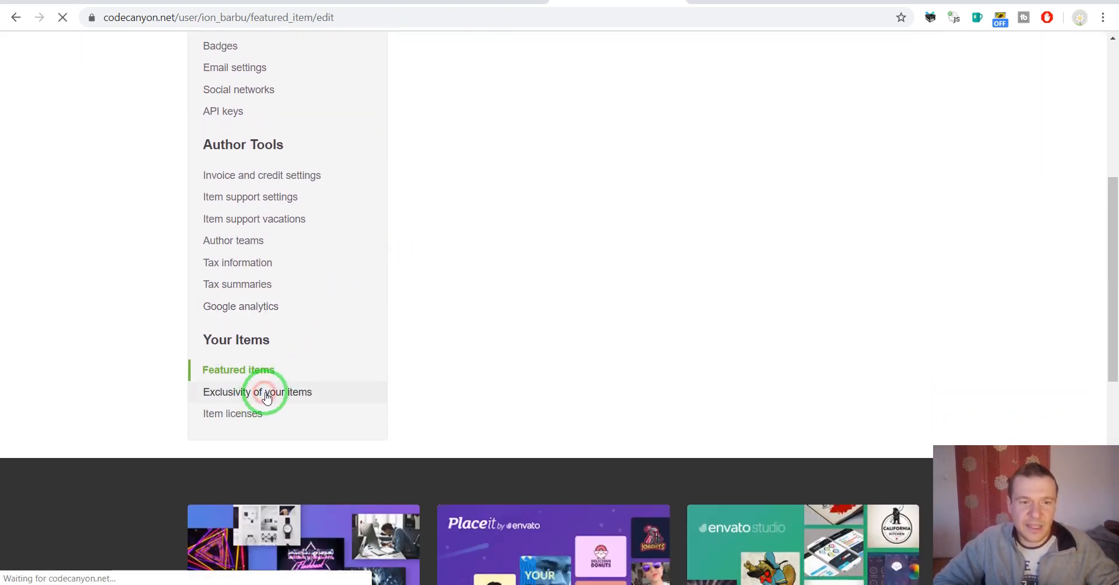
click(256, 392)
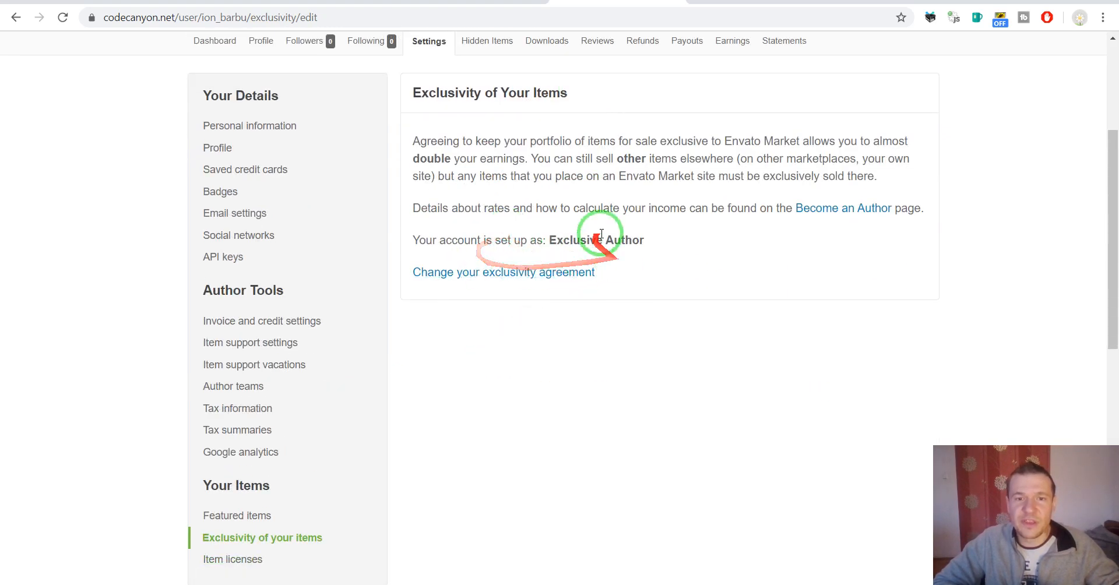
double_click(596, 240)
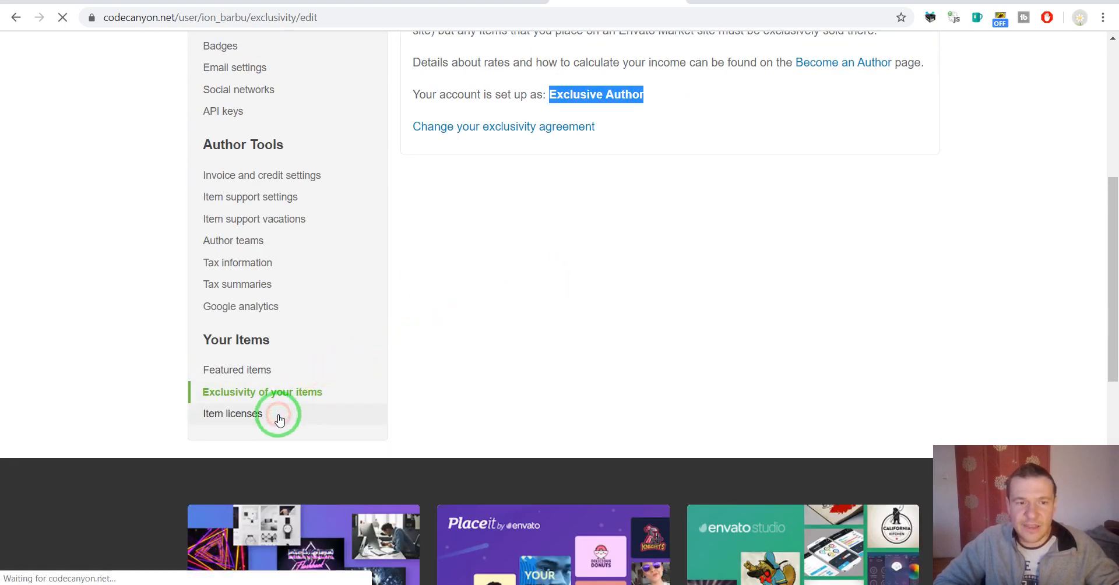
Review Item Licenses and toggle the 100% GPL License feature on then off, leaving it unchecked.
click(233, 414)
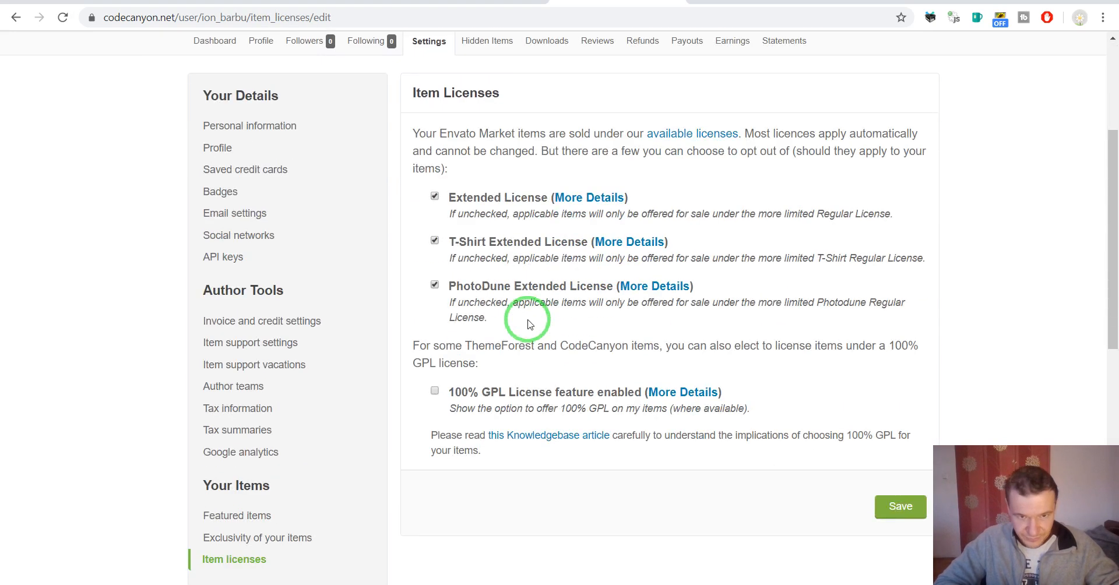
scroll(down, 3)
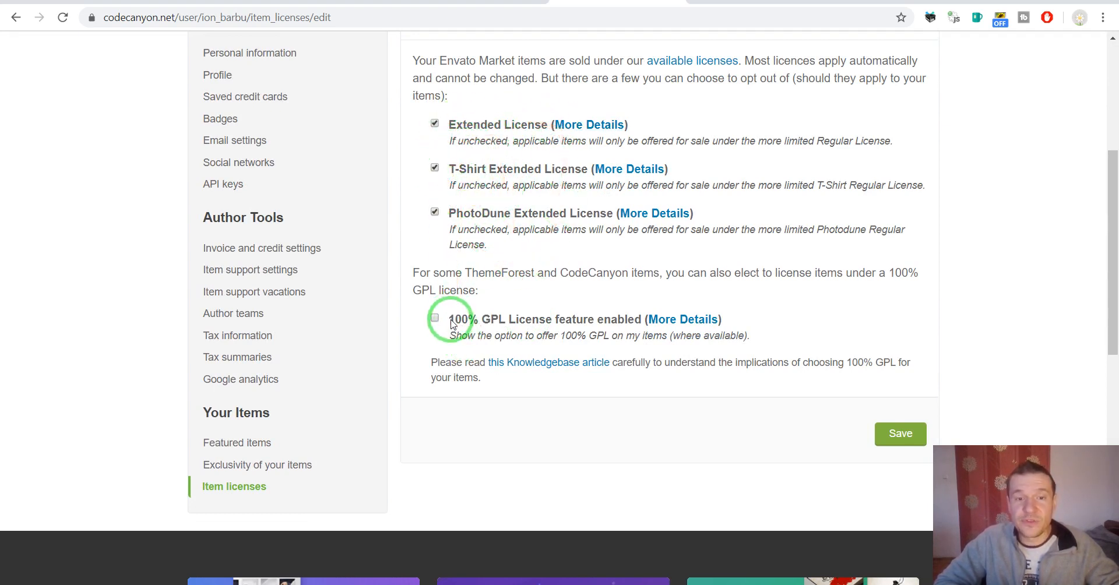
double_click(471, 319)
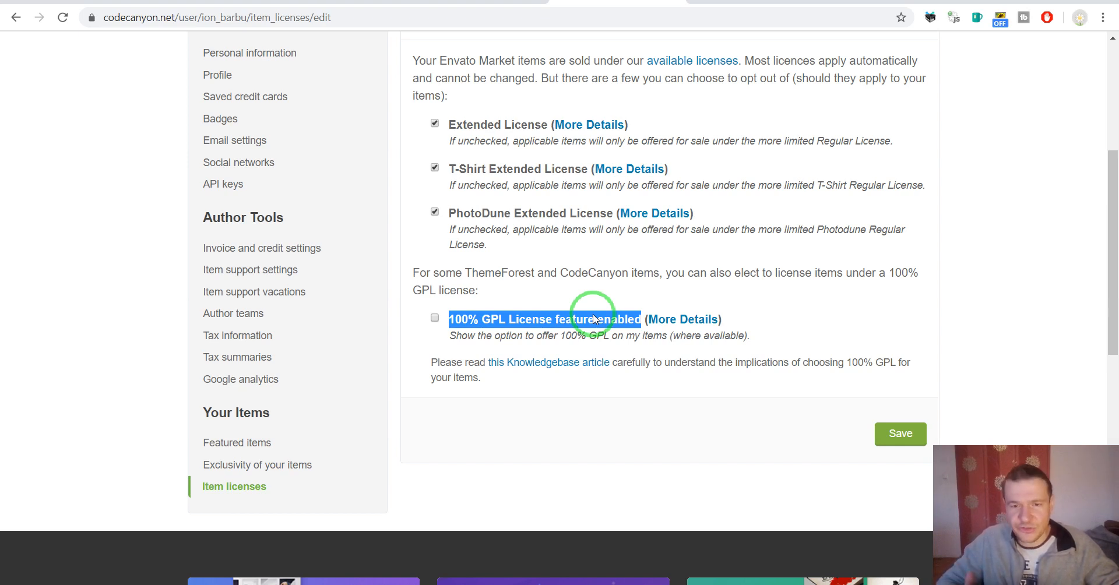
click(435, 319)
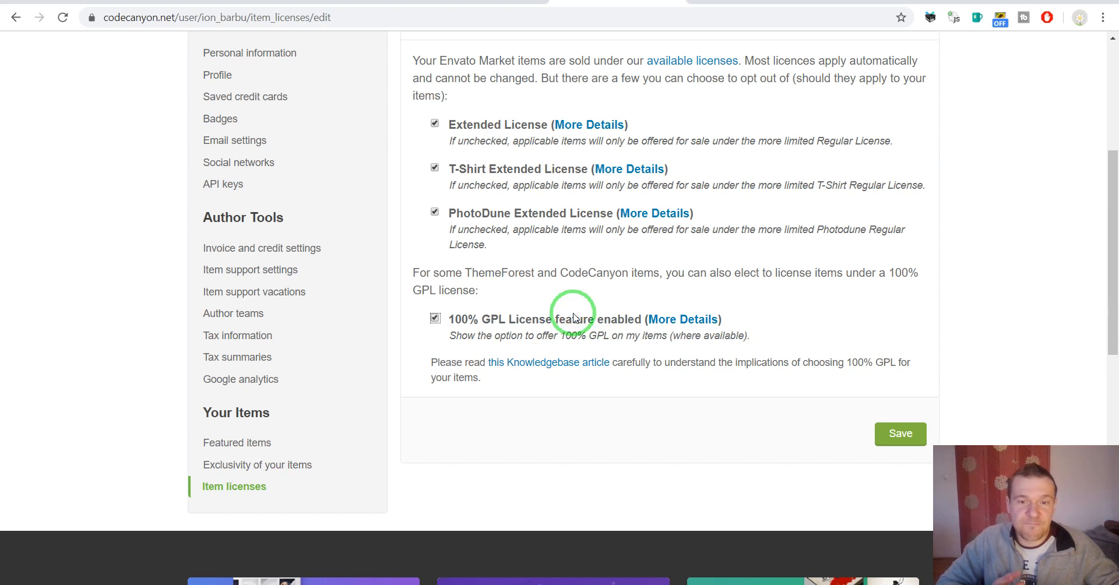
mouse_move(475, 316)
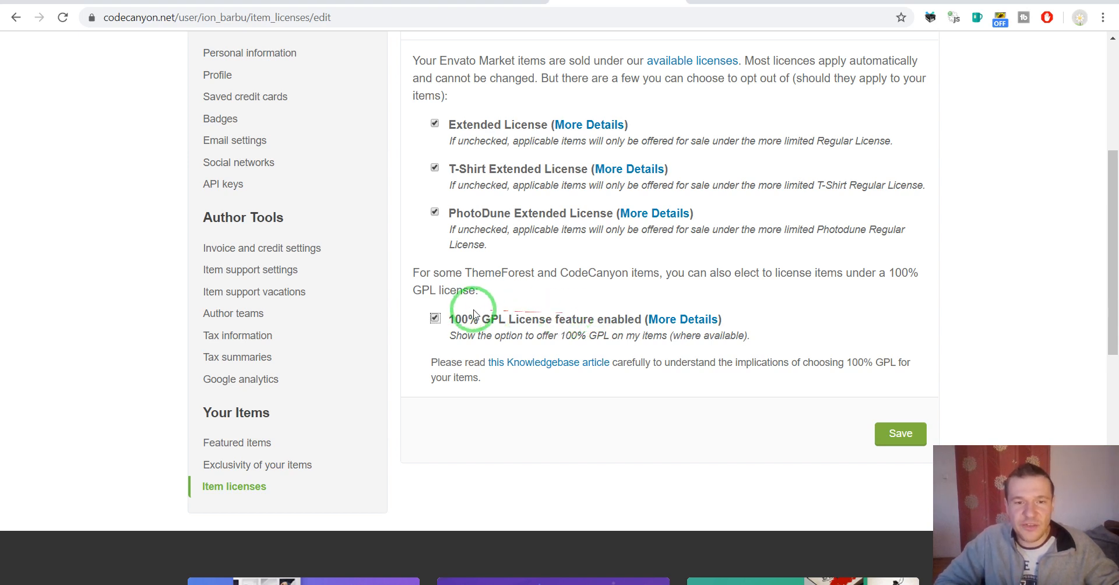
click(434, 317)
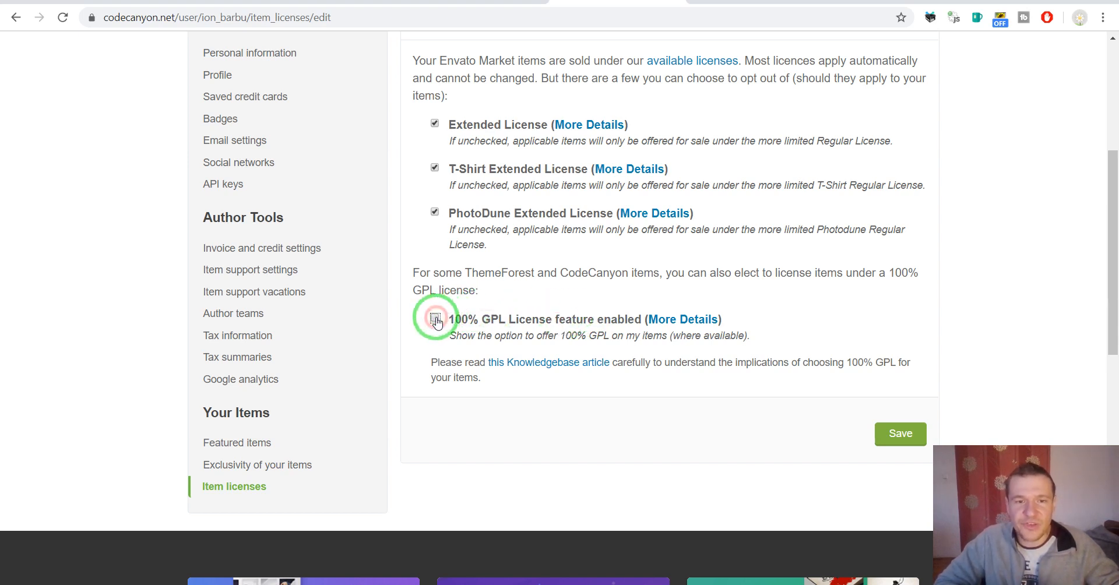
click(435, 318)
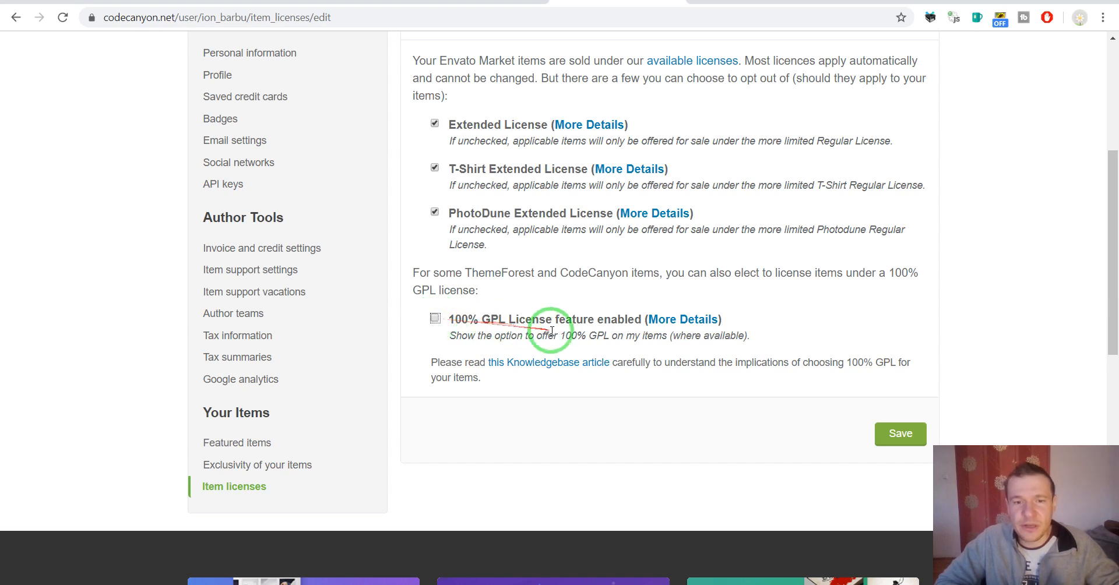
mouse_move(606, 336)
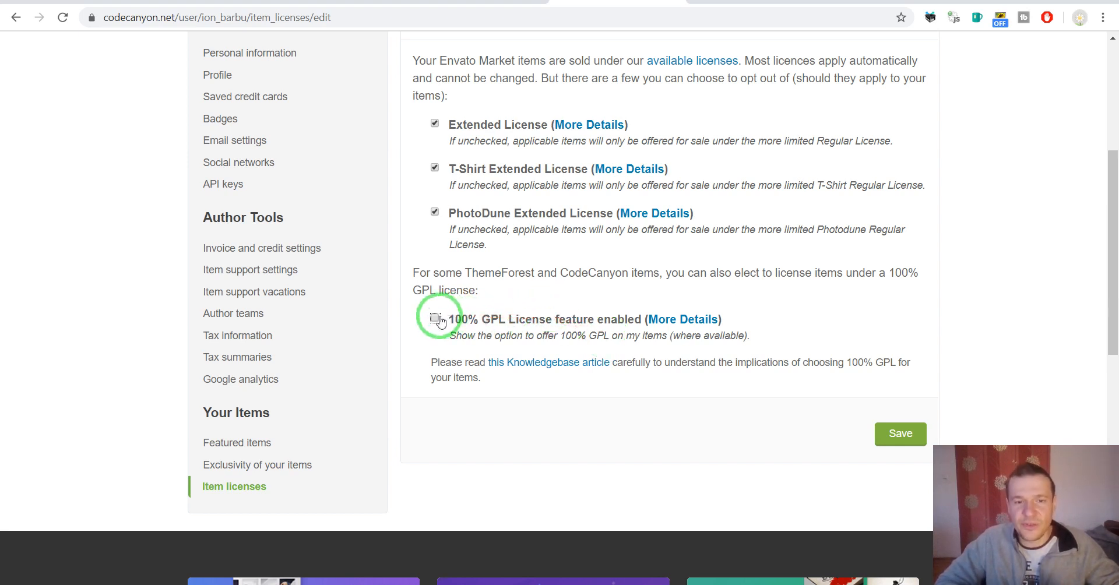
Review the Public Profile and Personal Information settings pages from the sidebar.
scroll(up, 3)
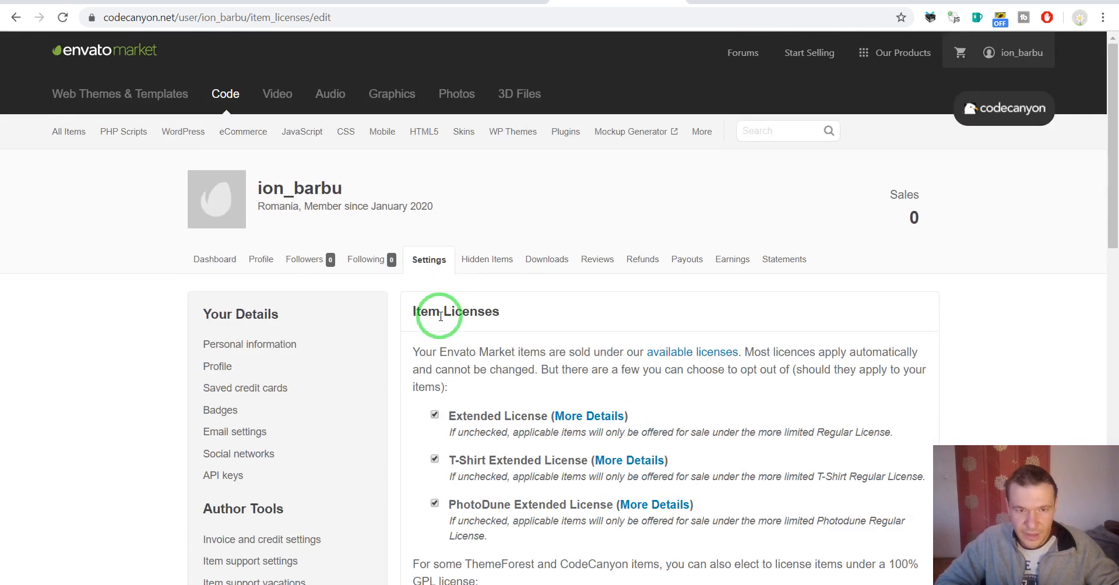
scroll(down, 3)
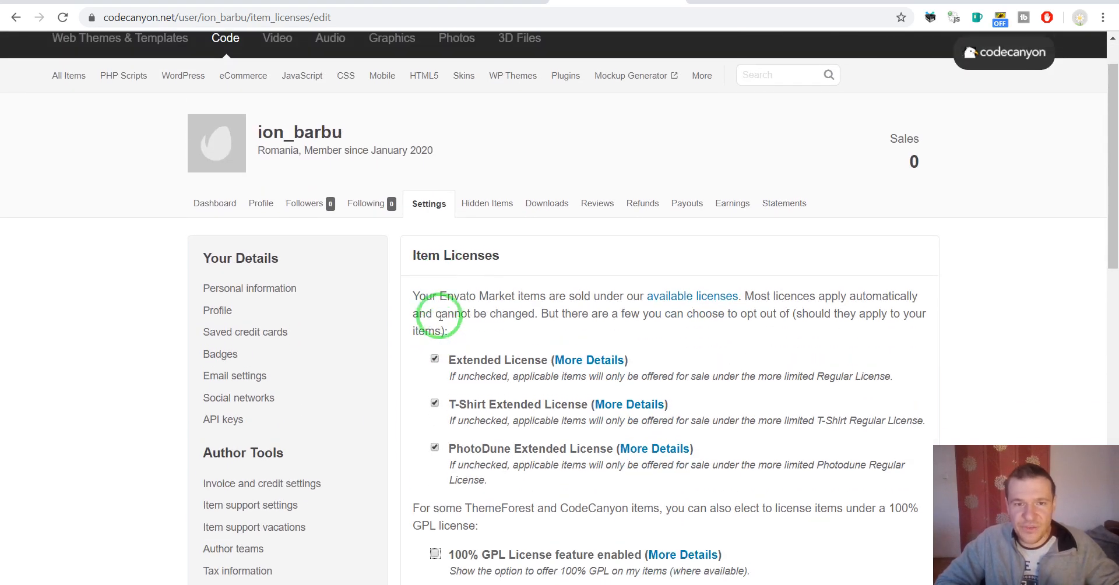
scroll(down, 3)
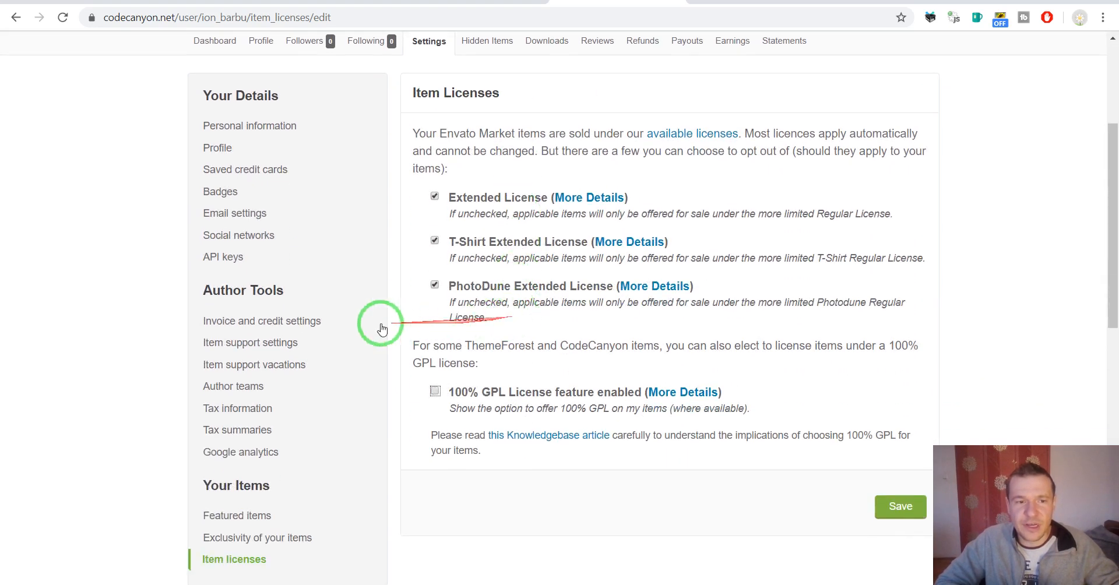
mouse_move(250, 386)
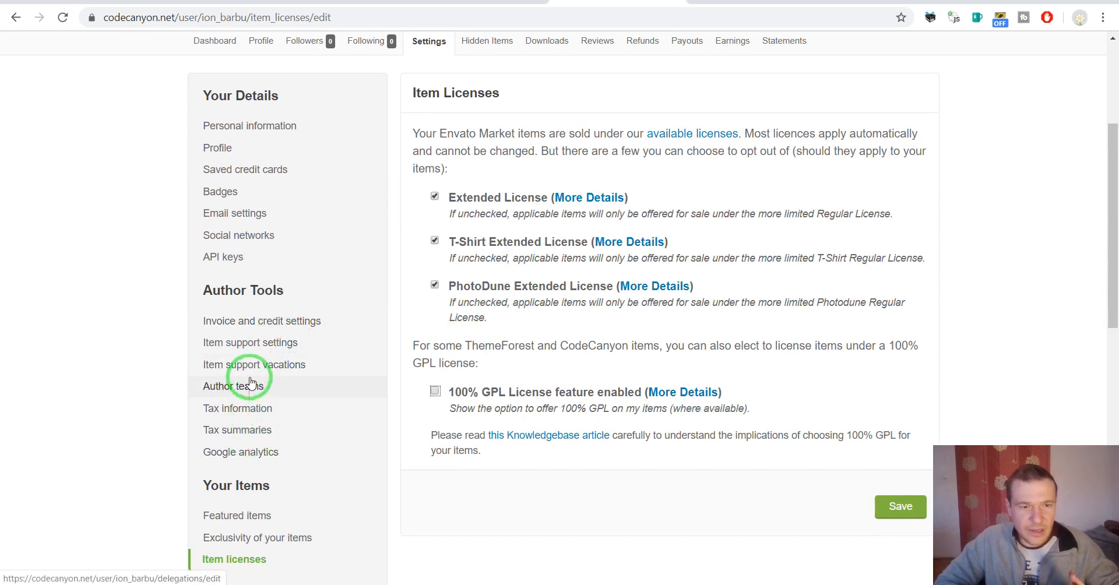
mouse_move(241, 154)
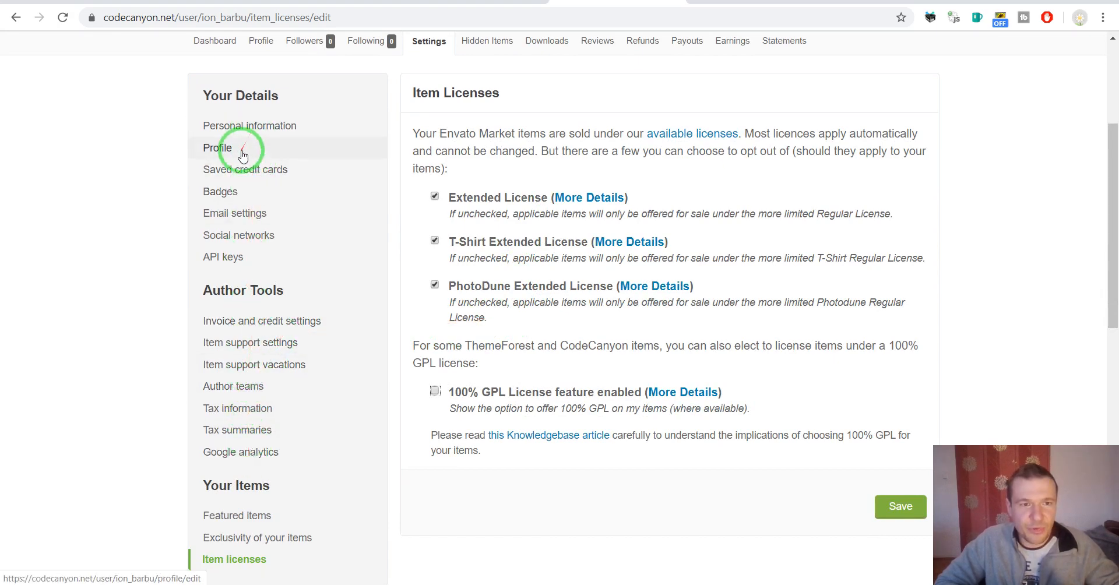
click(218, 148)
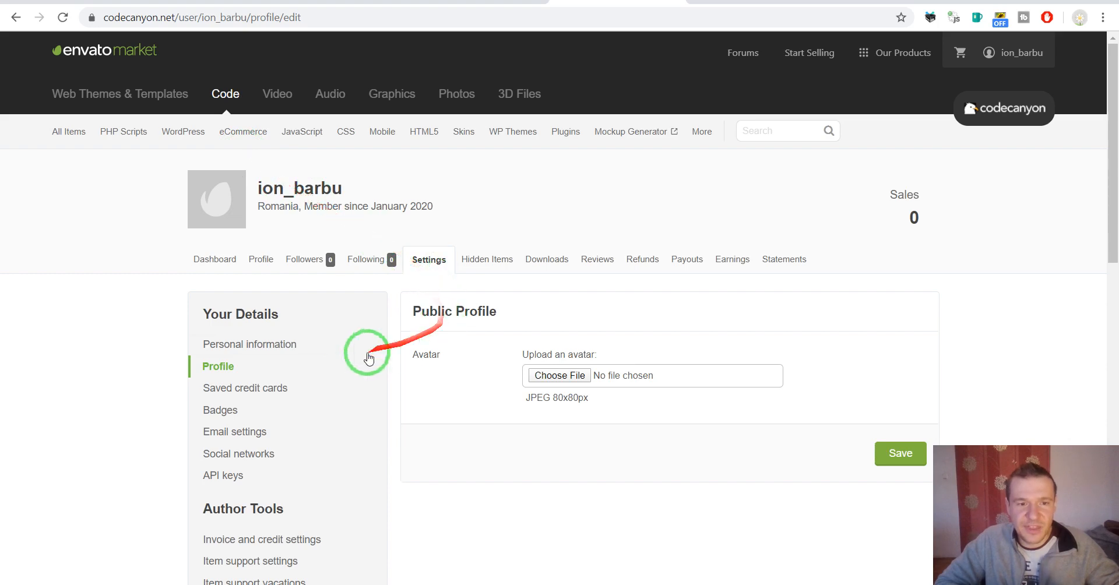
click(250, 344)
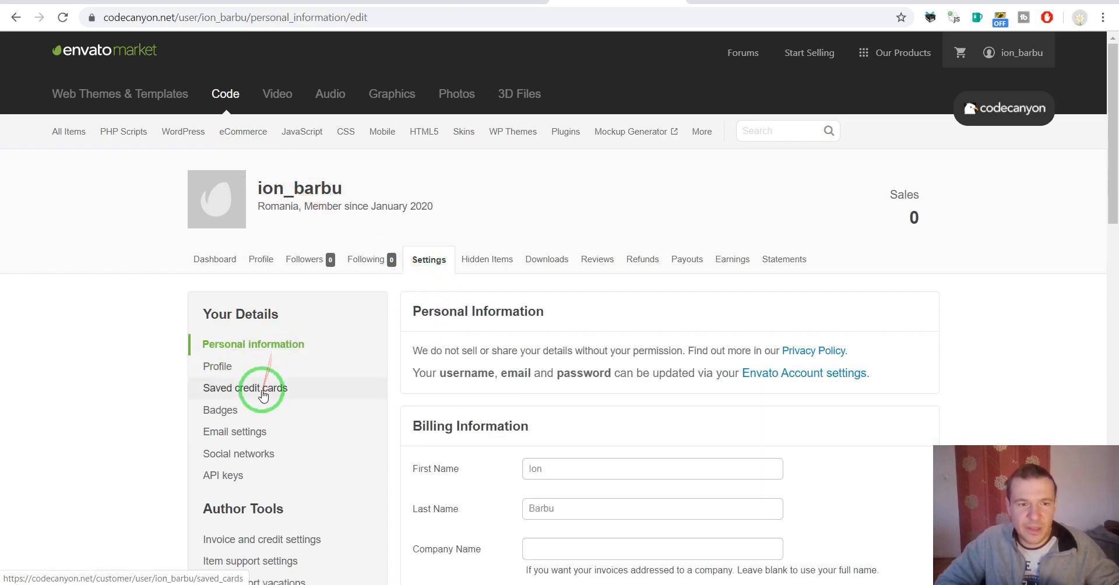
scroll(down, 3)
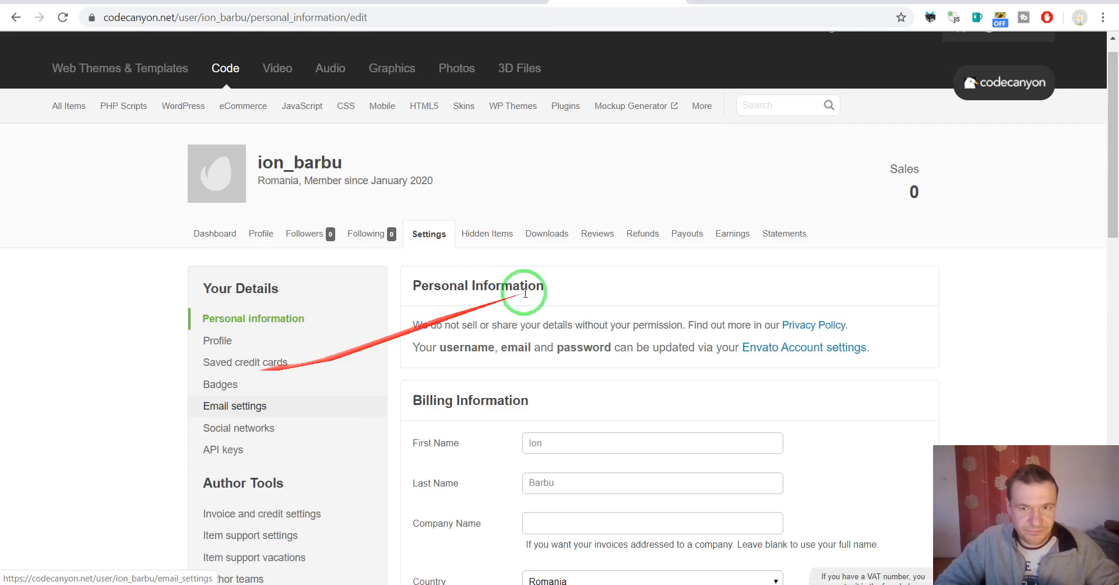
Visit the public profile via the account menu, then return to the Public Profile avatar settings.
click(1014, 53)
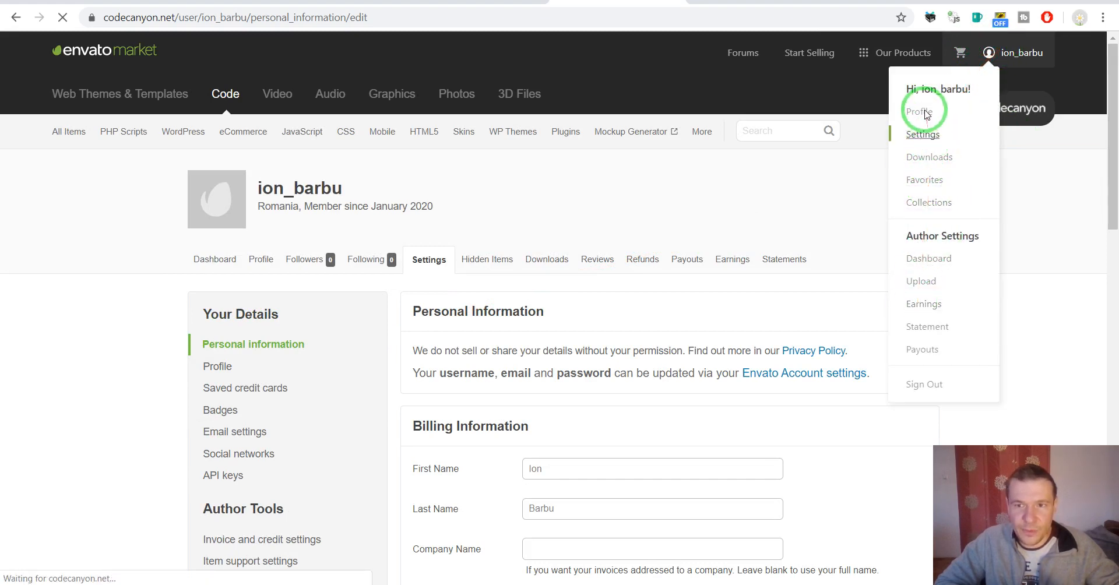
click(918, 112)
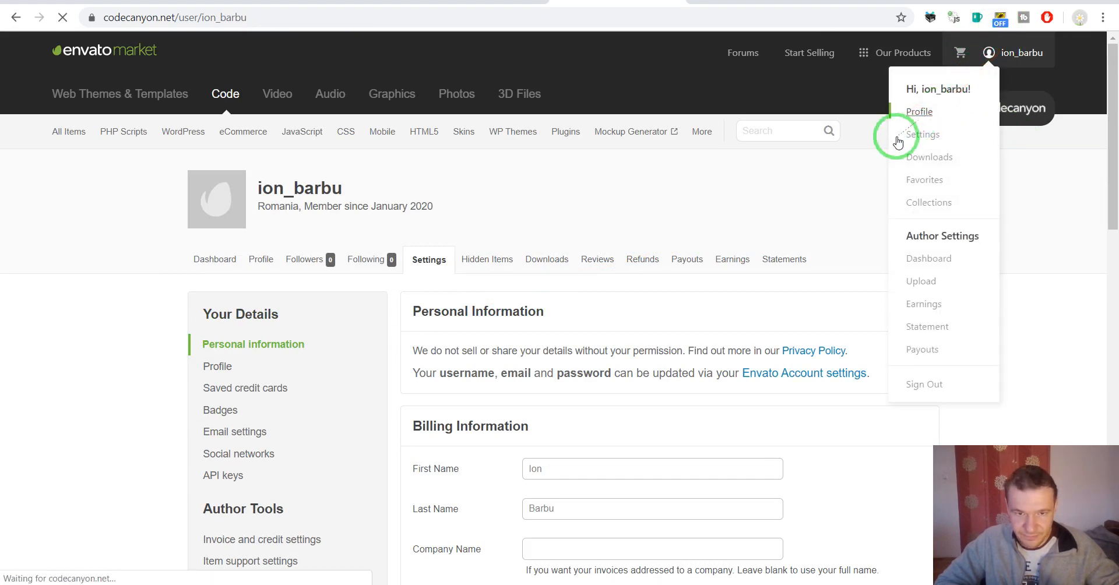
click(918, 112)
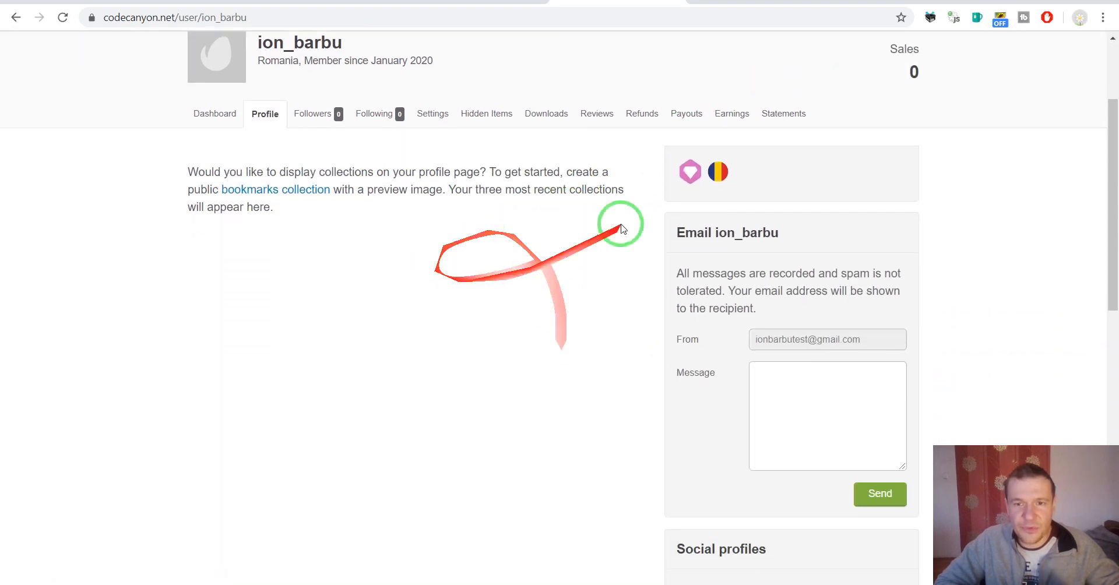
click(1019, 52)
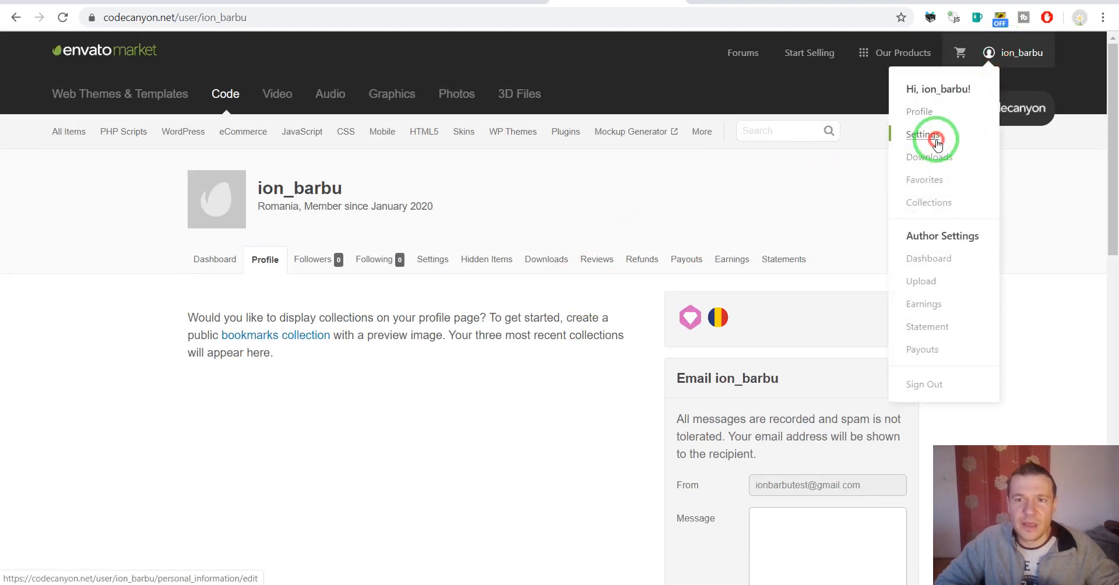
click(924, 135)
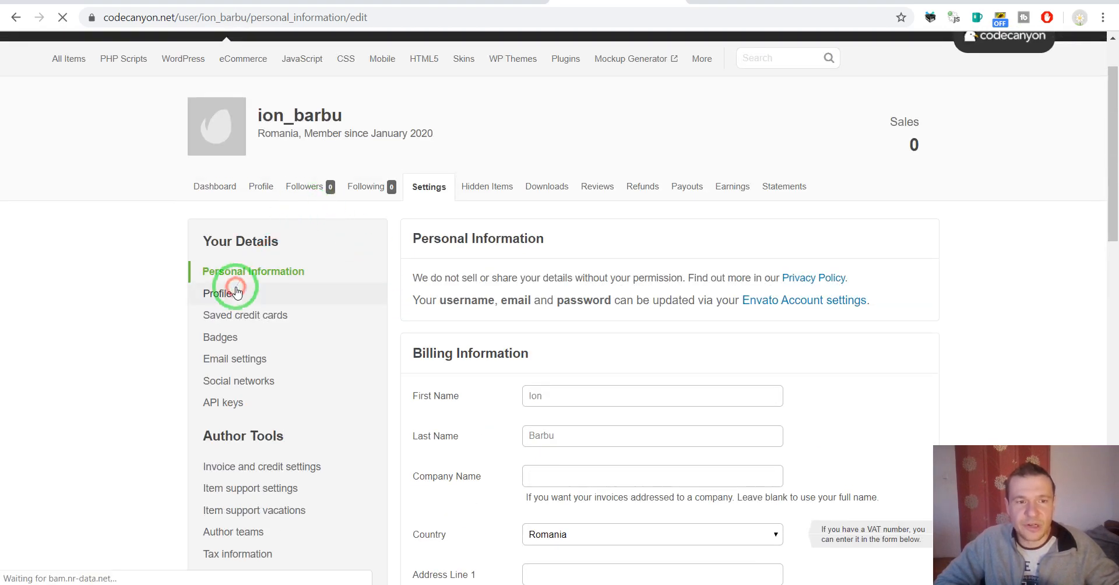
click(212, 294)
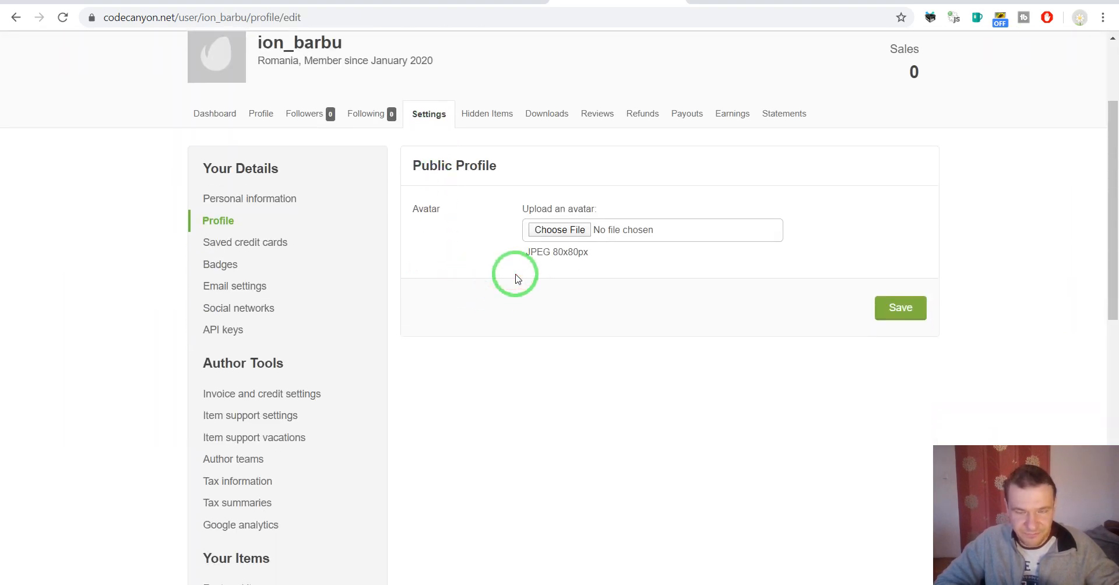
scroll(up, 3)
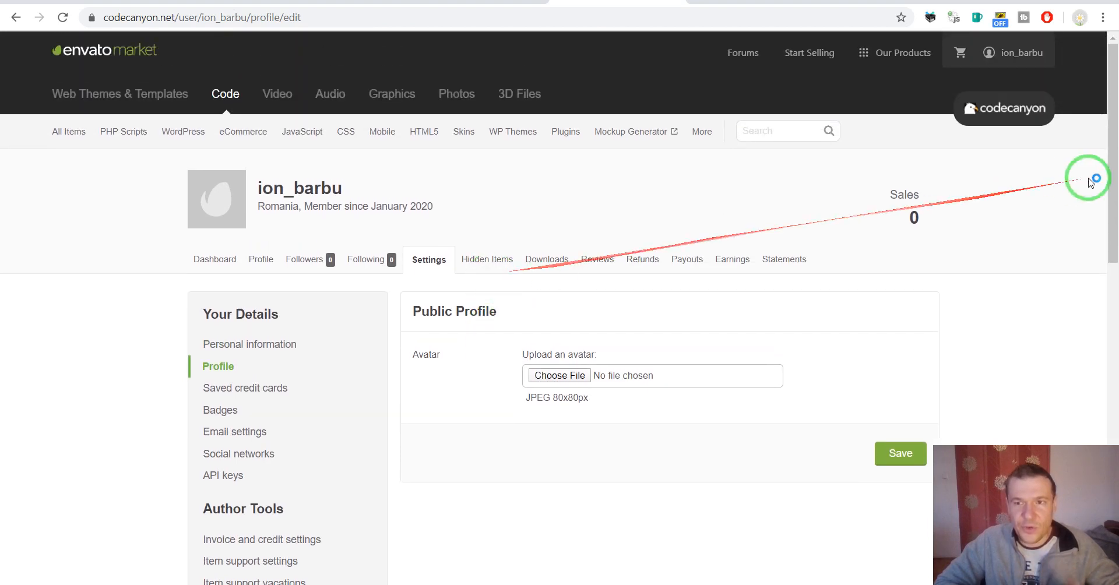
Go to Upload to CodeCanyon and check the Select a Category list without choosing one.
click(1016, 53)
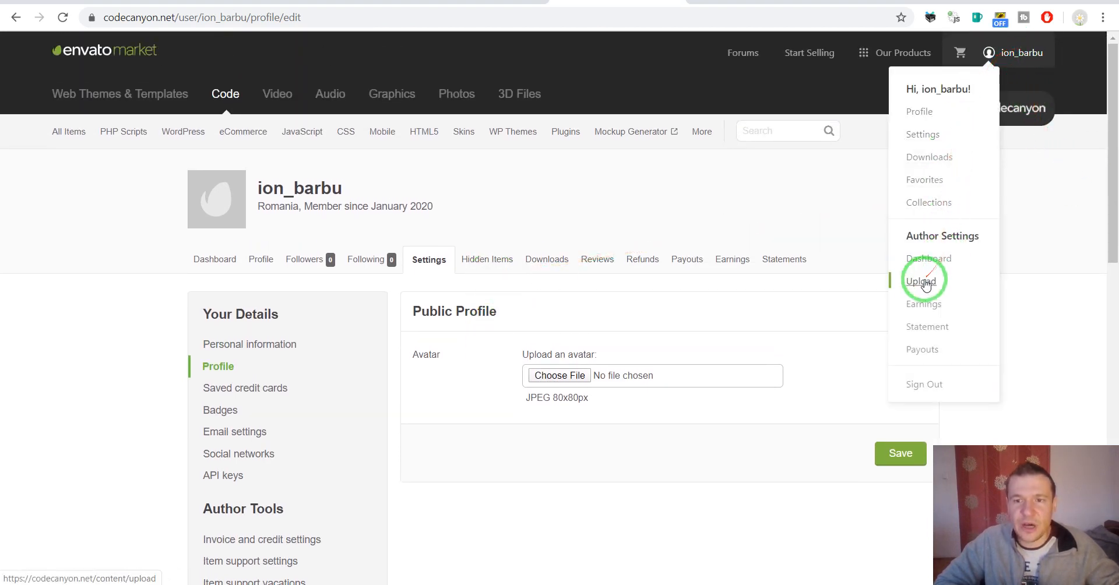
click(922, 281)
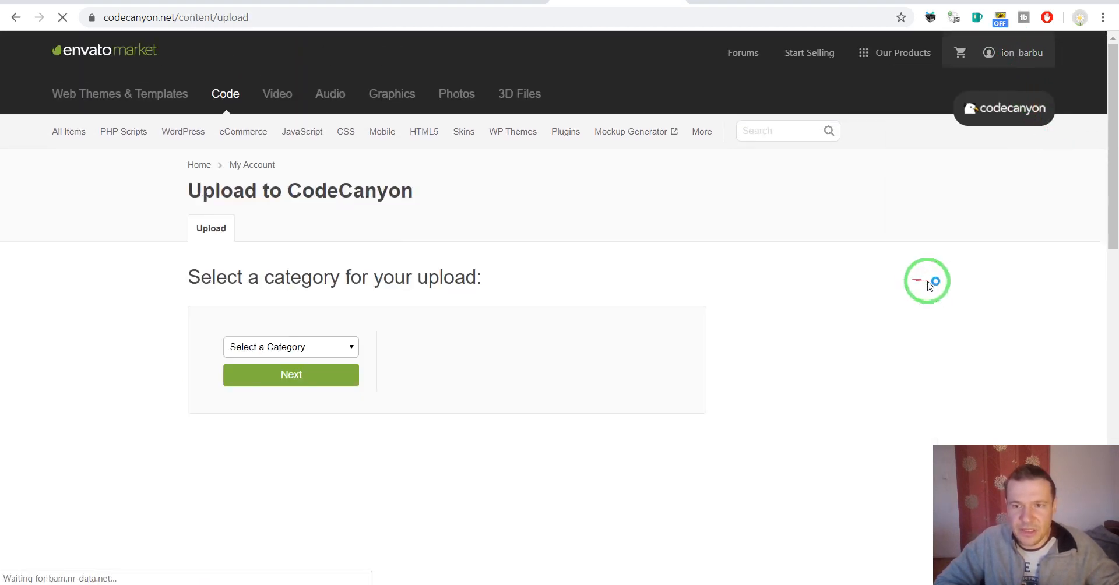
click(290, 348)
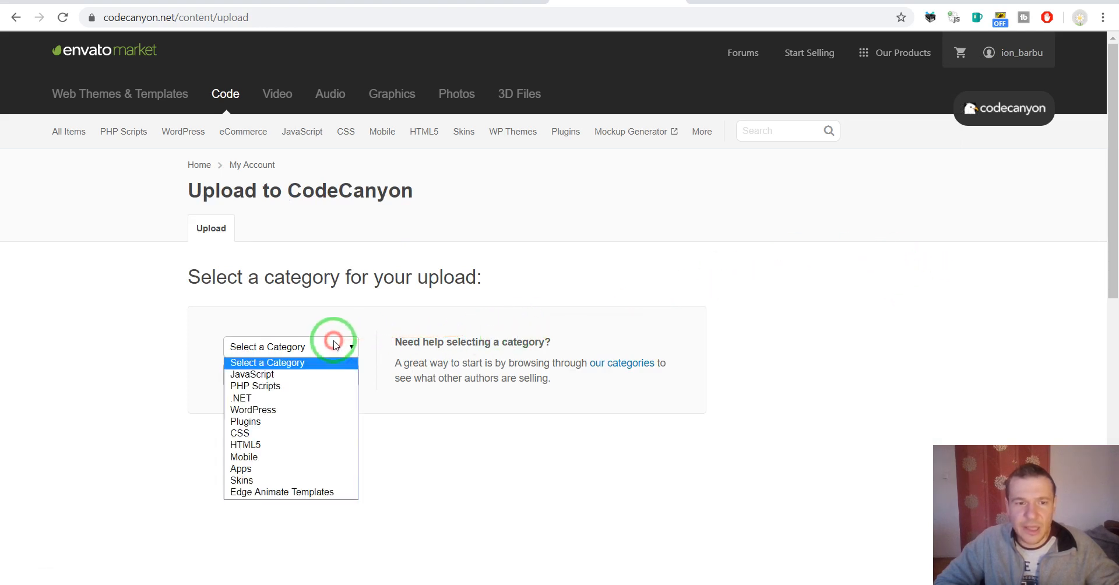
click(290, 348)
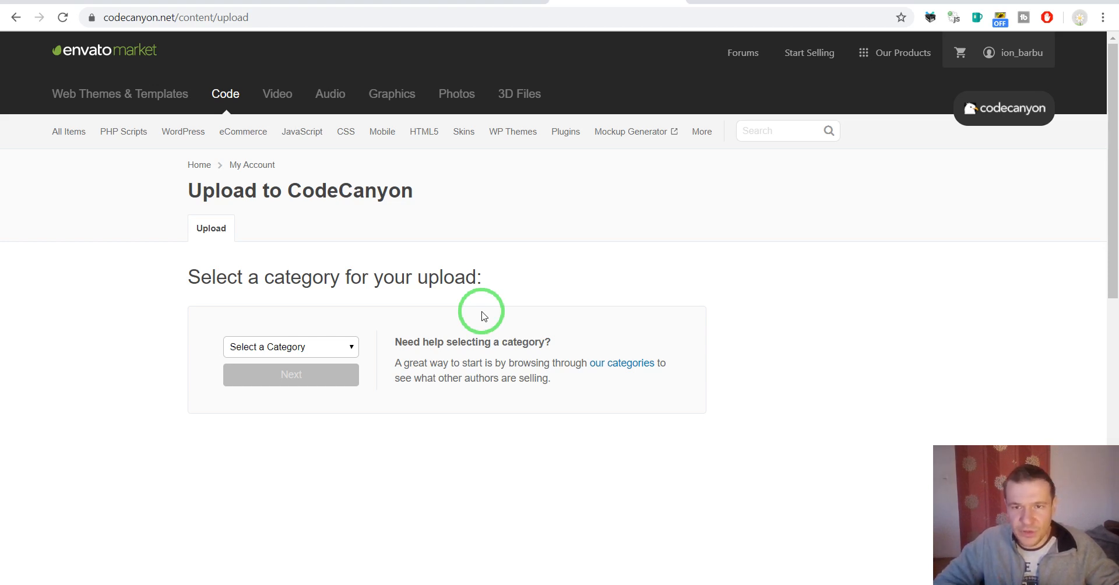
mouse_move(618, 255)
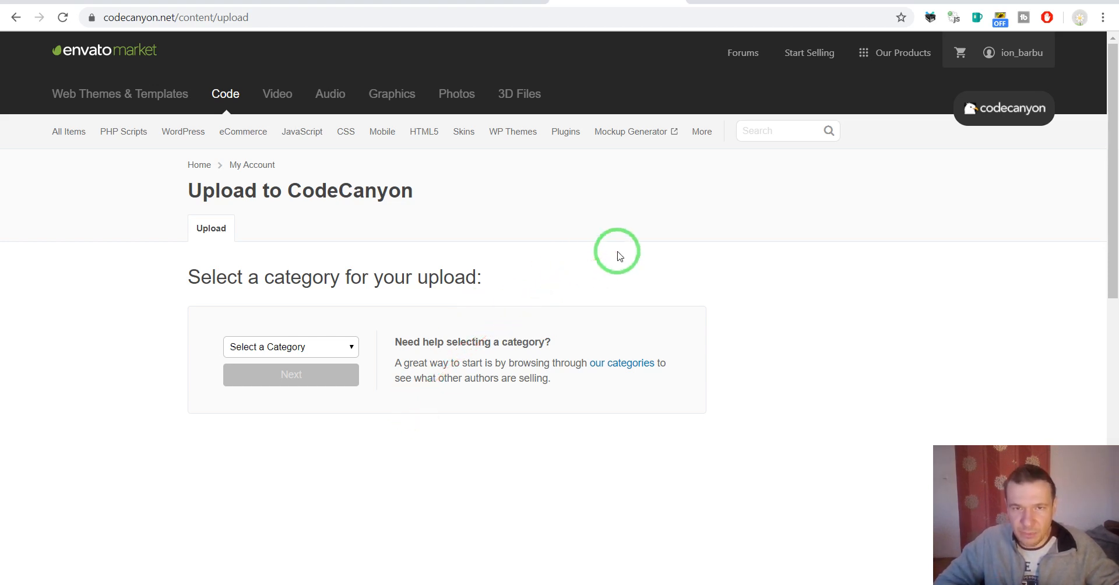